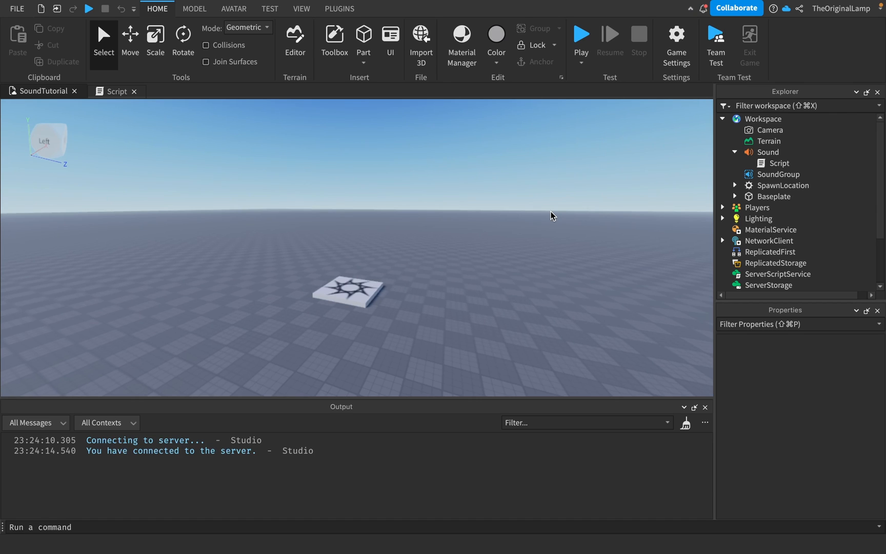
mouse_move(301, 155)
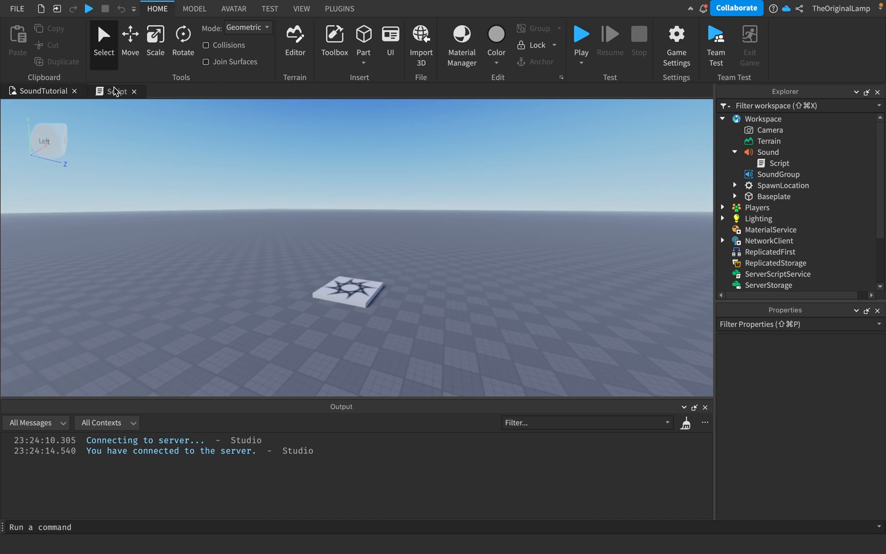
Step: View the Sound's script code, then collapse and re-expand the Sound in the Explorer
left_click(112, 91)
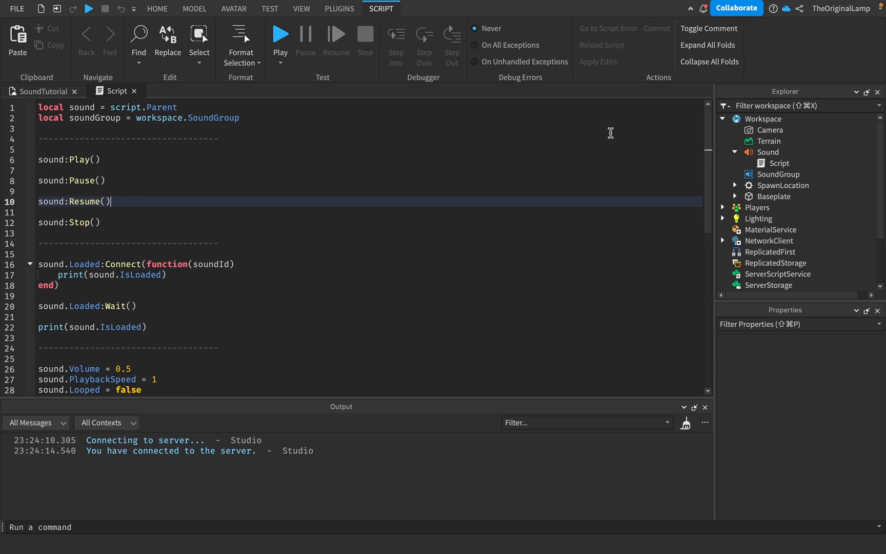
mouse_move(769, 140)
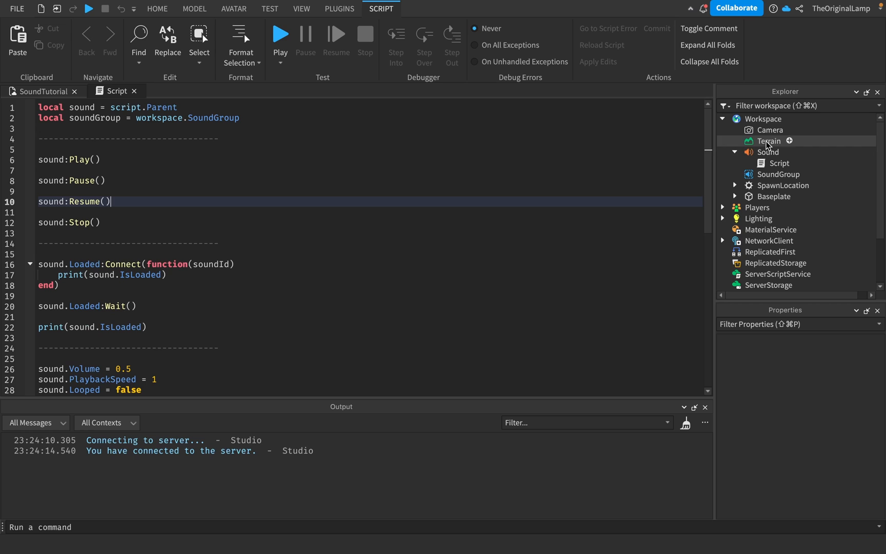
left_click(736, 152)
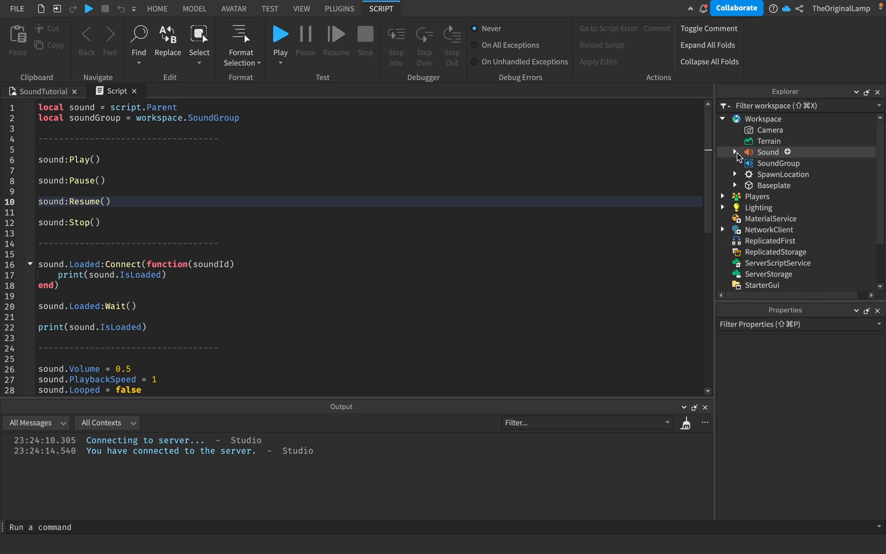
left_click(735, 151)
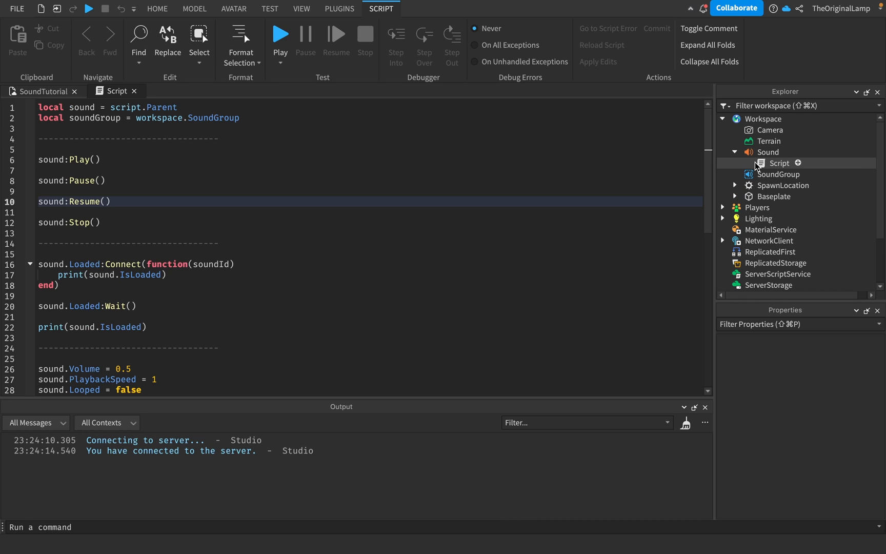
mouse_move(308, 74)
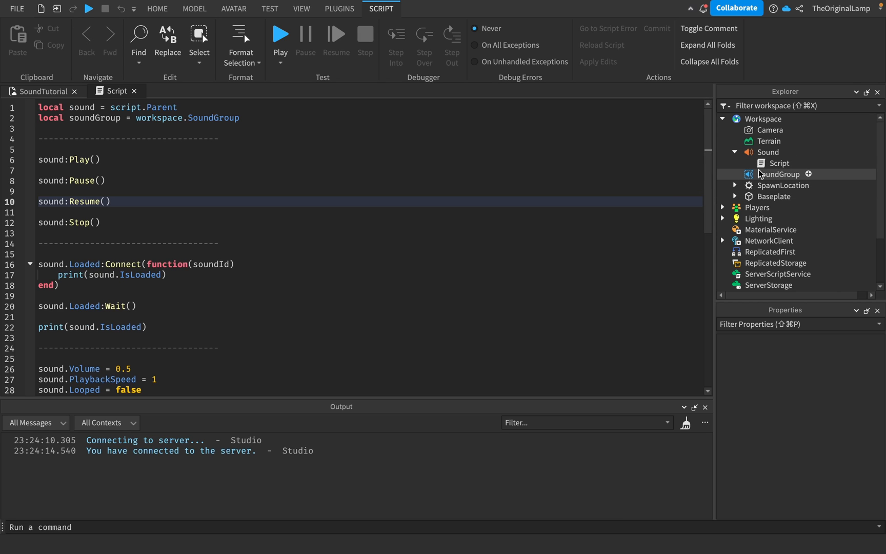
scroll("down", 3)
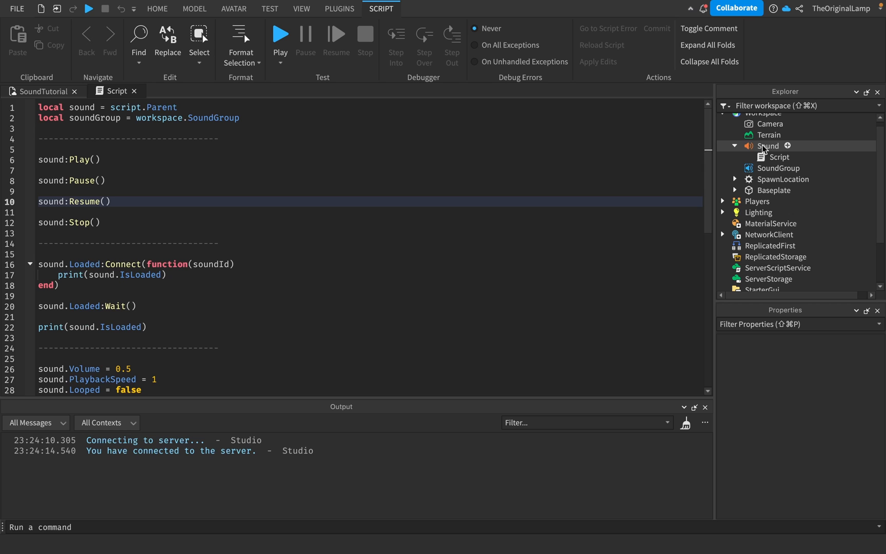
Step: Select the Sound to show its 211-second audio, then list Audio assets in the Toolbox
left_click(768, 145)
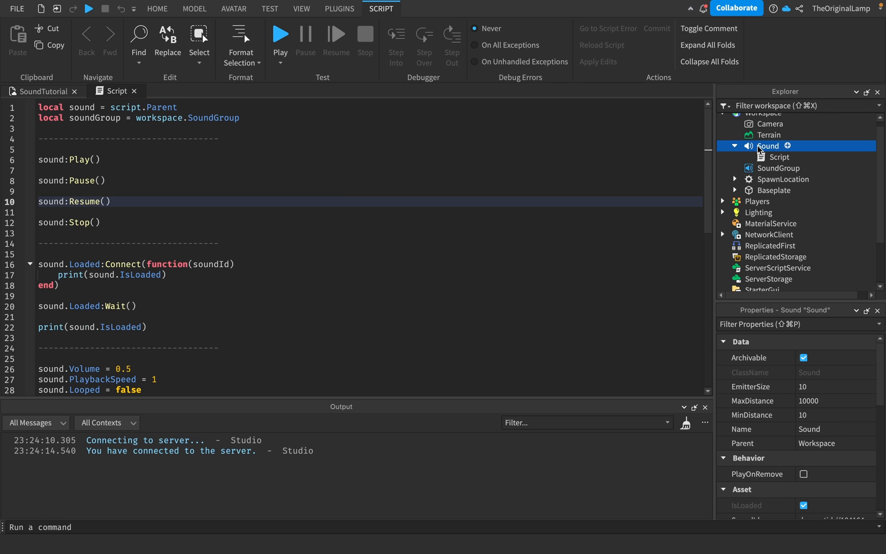
scroll("down", 3)
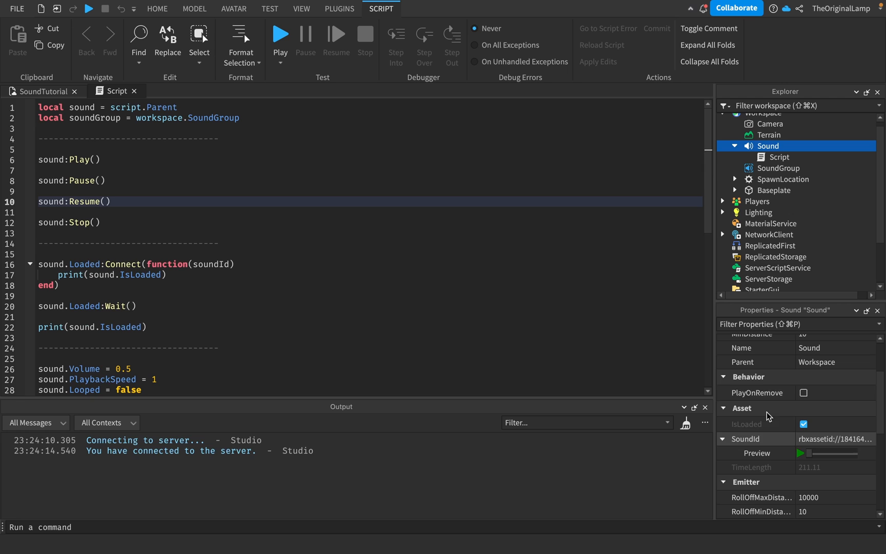
left_click(301, 9)
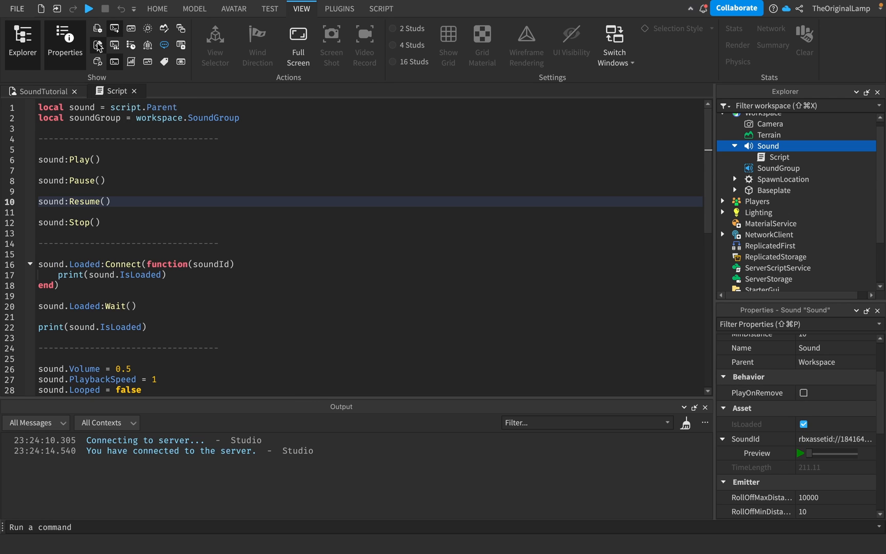
left_click(98, 45)
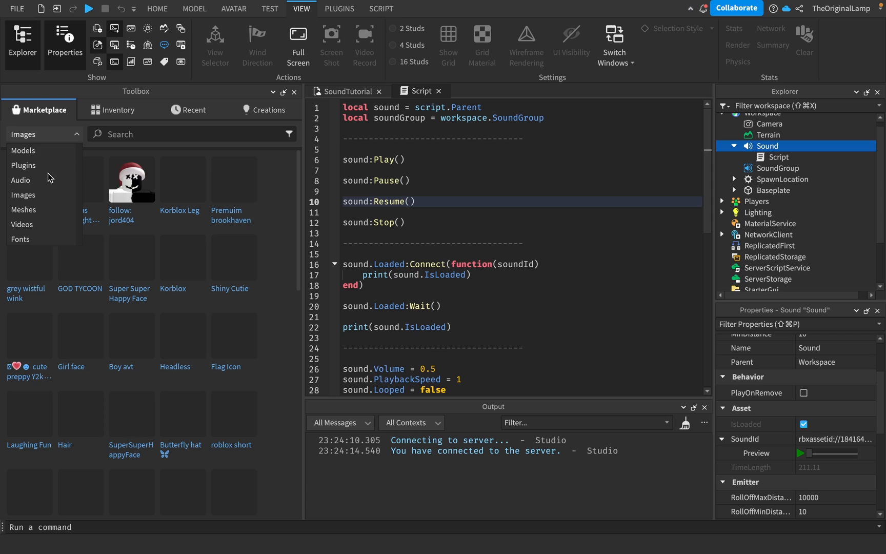
left_click(21, 179)
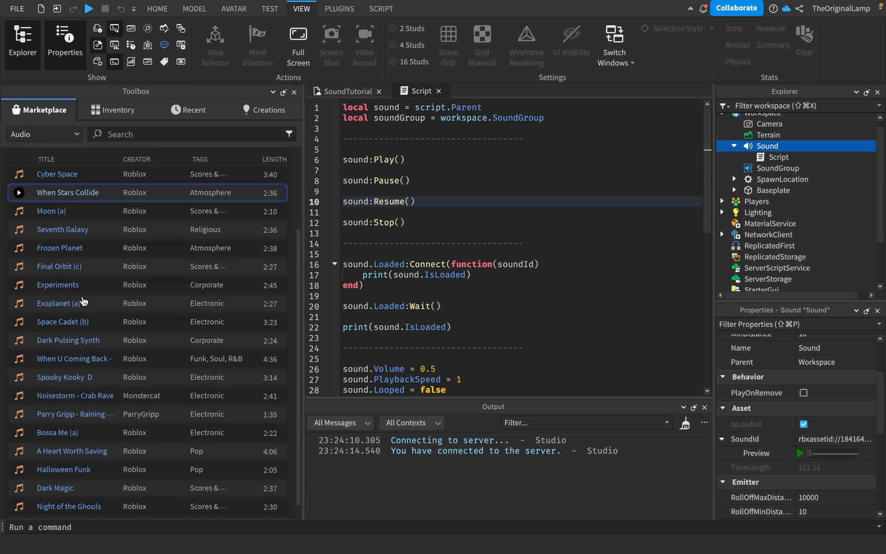
right_click(56, 284)
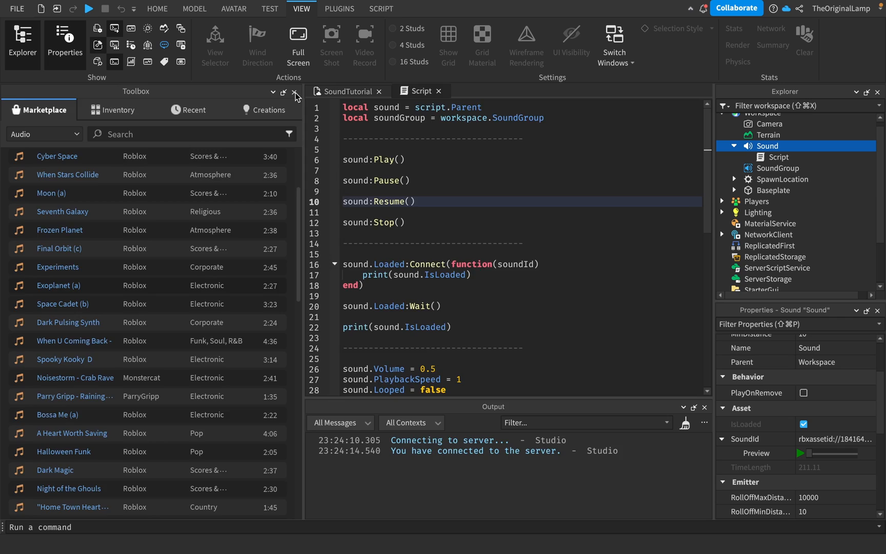
Step: Close the Toolbox, then compare the Script's and the Sound's properties
left_click(294, 96)
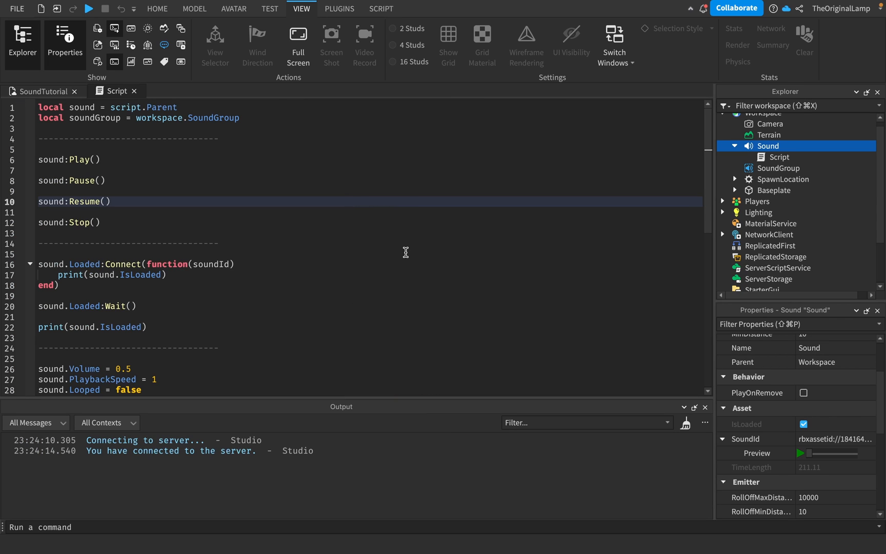
mouse_move(135, 168)
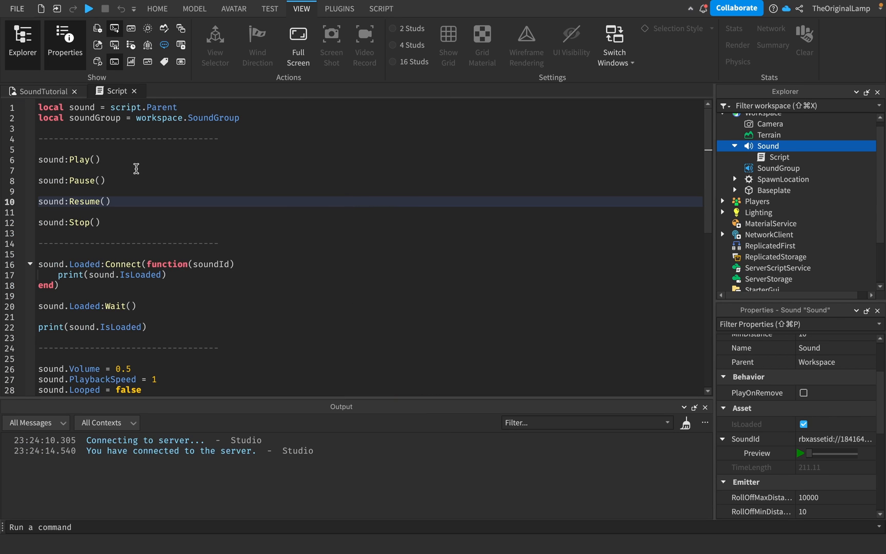
mouse_move(104, 144)
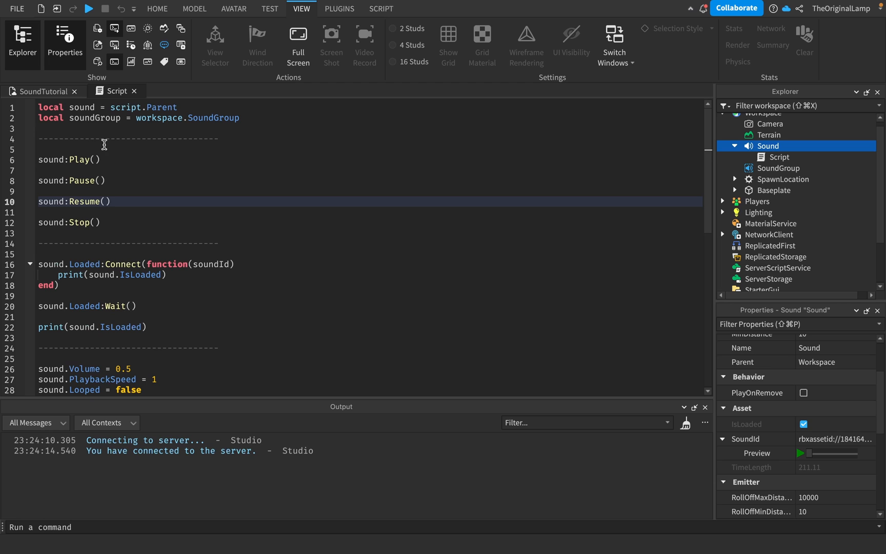
mouse_move(785, 179)
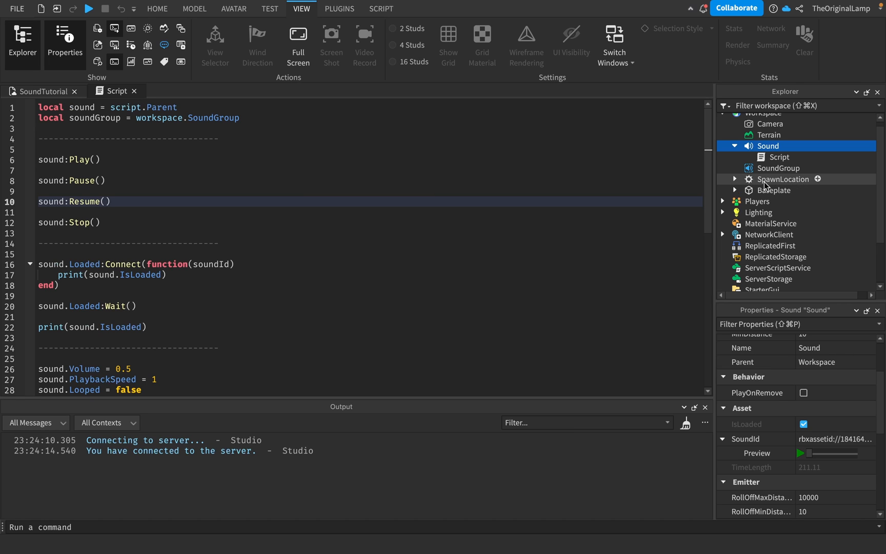
left_click(779, 156)
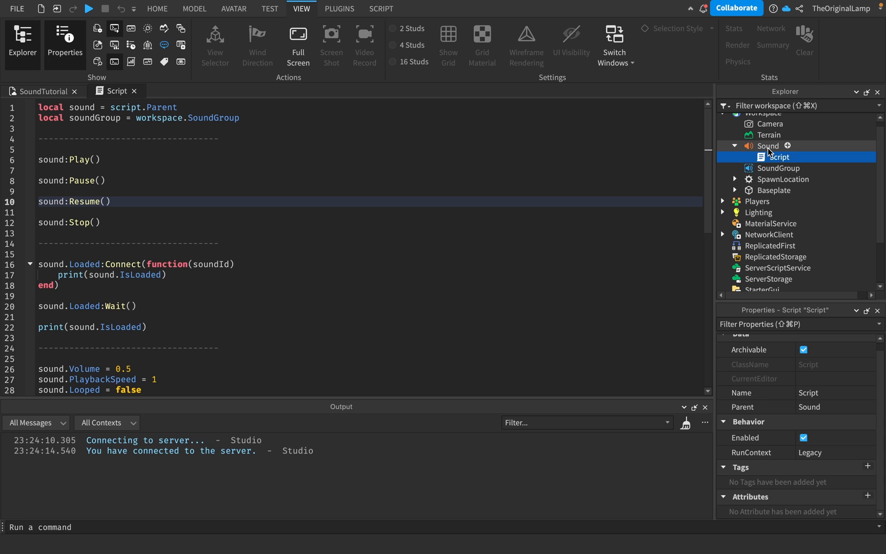
left_click(768, 146)
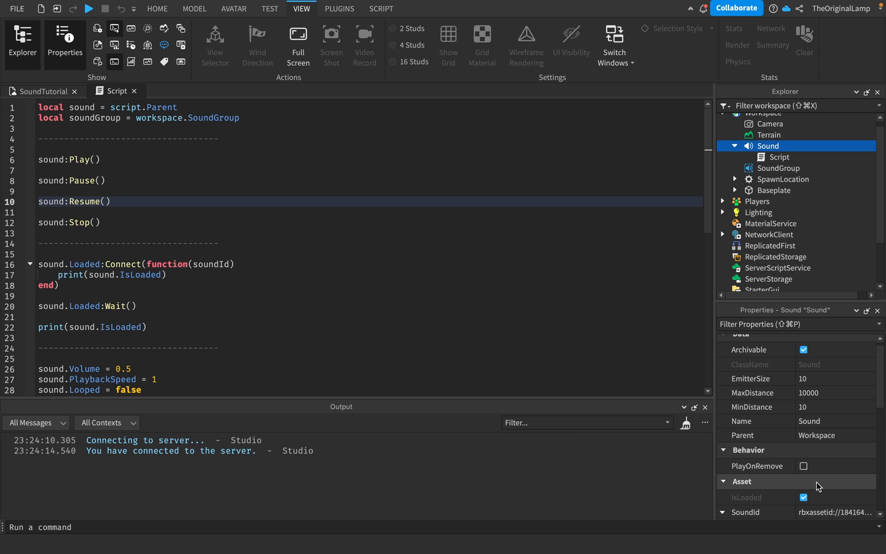
mouse_move(165, 182)
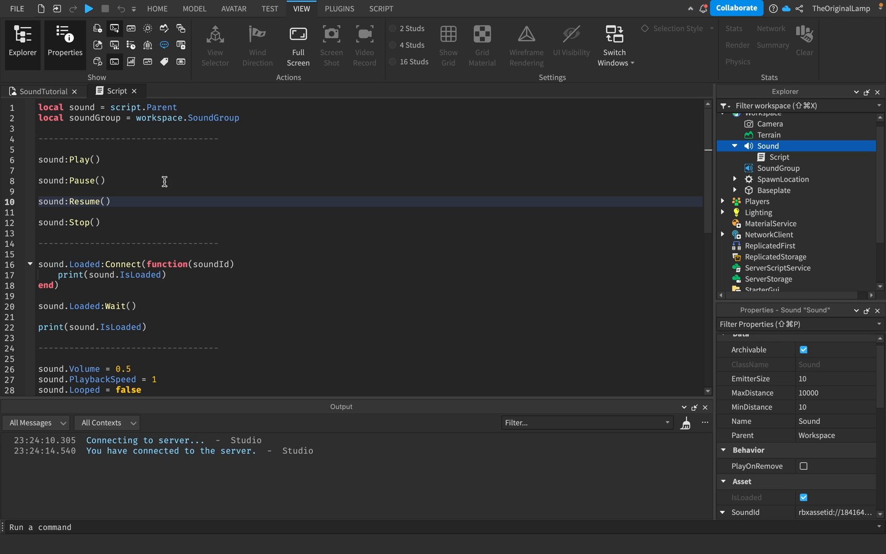
mouse_move(140, 181)
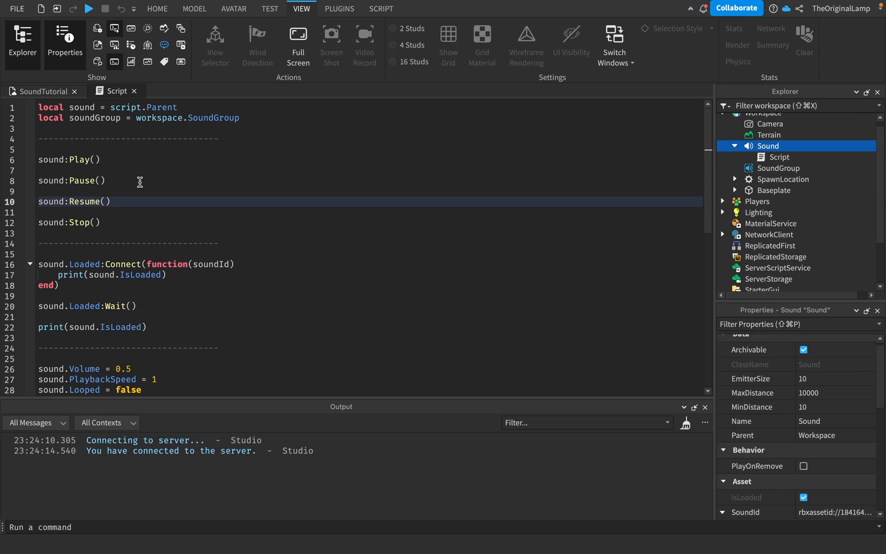
mouse_move(126, 197)
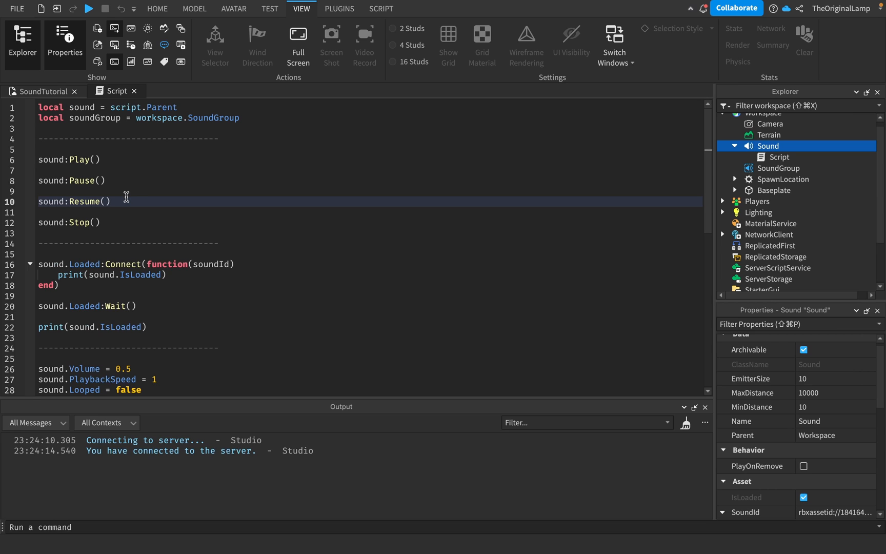
mouse_move(117, 222)
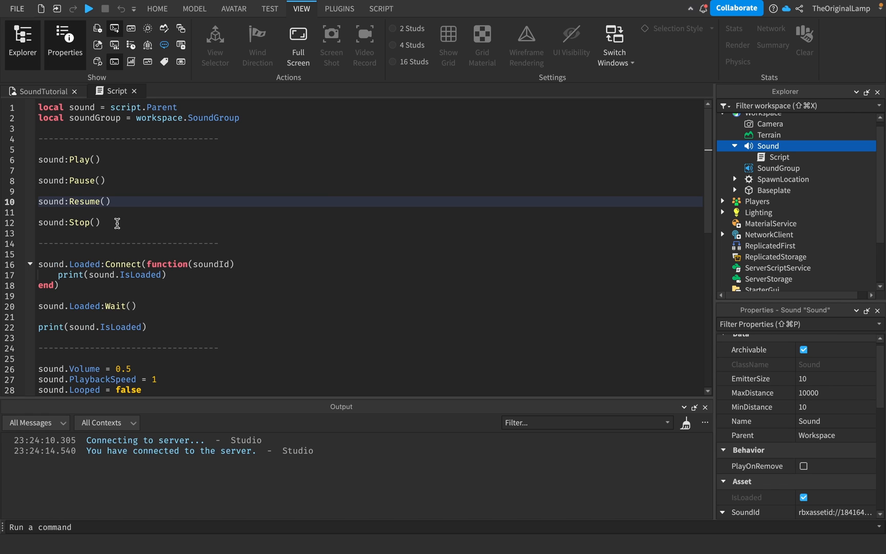
mouse_move(52, 260)
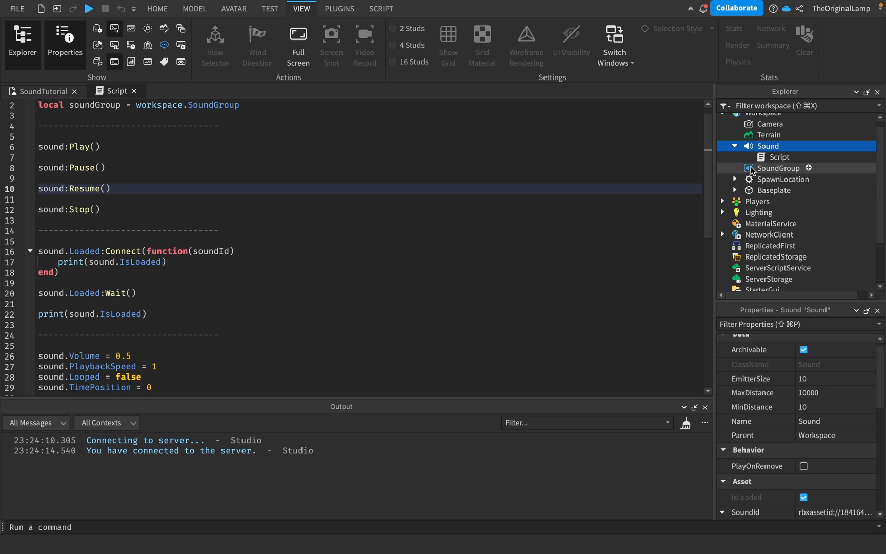
mouse_move(784, 380)
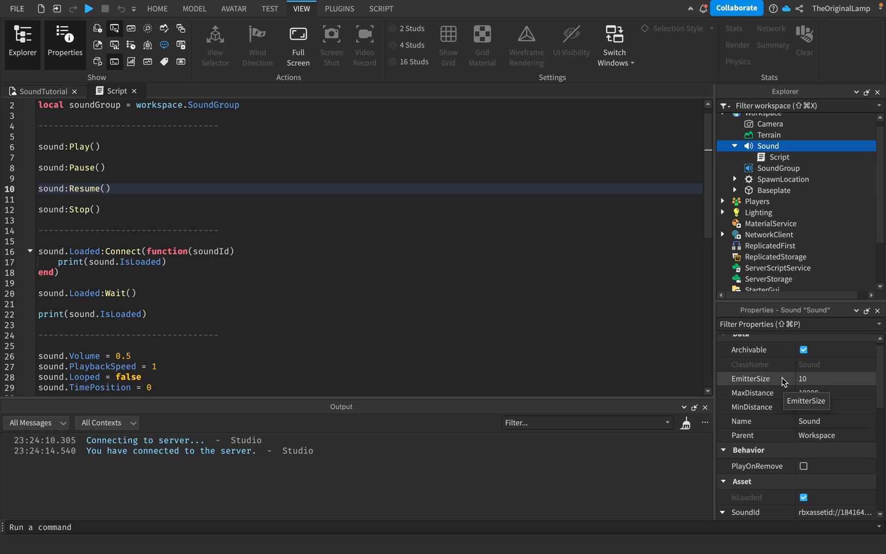
Step: Scroll the Sound's properties to RollOffMaxDistance, RollOffMinDistance and RollOffMode InverseTapered
scroll("down", 3)
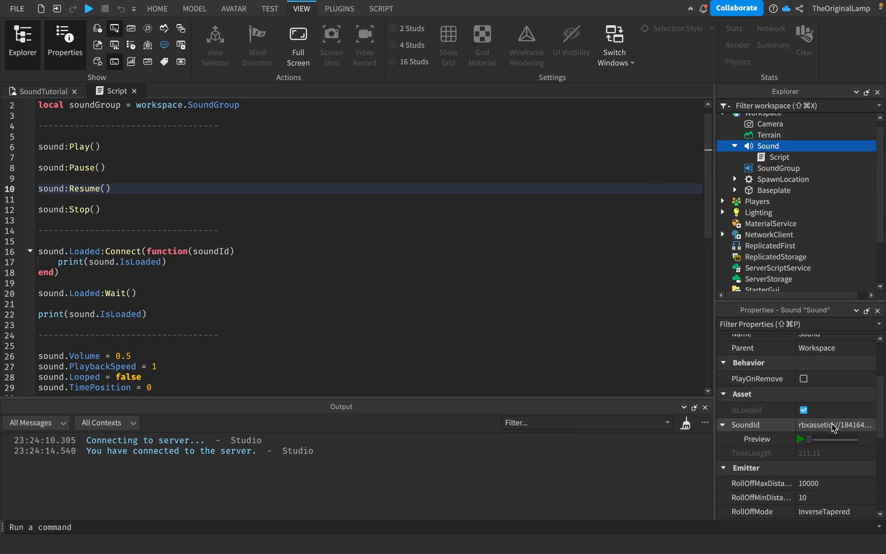
mouse_move(829, 431)
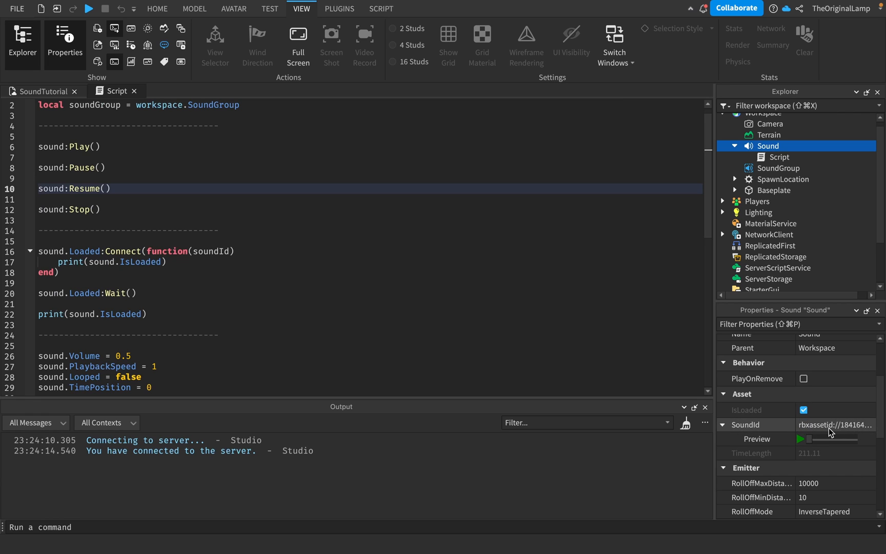
mouse_move(766, 153)
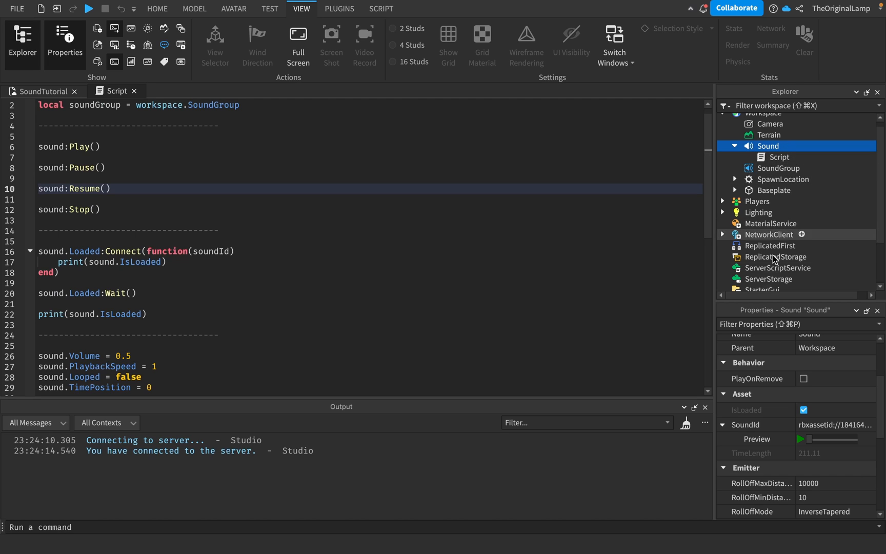
mouse_move(833, 428)
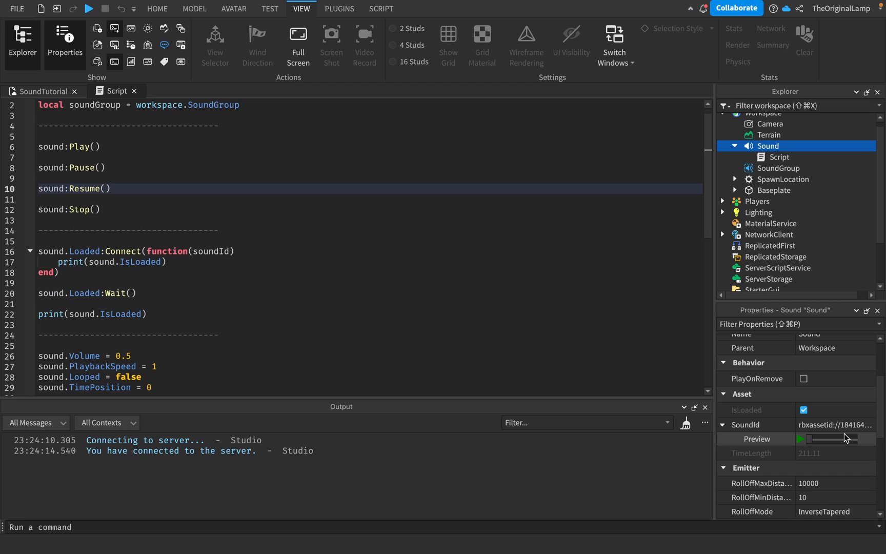
mouse_move(826, 432)
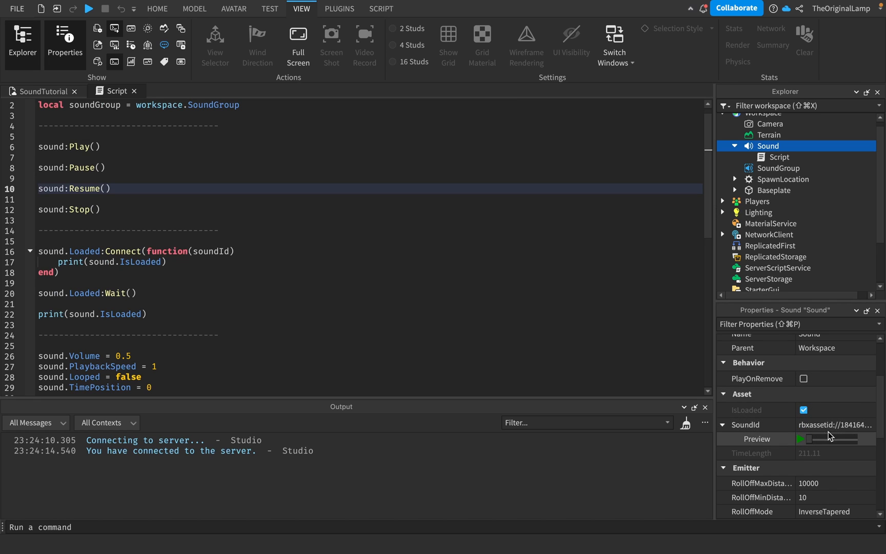
mouse_move(816, 397)
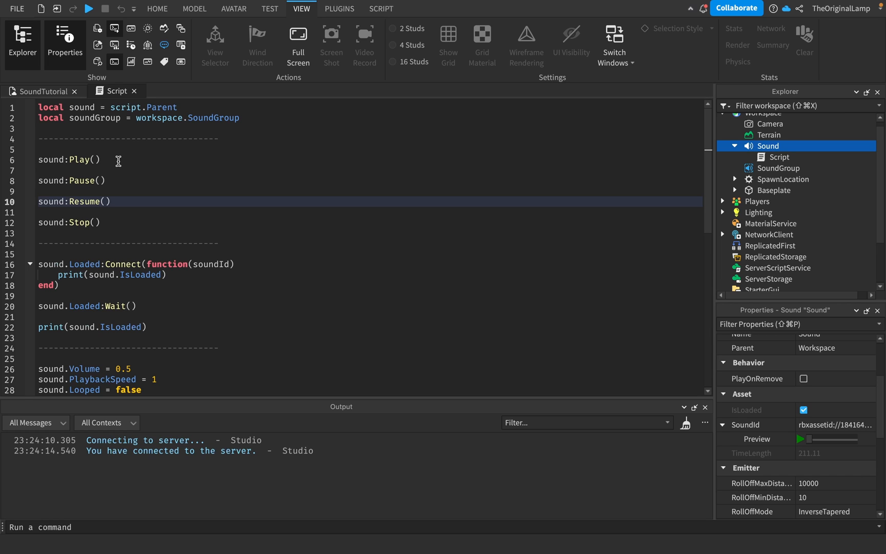
scroll("down", 3)
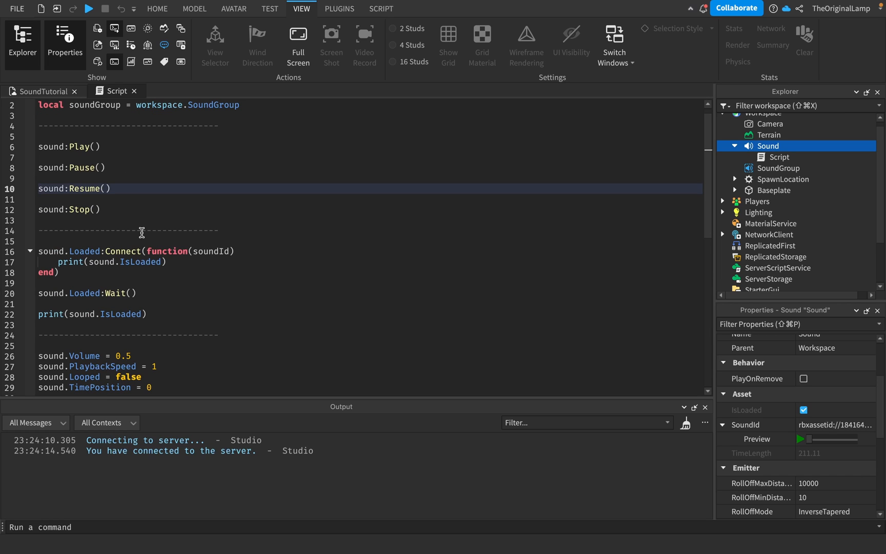
mouse_move(86, 293)
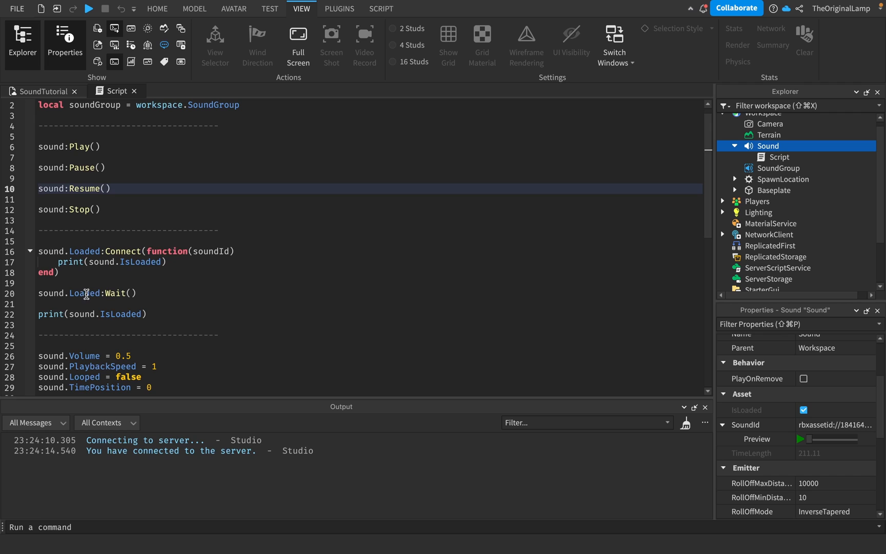
mouse_move(42, 293)
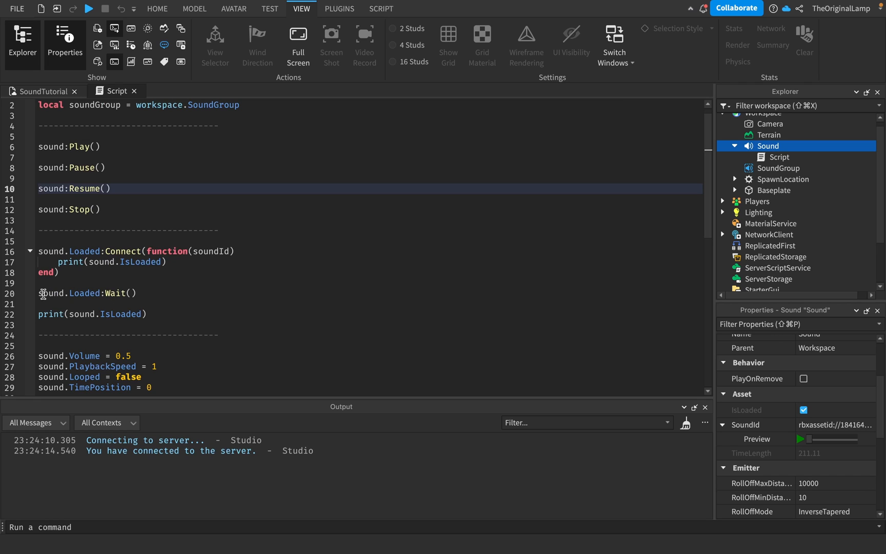
mouse_move(147, 294)
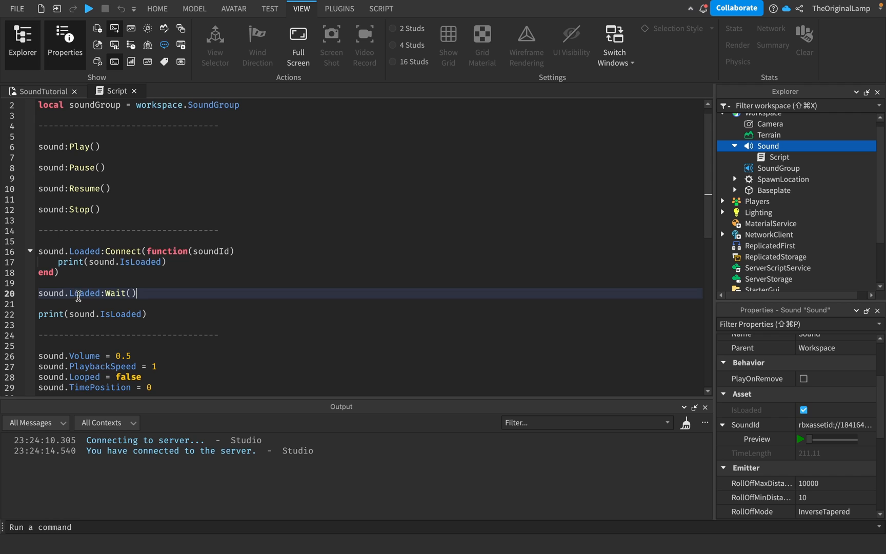
mouse_move(104, 293)
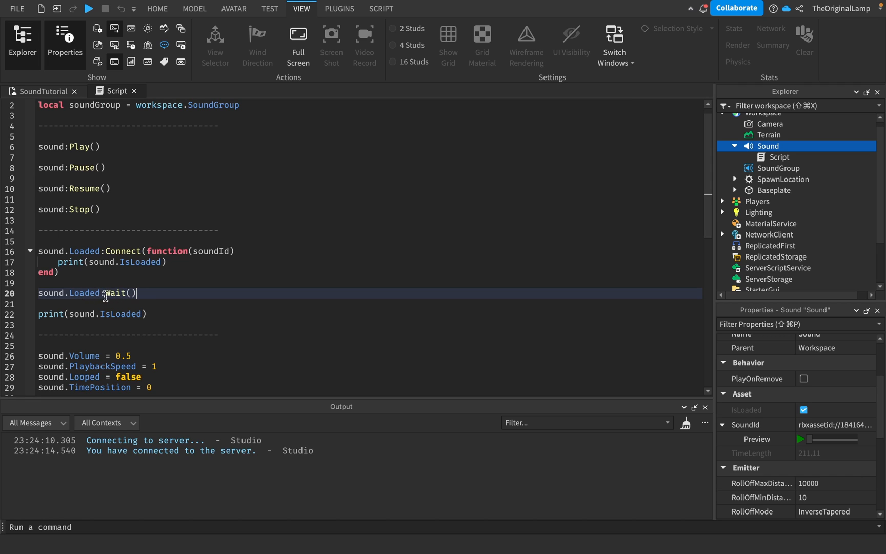
mouse_move(126, 265)
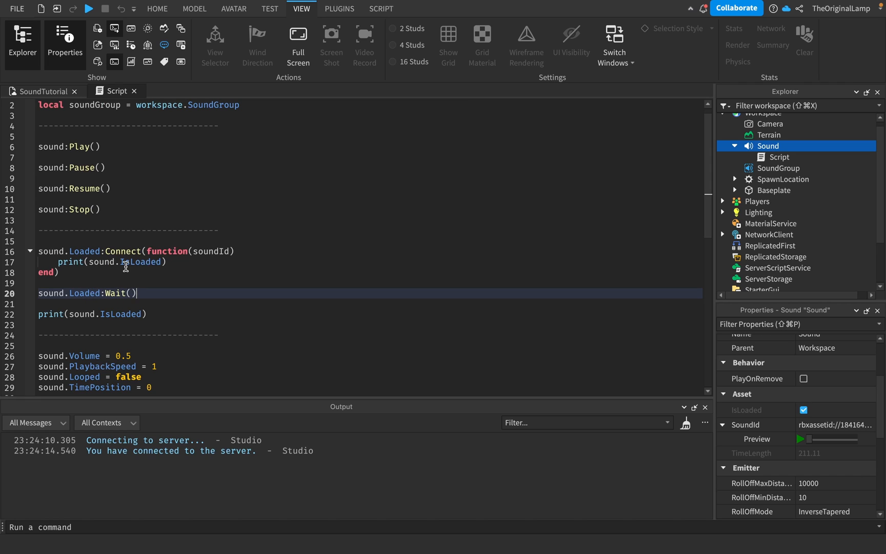
mouse_move(127, 250)
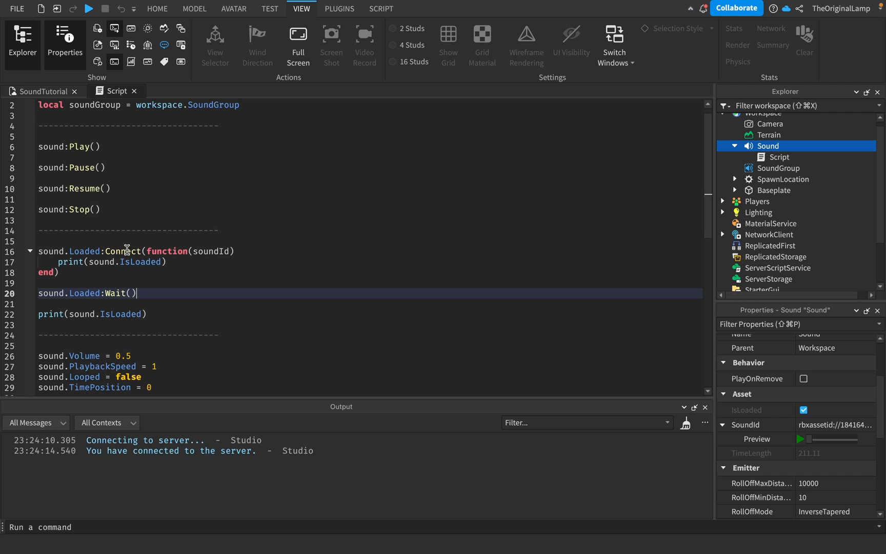
mouse_move(223, 251)
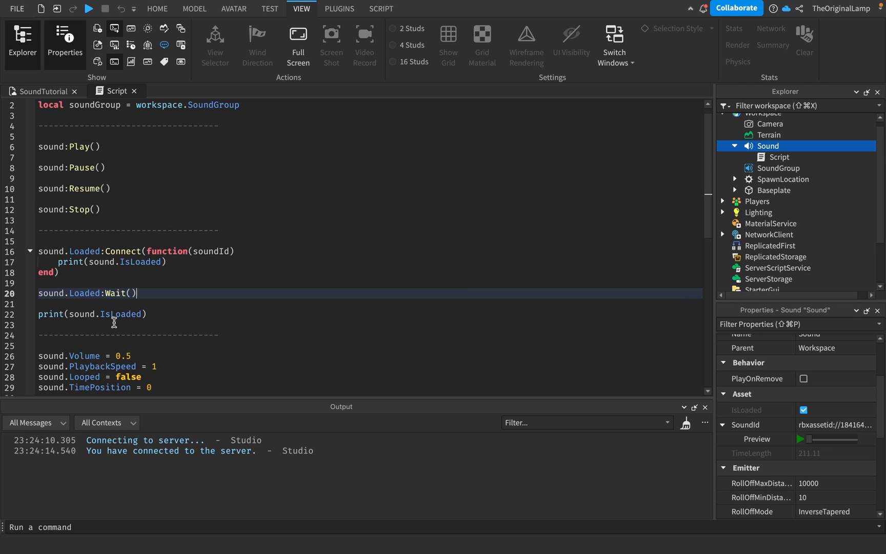
mouse_move(128, 325)
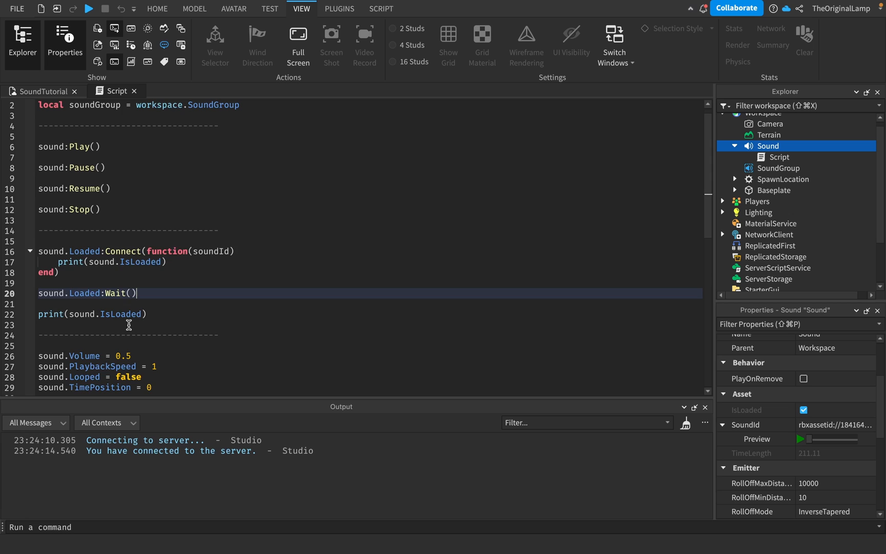
scroll("down", 3)
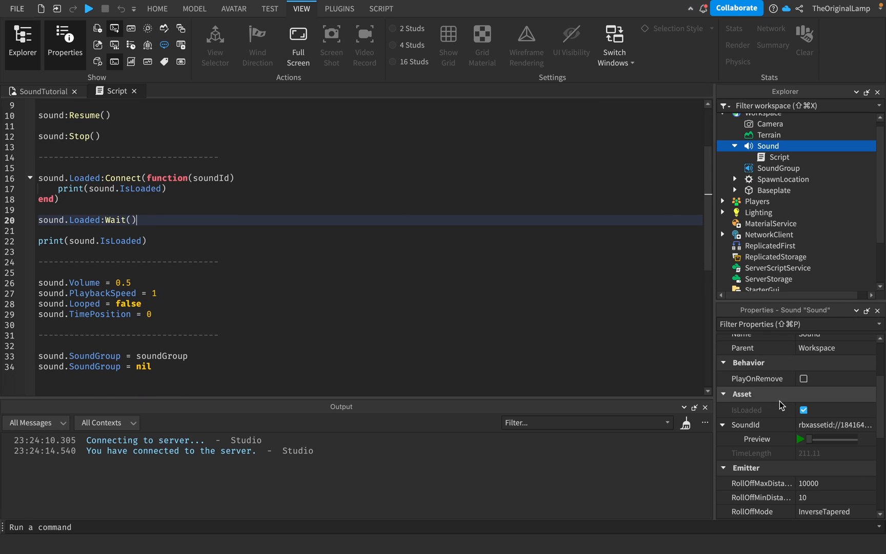
scroll("down", 3)
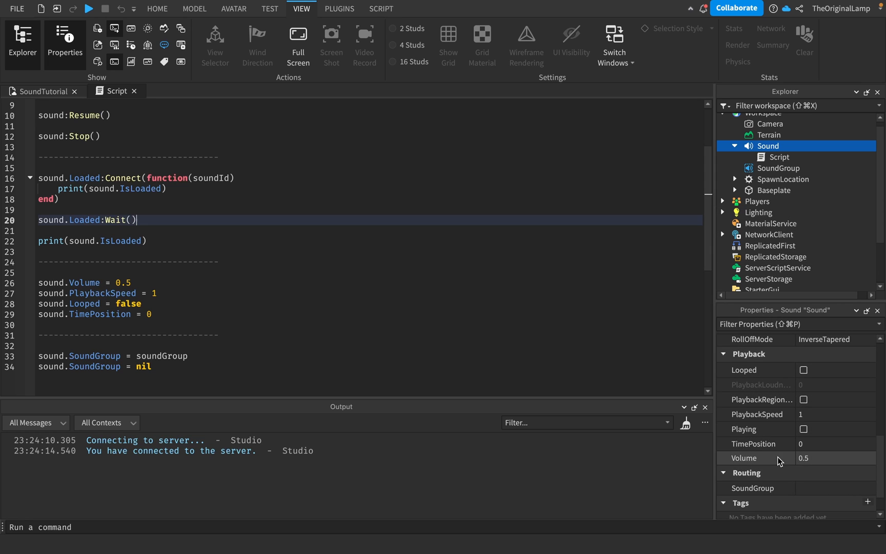
mouse_move(280, 322)
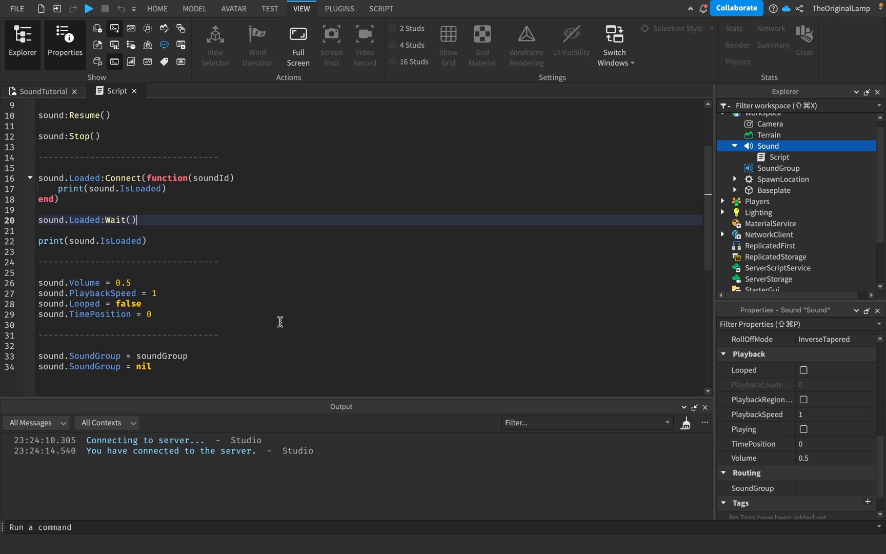
mouse_move(163, 292)
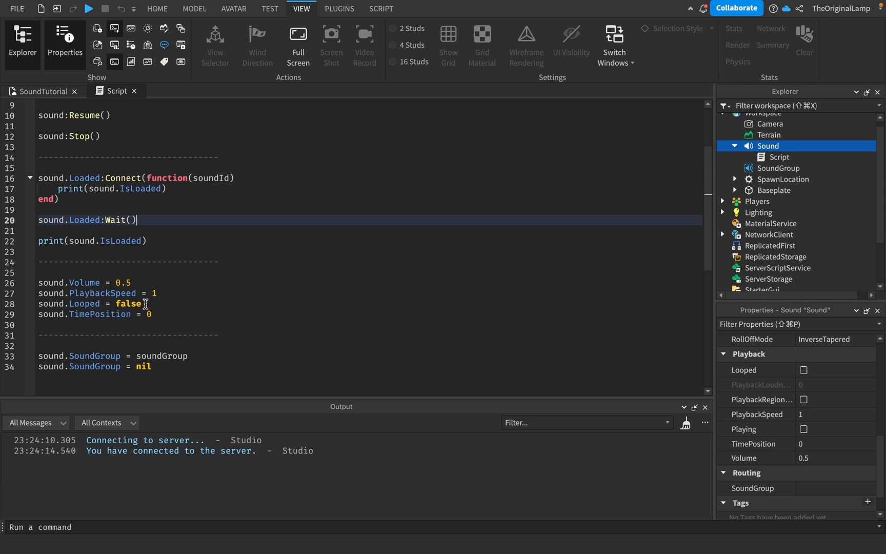
mouse_move(83, 304)
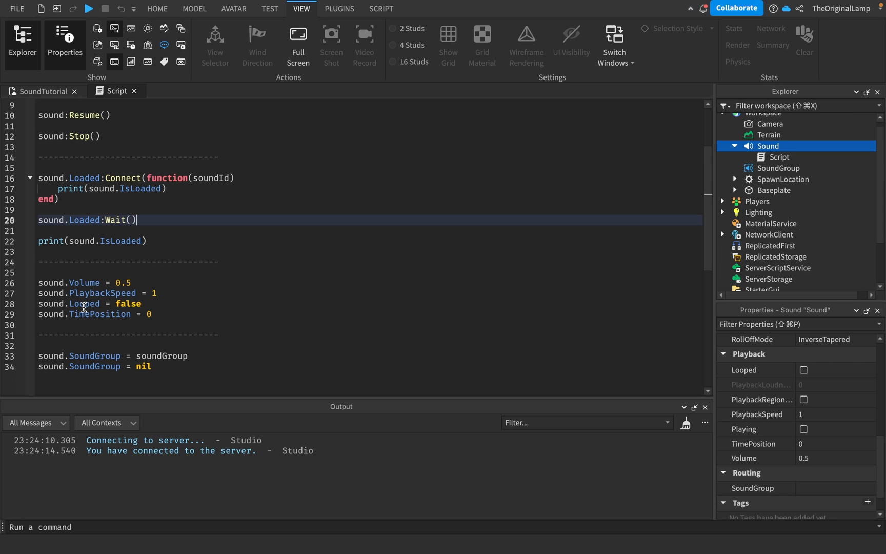
mouse_move(158, 315)
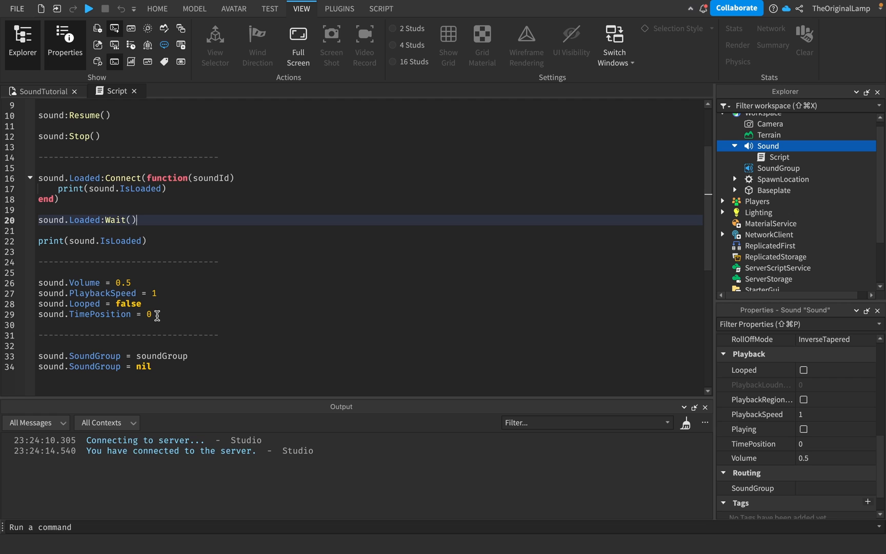
mouse_move(547, 364)
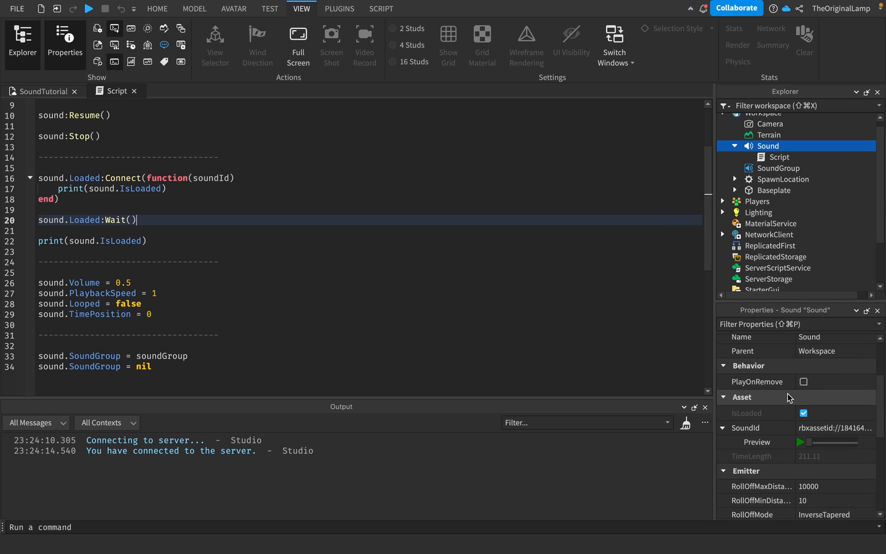
scroll("down", 3)
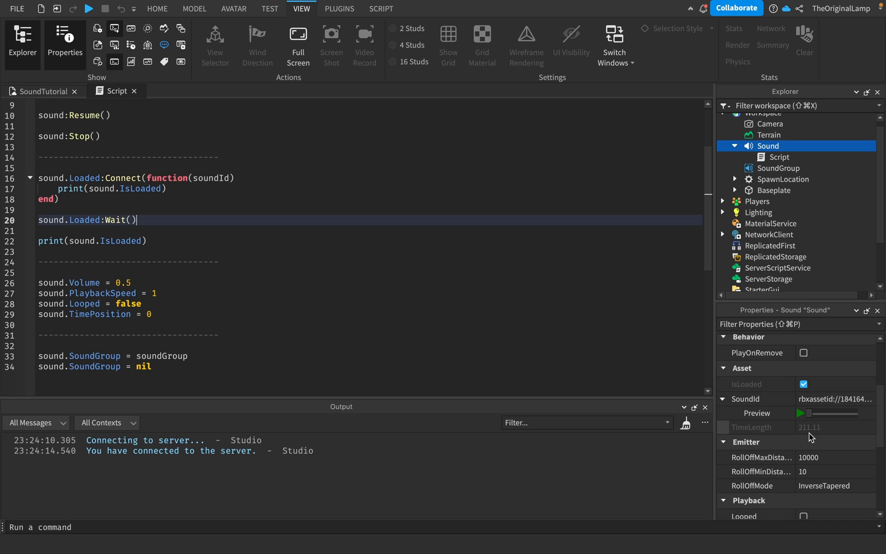
scroll("down", 3)
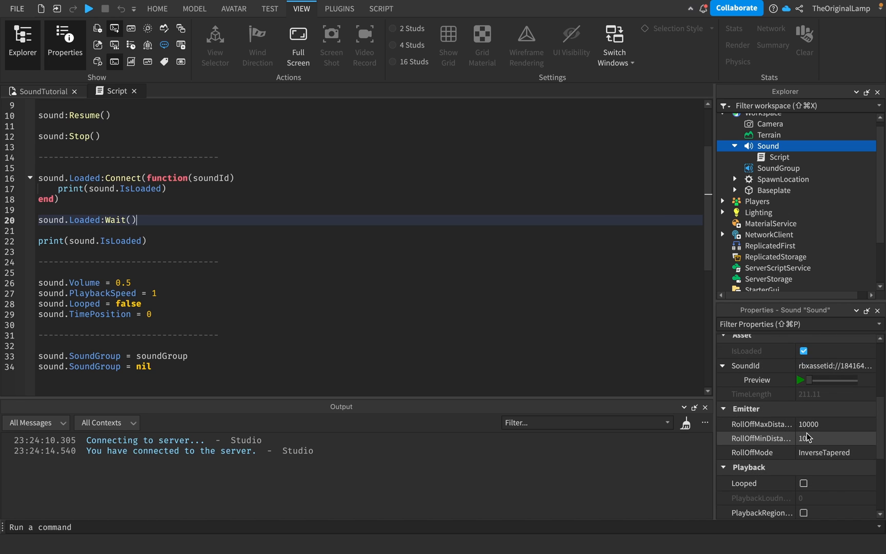
scroll("down", 3)
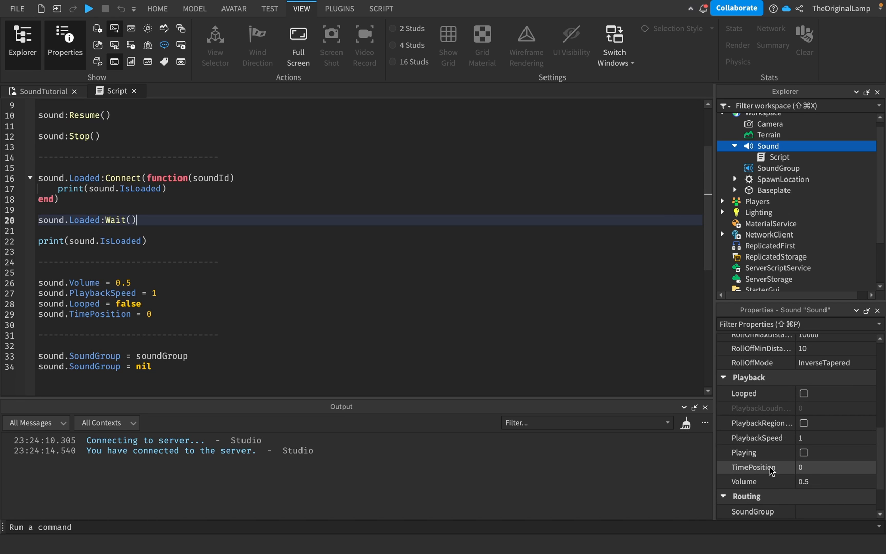
mouse_move(808, 476)
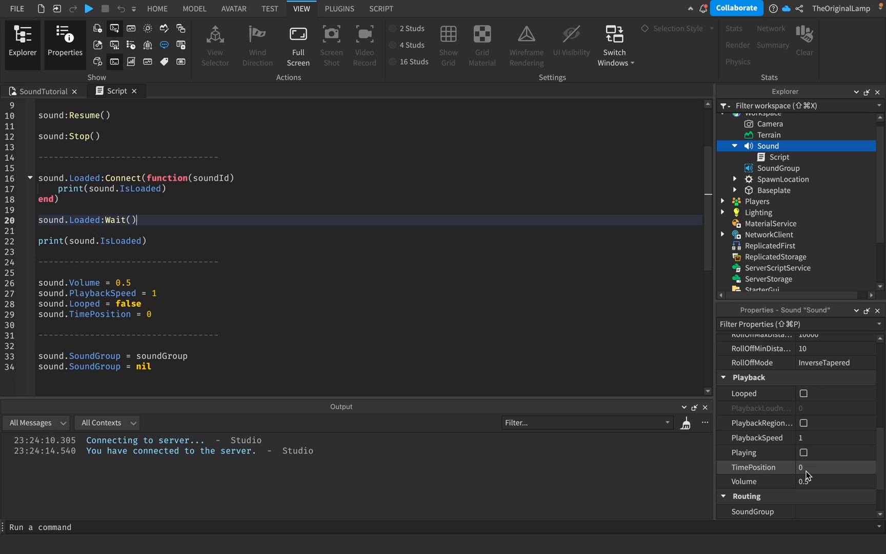
left_click(816, 467)
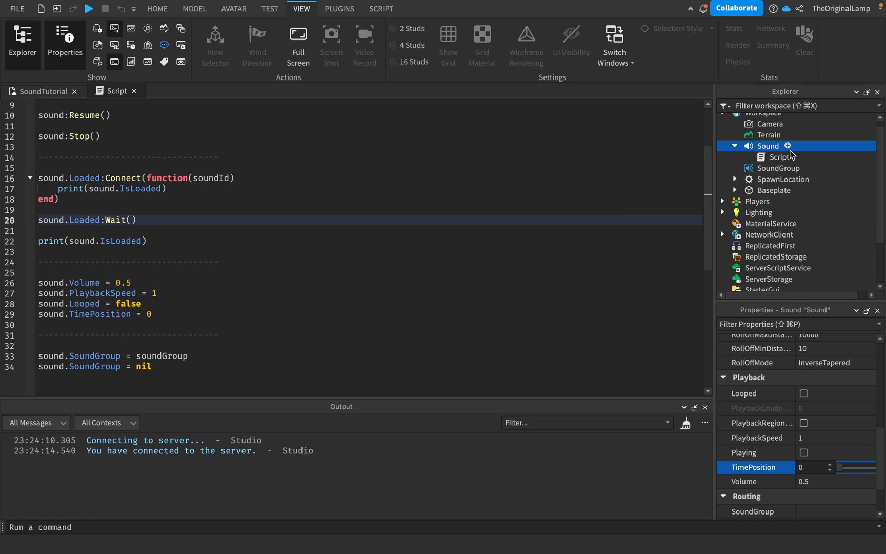
left_click(786, 146)
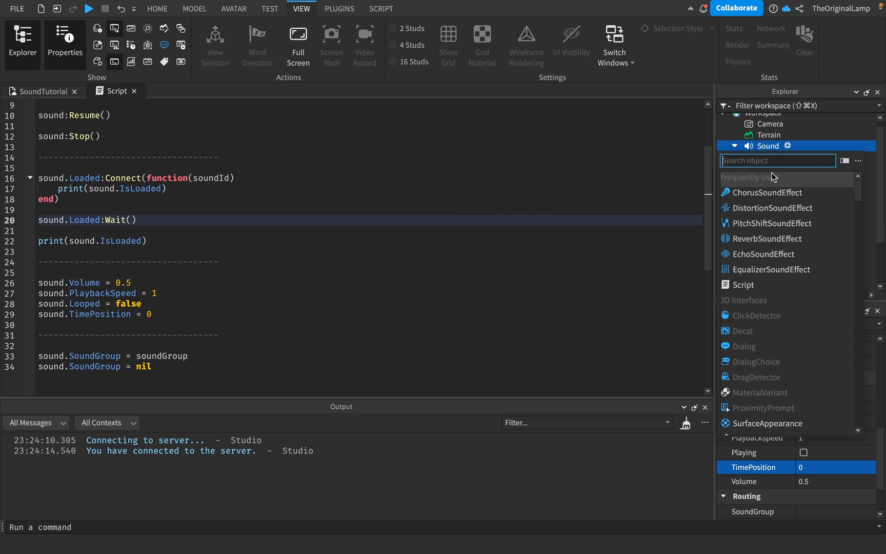
mouse_move(769, 208)
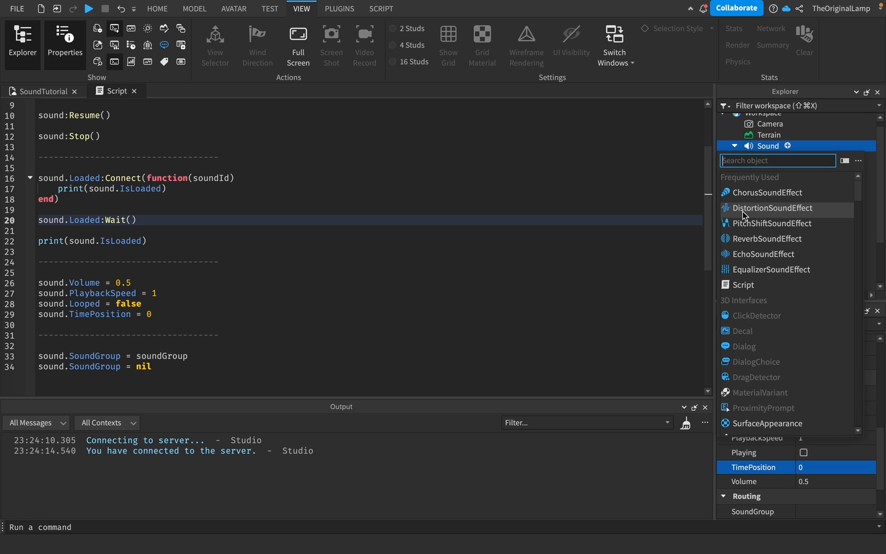
mouse_move(755, 224)
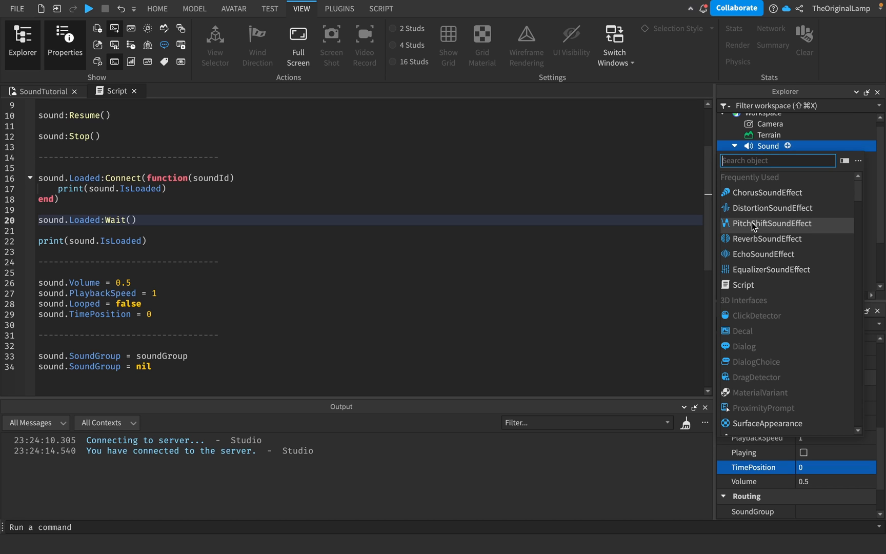
left_click(769, 207)
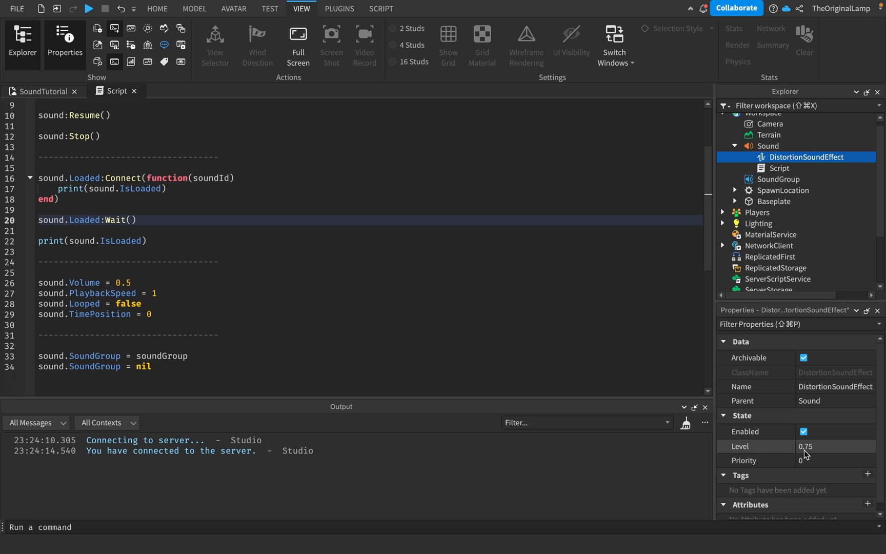
mouse_move(775, 162)
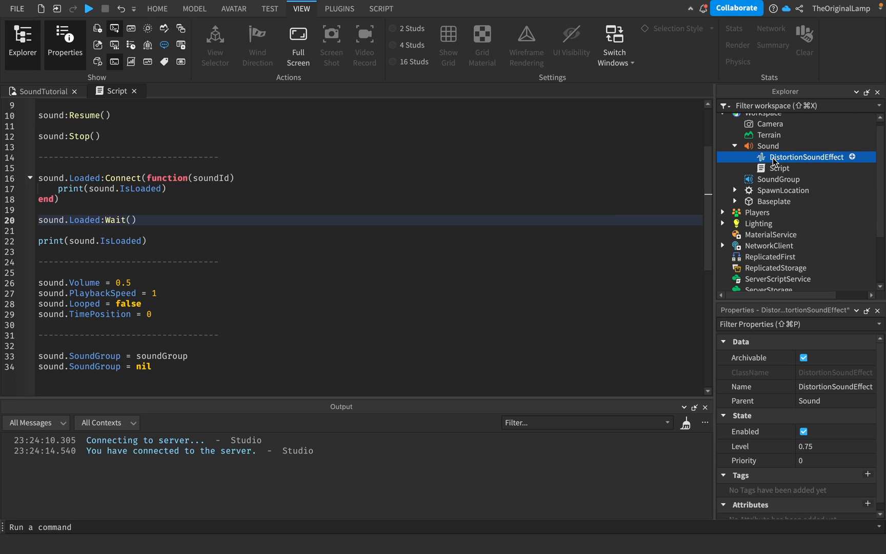
left_click(768, 146)
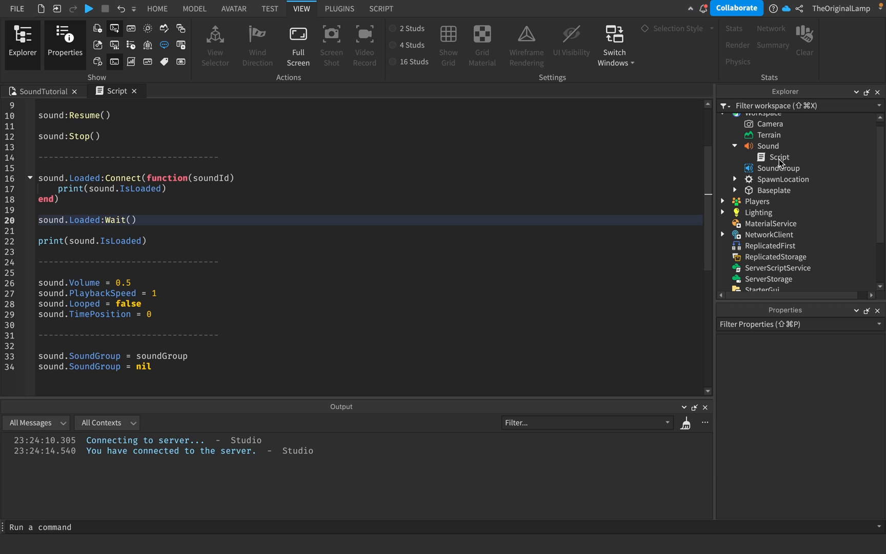
left_click(788, 145)
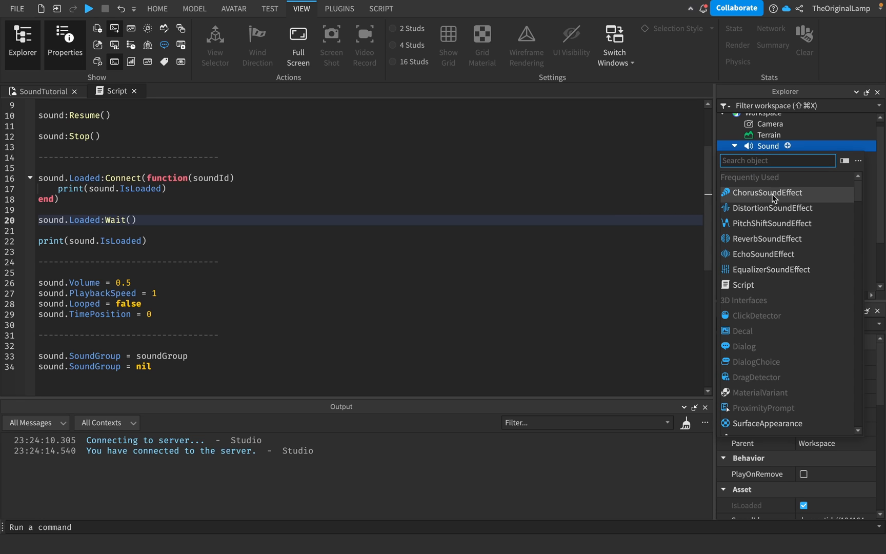
mouse_move(792, 208)
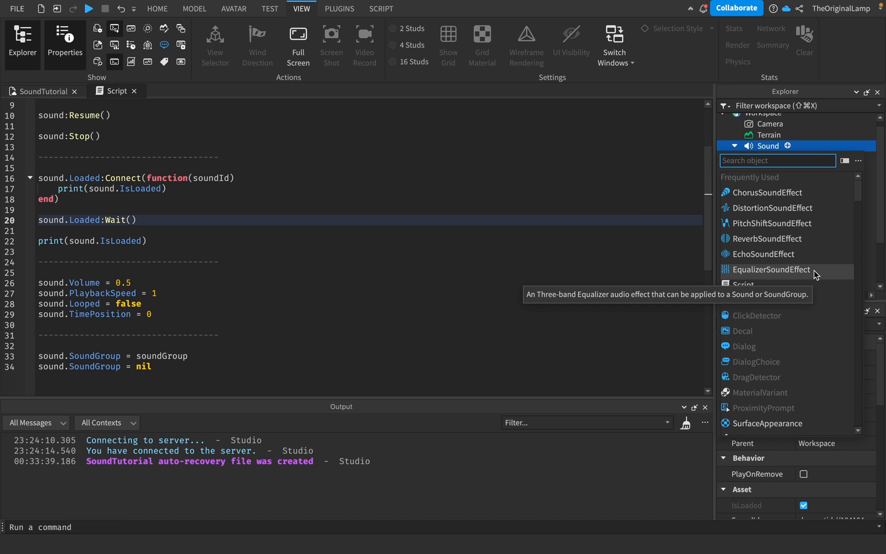
mouse_move(764, 192)
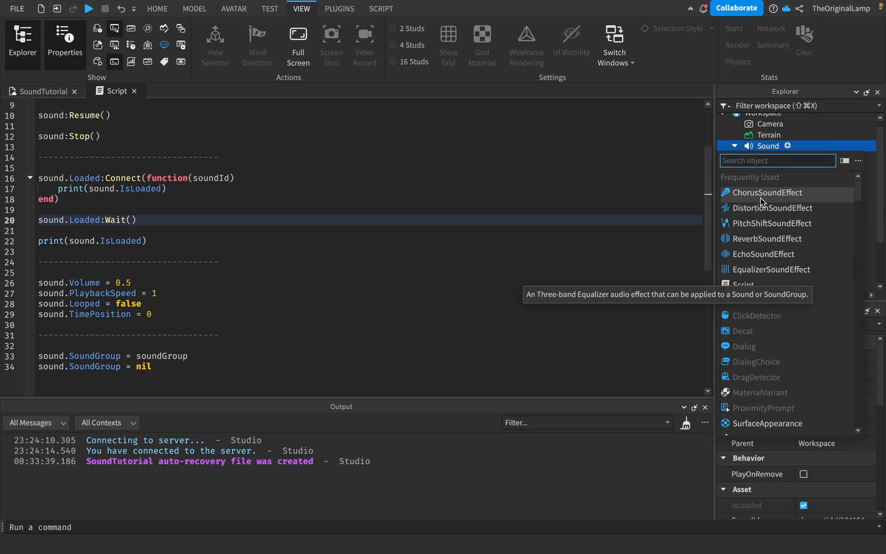
mouse_move(770, 223)
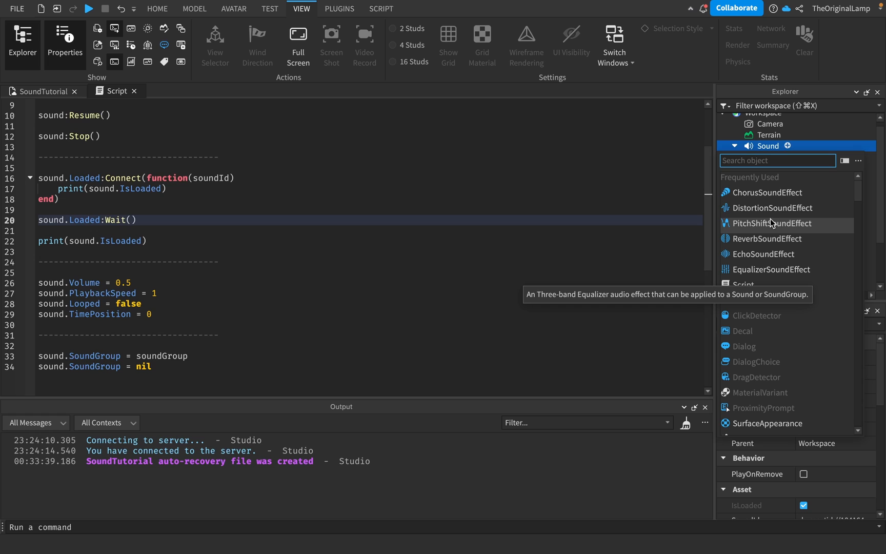
mouse_move(764, 195)
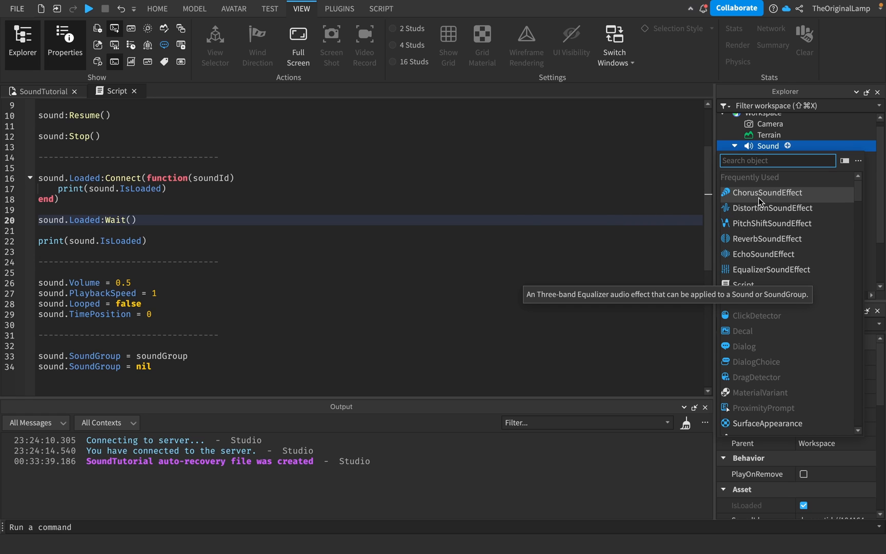
mouse_move(797, 205)
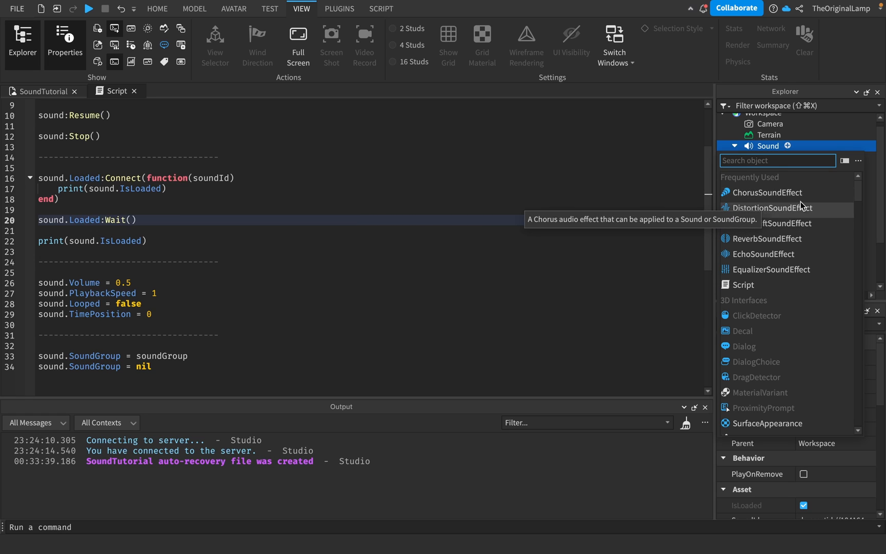
mouse_move(824, 201)
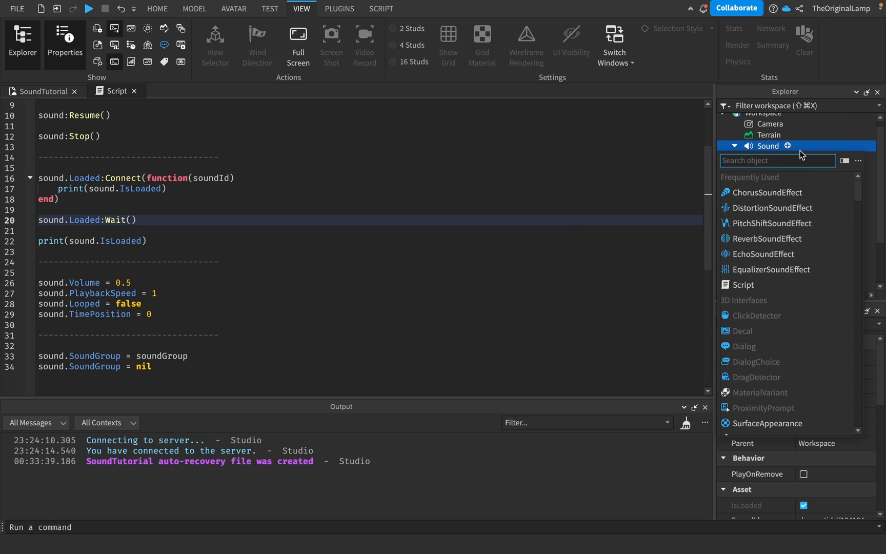
mouse_move(807, 154)
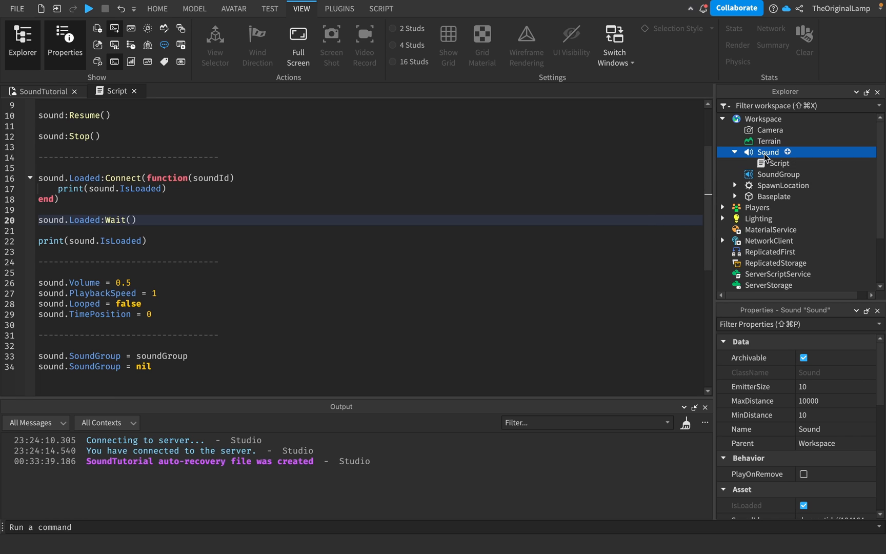
mouse_move(763, 158)
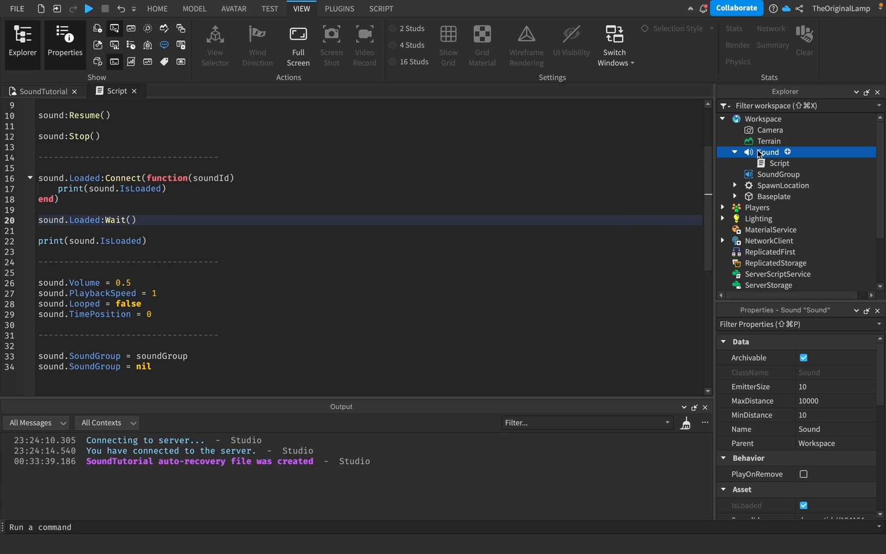
mouse_move(779, 159)
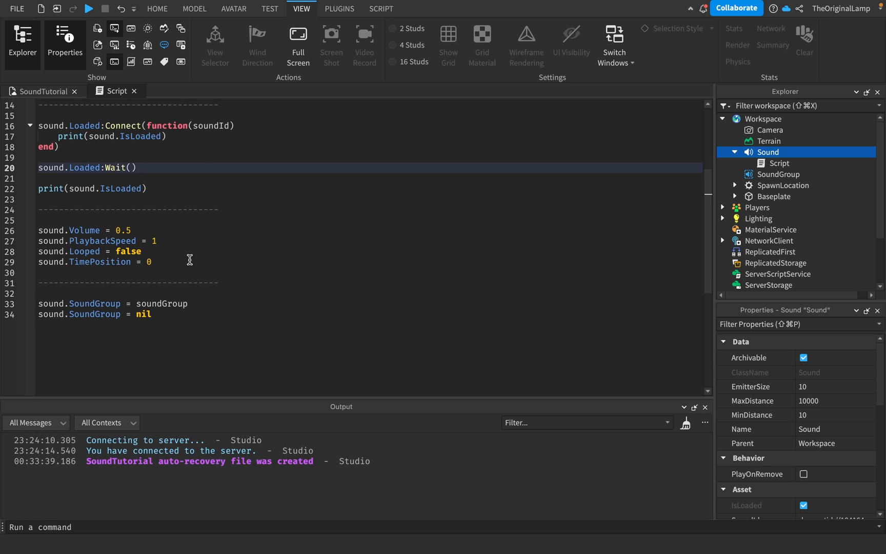
mouse_move(143, 276)
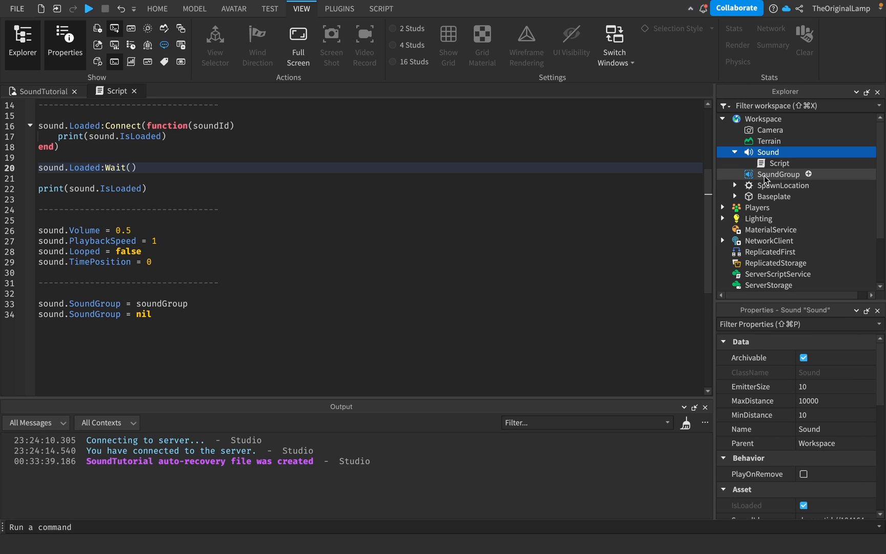
Step: Expand SoundGroup to reveal its DistortionSoundEffect, then reselect the Sound
left_click(780, 174)
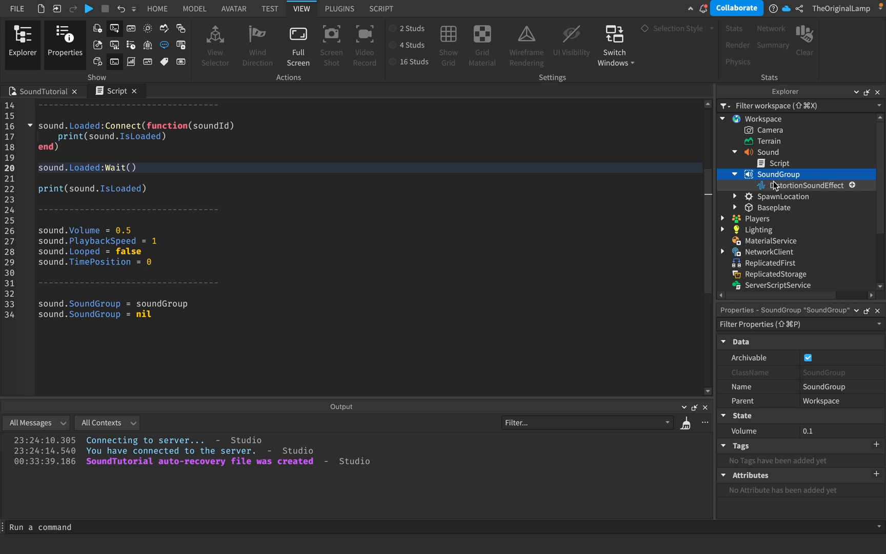
mouse_move(769, 152)
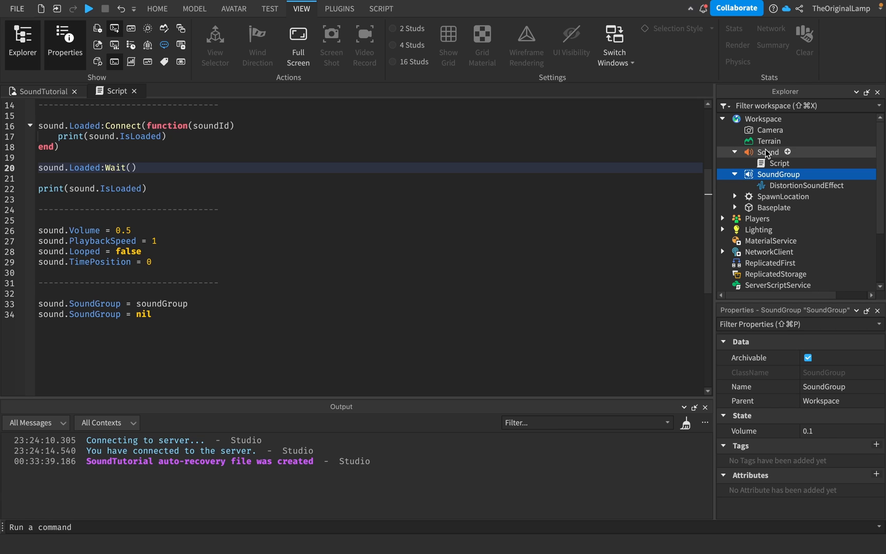
left_click(769, 152)
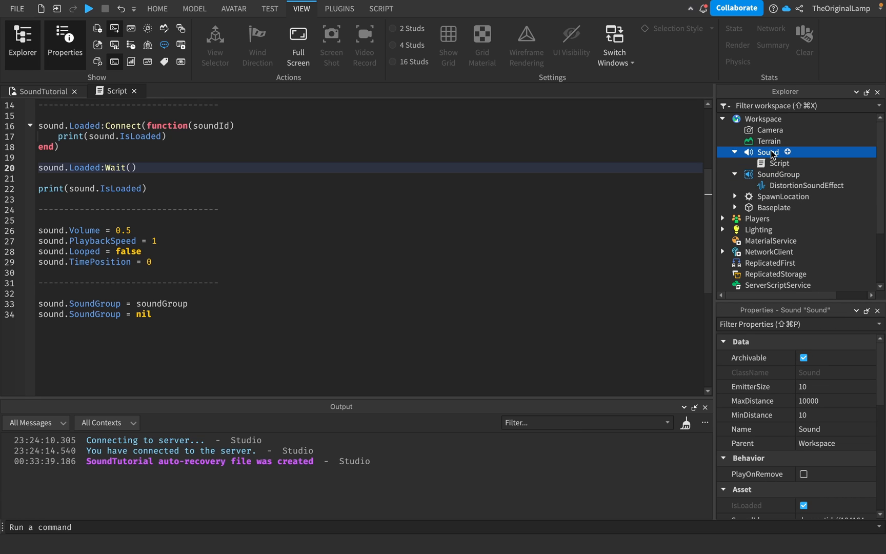
mouse_move(778, 174)
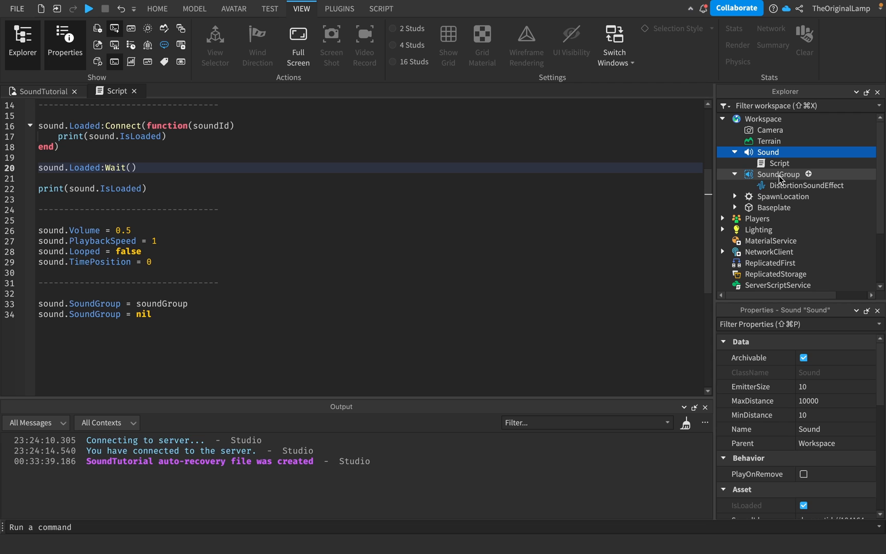
mouse_move(769, 152)
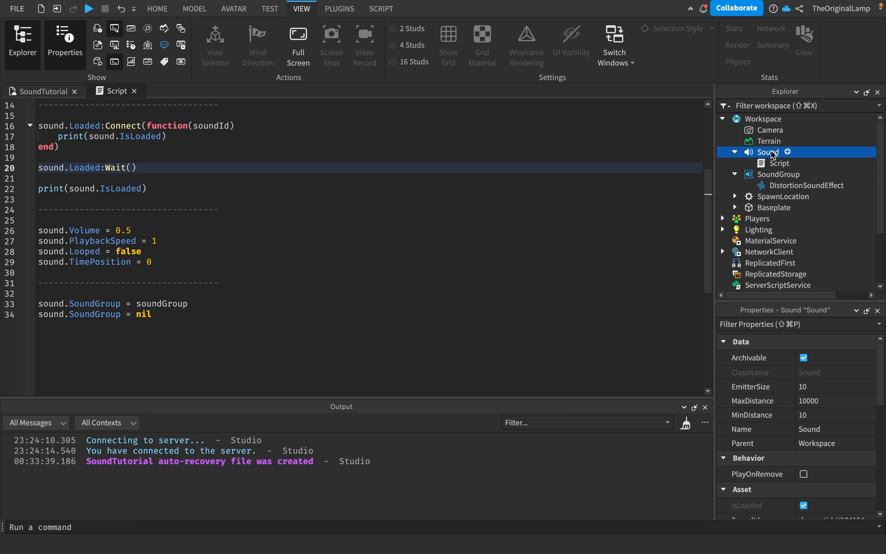
Step: Set the Sound's Routing SoundGroup property to SoundGroup
scroll("down", 3)
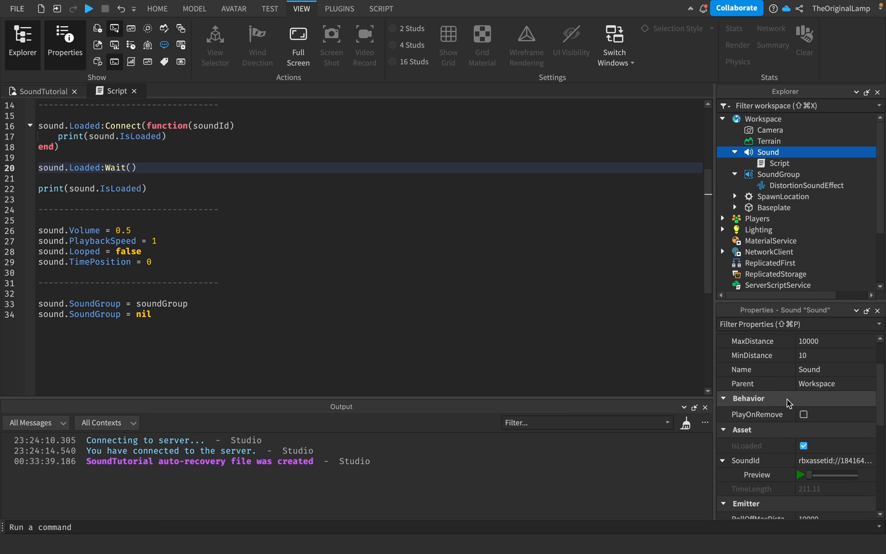
scroll("down", 3)
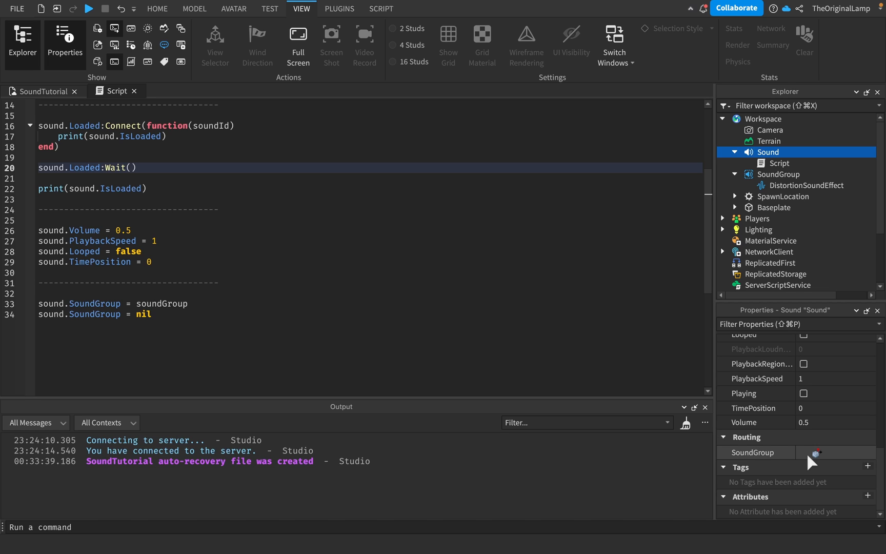
left_click(756, 453)
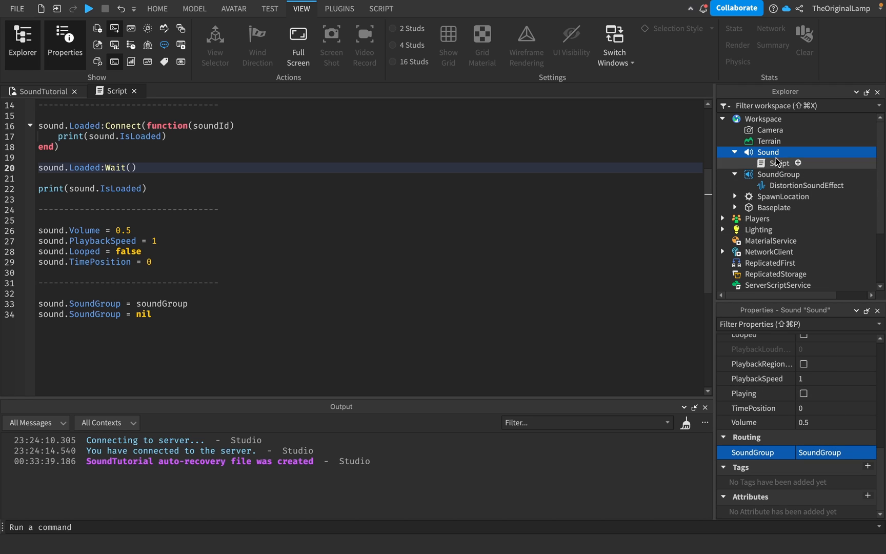
mouse_move(204, 292)
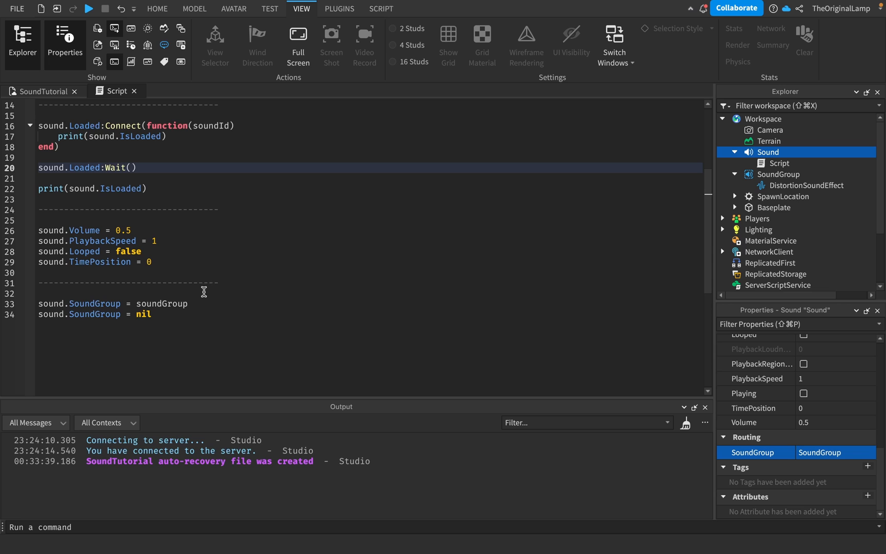
mouse_move(108, 305)
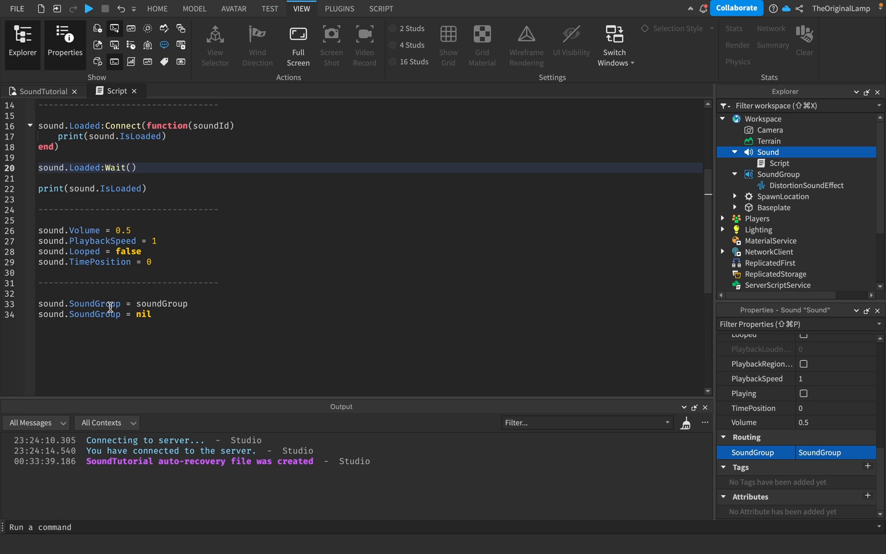
mouse_move(77, 311)
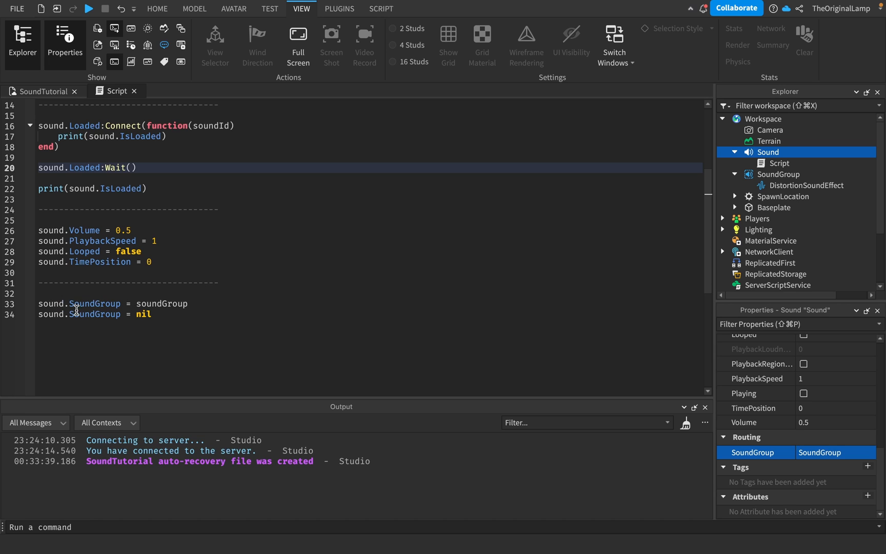
scroll("up", 3)
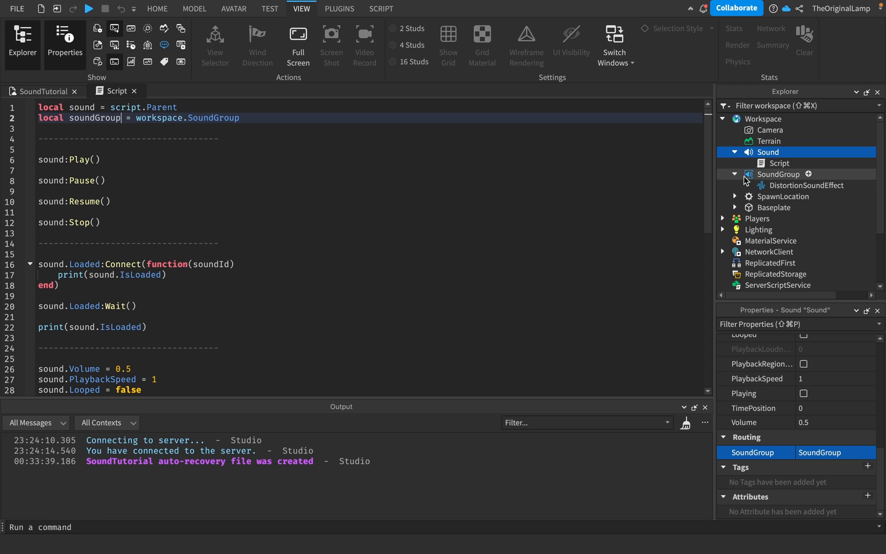
left_click(779, 173)
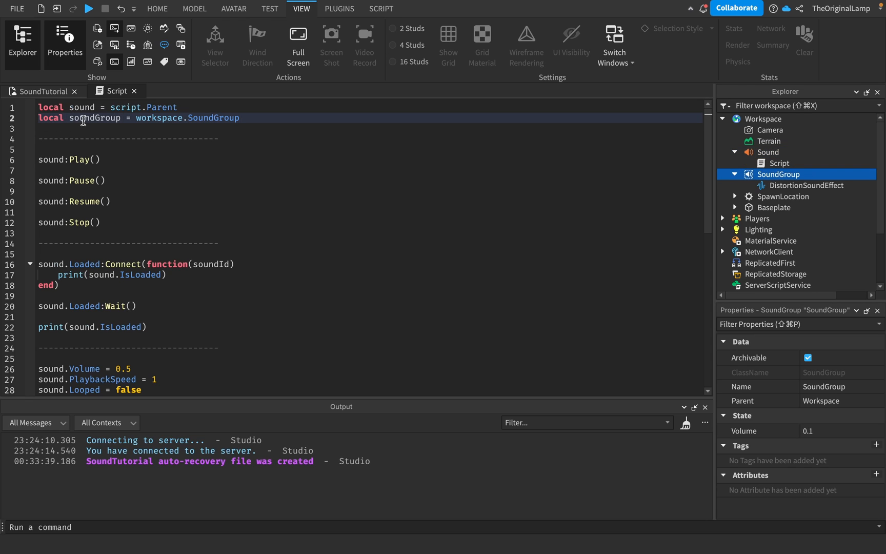
mouse_move(779, 162)
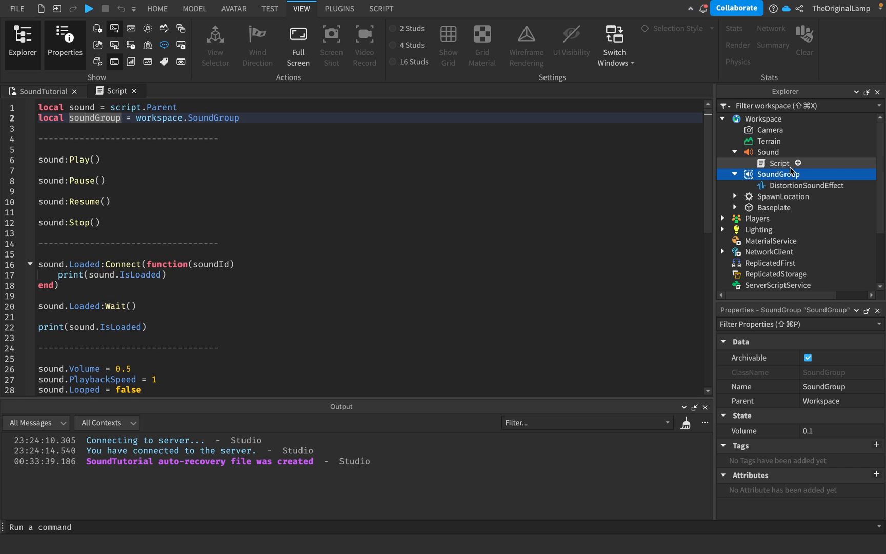
scroll("down", 3)
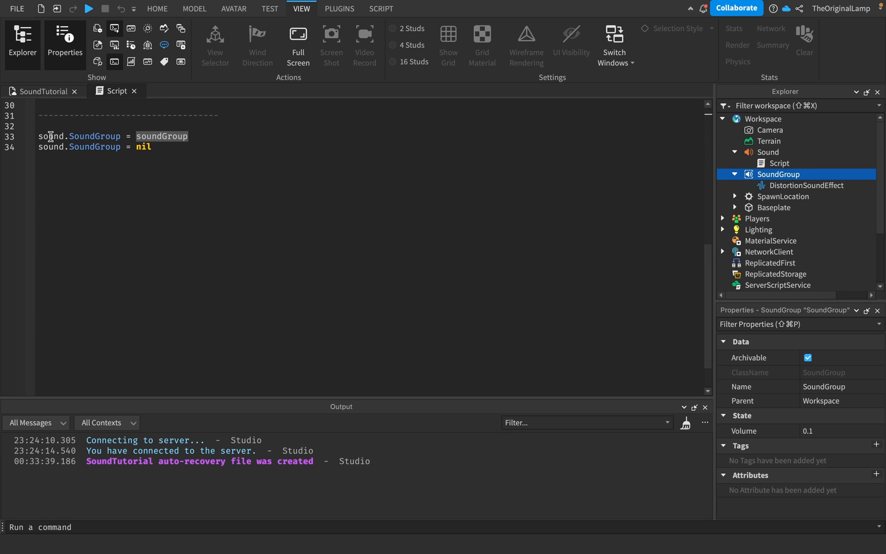
left_click(768, 151)
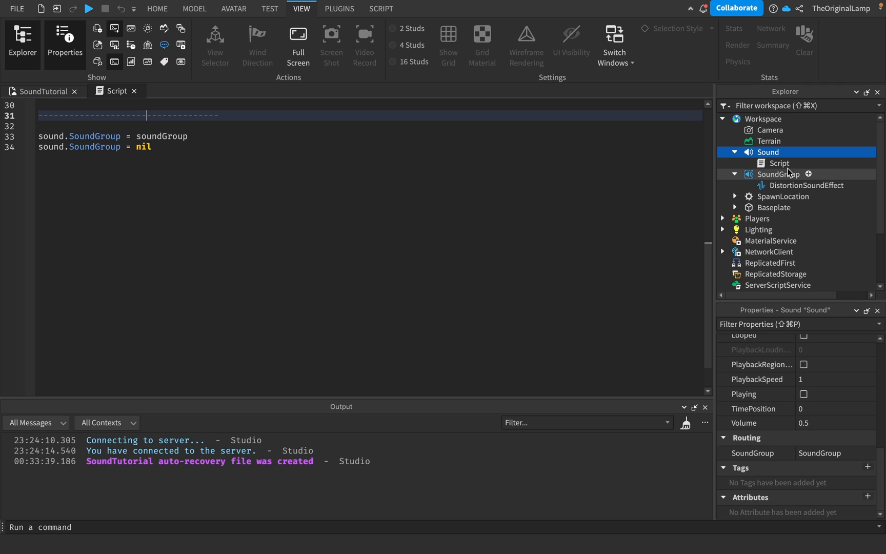
mouse_move(195, 152)
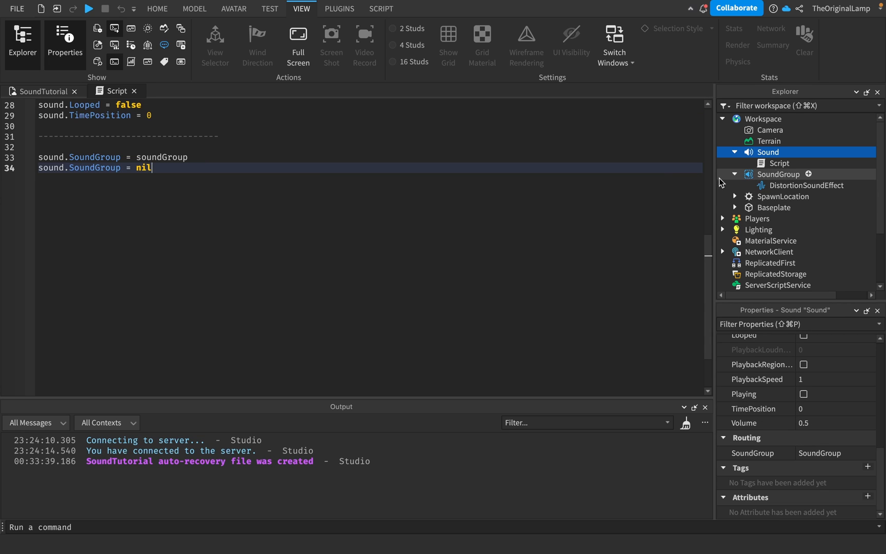
left_click(780, 174)
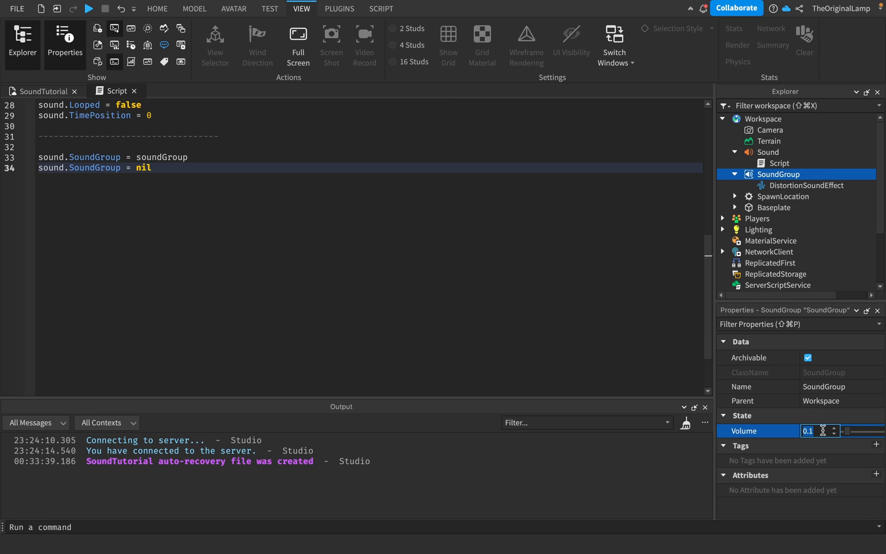
Step: Enter 1 as the SoundGroup's Volume, comparing it with the Sound's 0.5 volume
type("1")
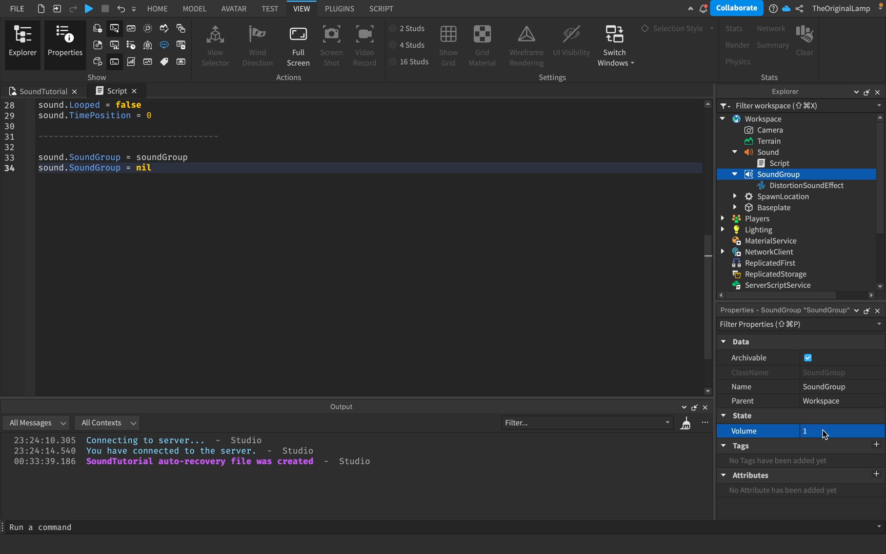
mouse_move(814, 229)
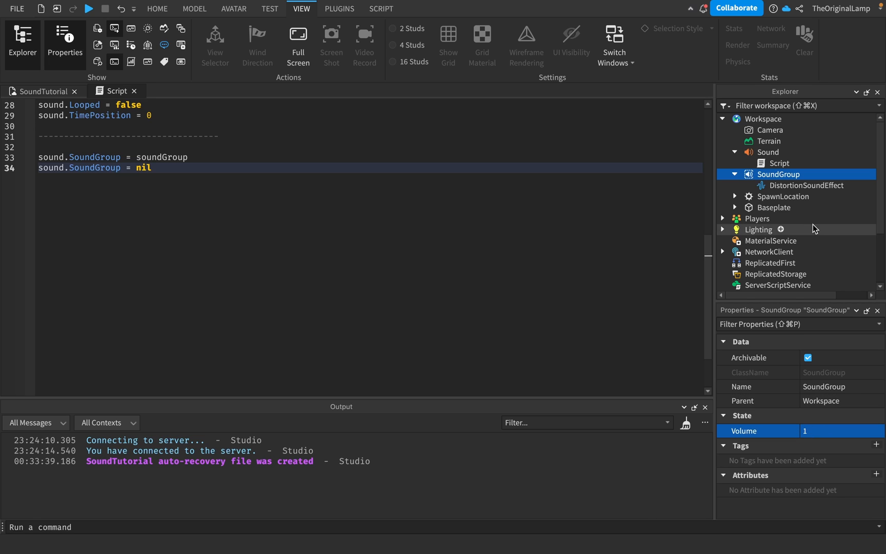
mouse_move(768, 152)
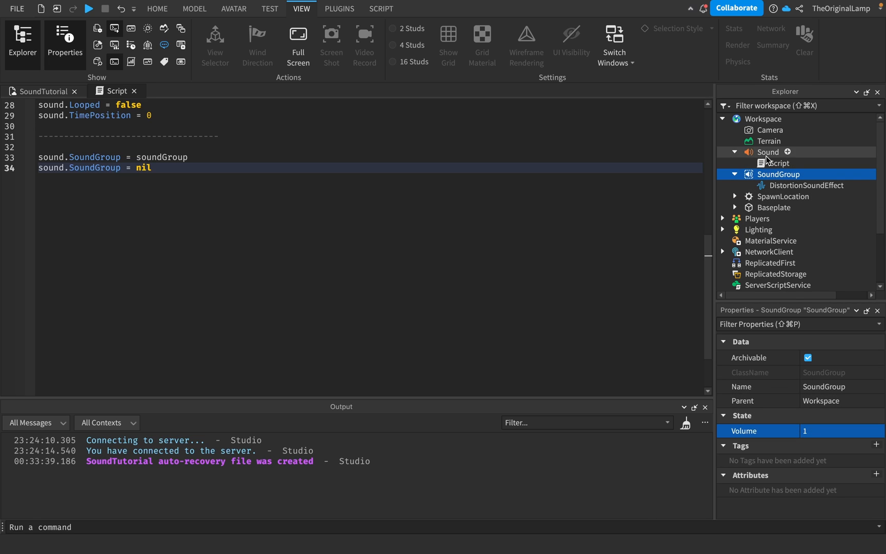
left_click(768, 151)
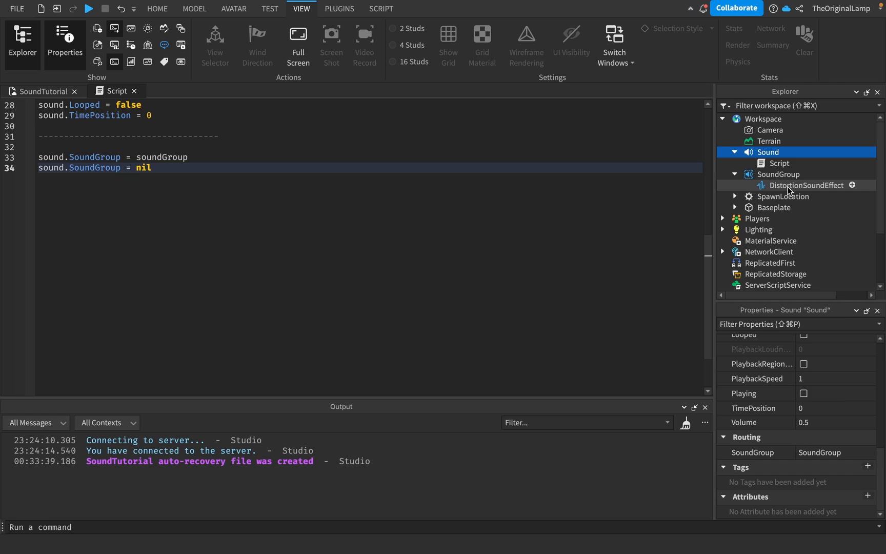
left_click(780, 174)
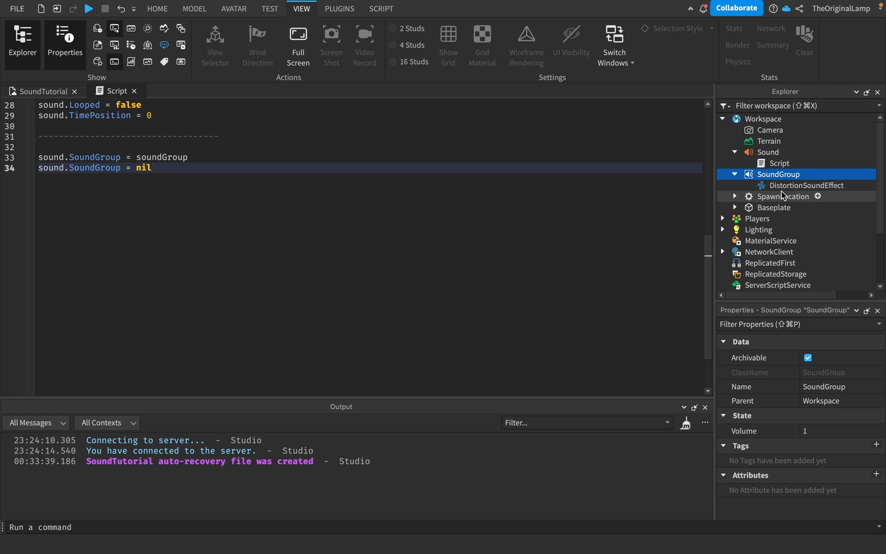
mouse_move(815, 443)
type("2")
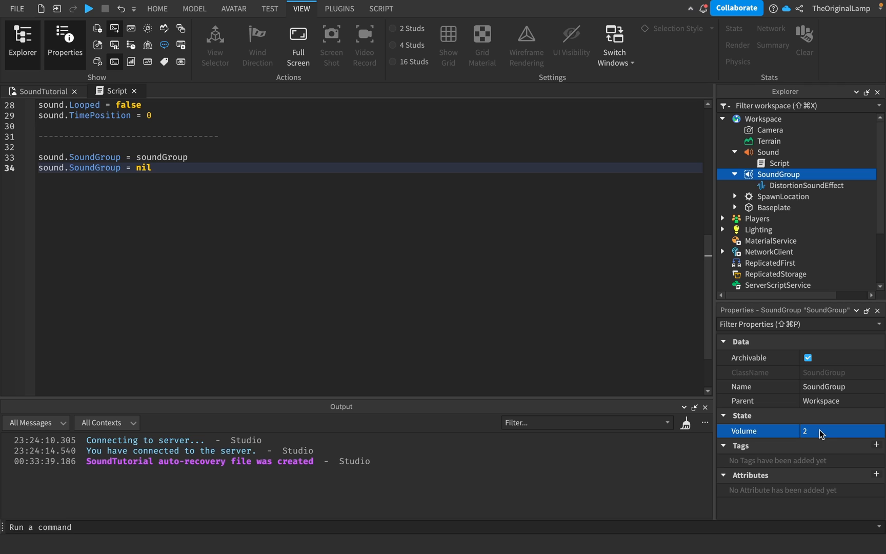
left_click(768, 151)
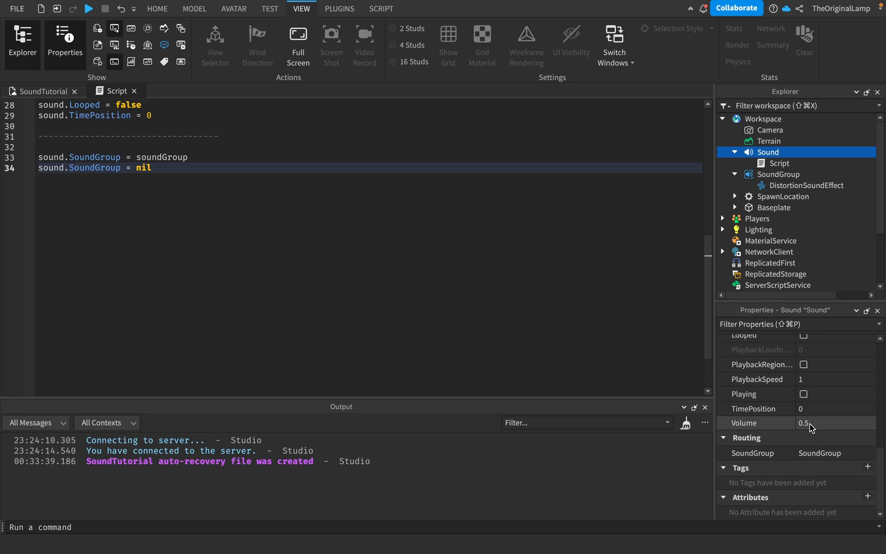
mouse_move(771, 158)
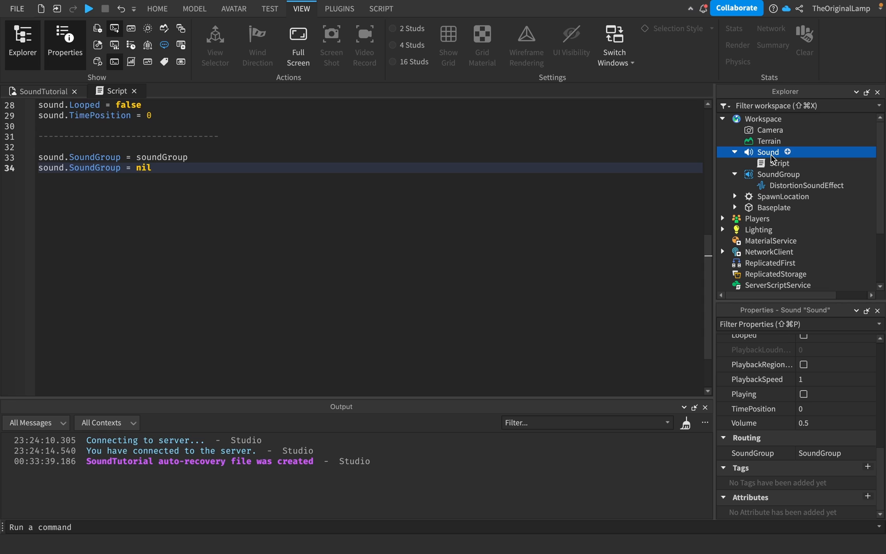
mouse_move(777, 177)
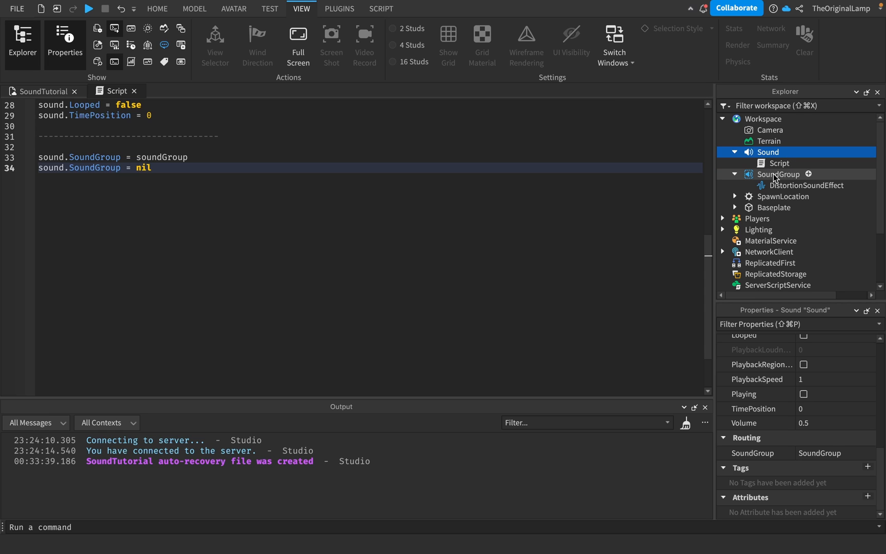
left_click(780, 174)
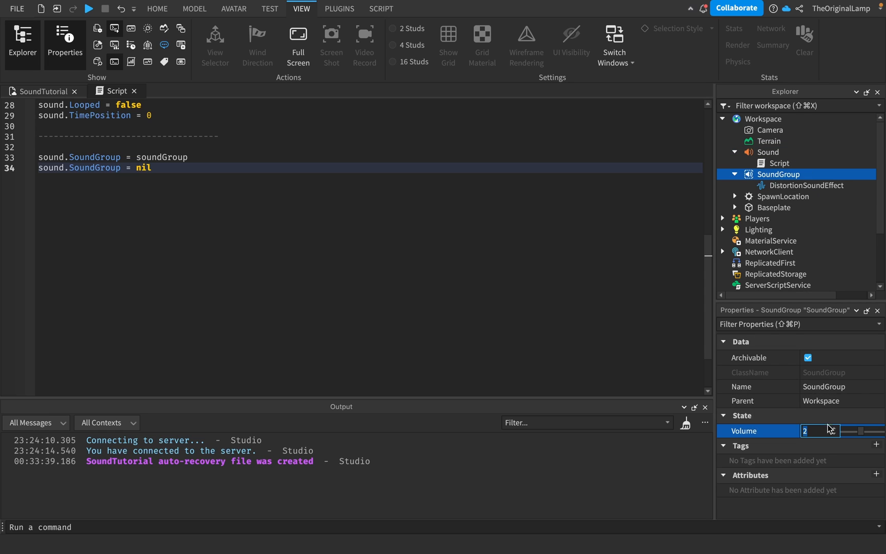
type("1")
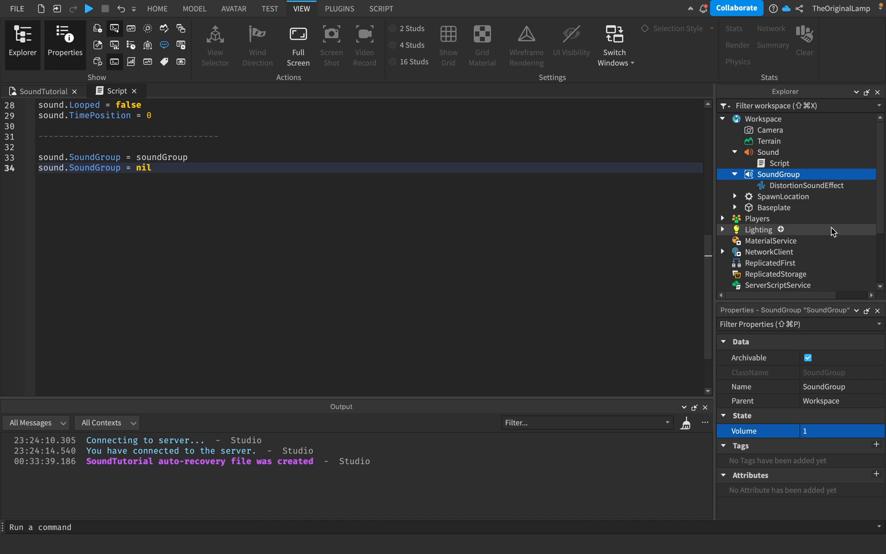
mouse_move(779, 180)
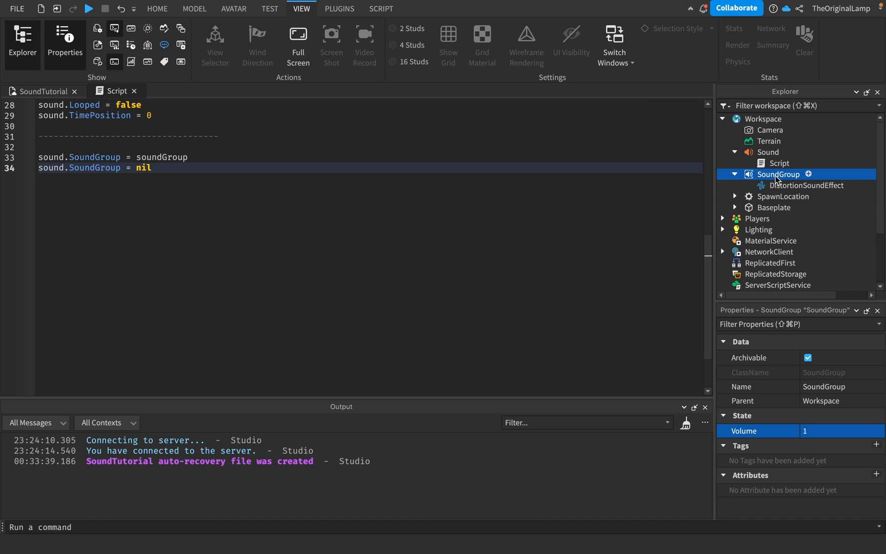
Step: Uncheck and recheck DistortionSoundEffect's Enabled, then collapse SoundGroup in the Explorer
left_click(807, 184)
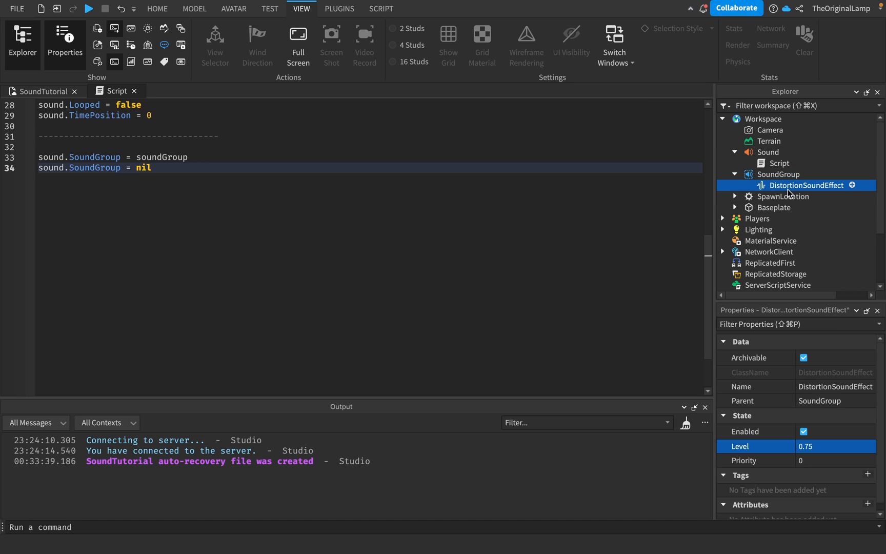
mouse_move(779, 163)
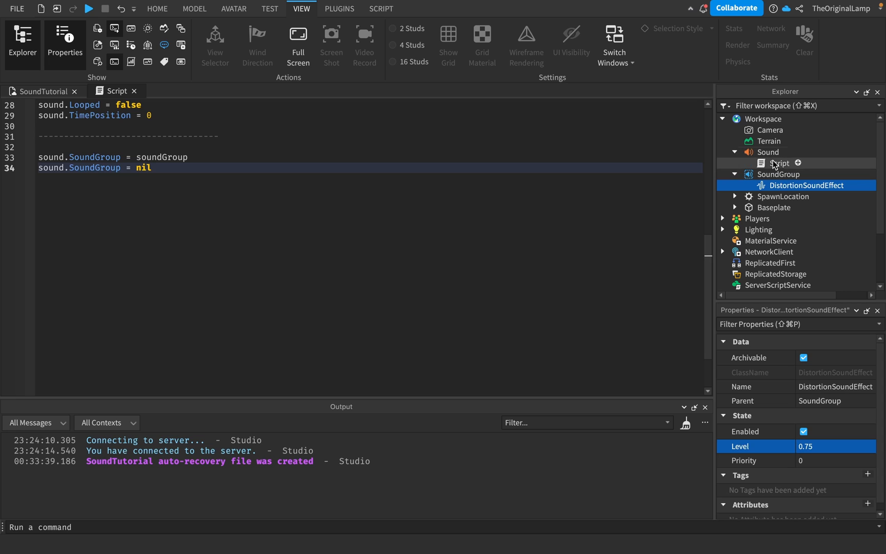
left_click(768, 151)
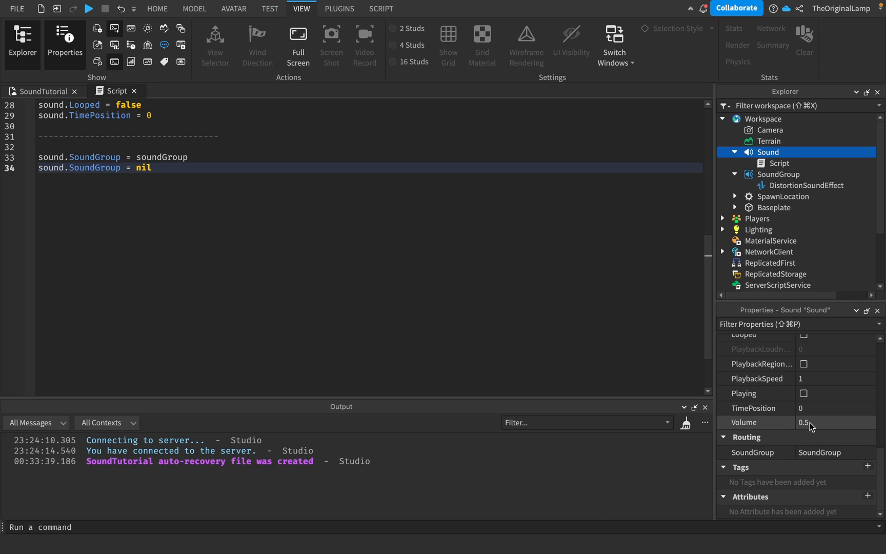
left_click(807, 186)
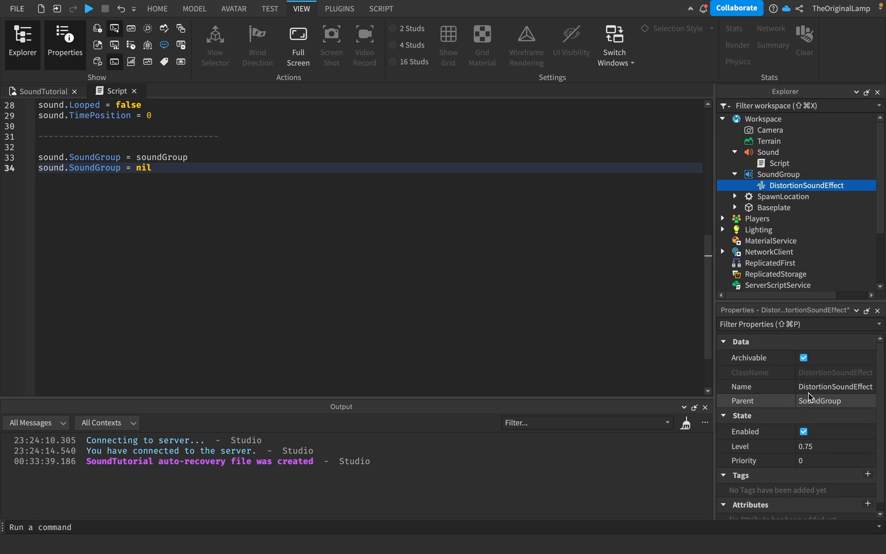
left_click(803, 431)
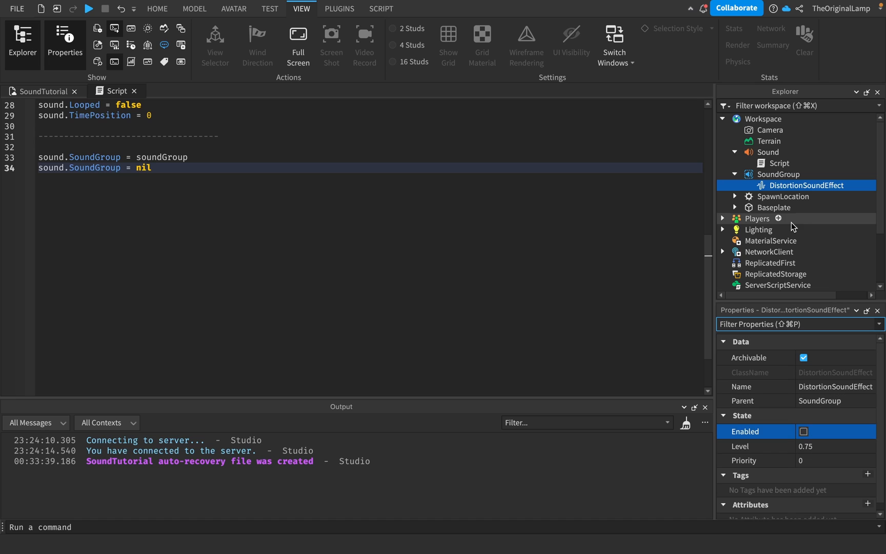
mouse_move(781, 174)
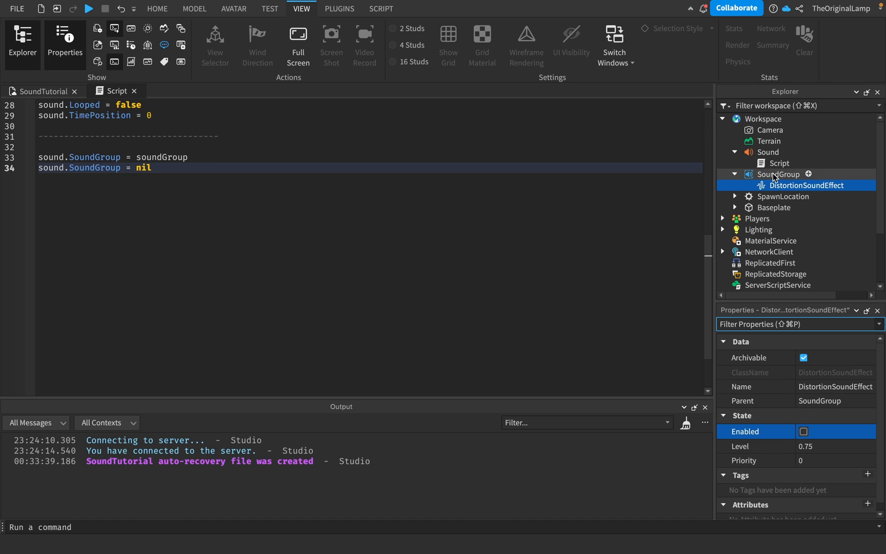
left_click(803, 431)
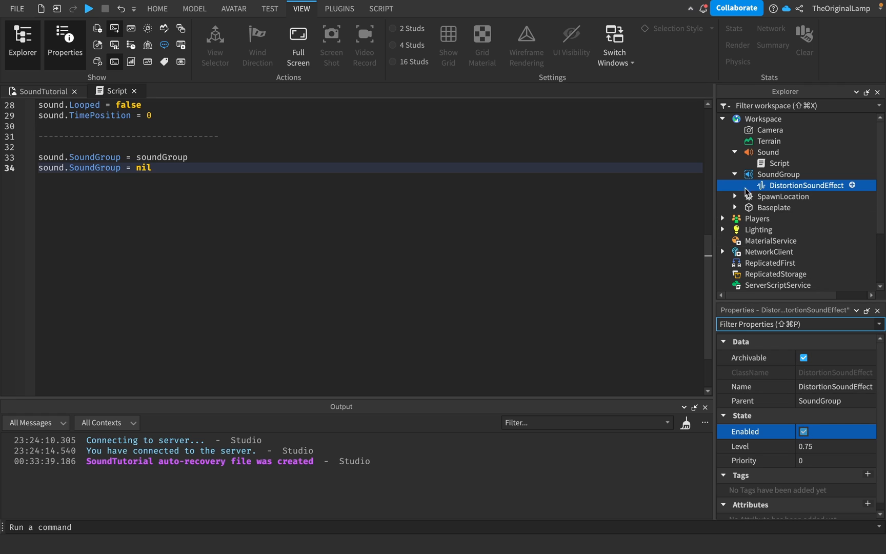
left_click(734, 174)
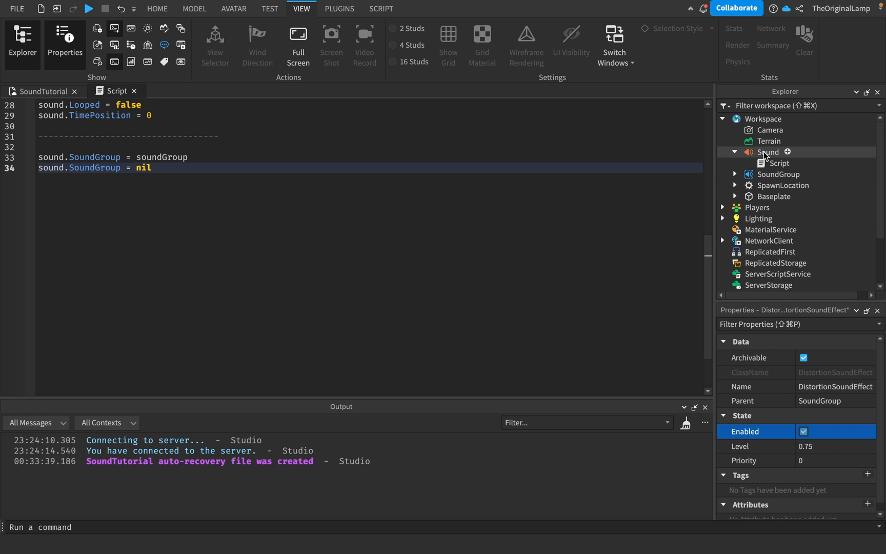
Step: Select Workspace, collapse the SoundGroup node, and reselect the Sound
left_click(771, 160)
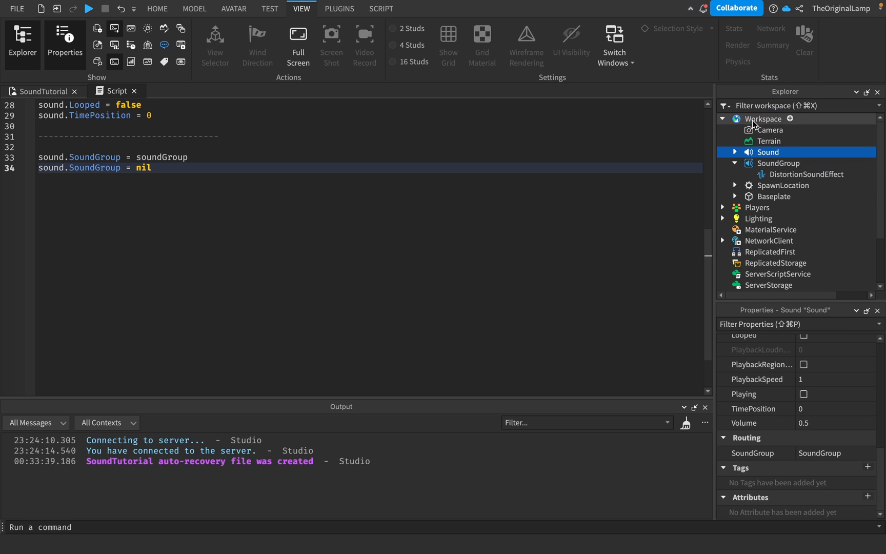
scroll("down", 3)
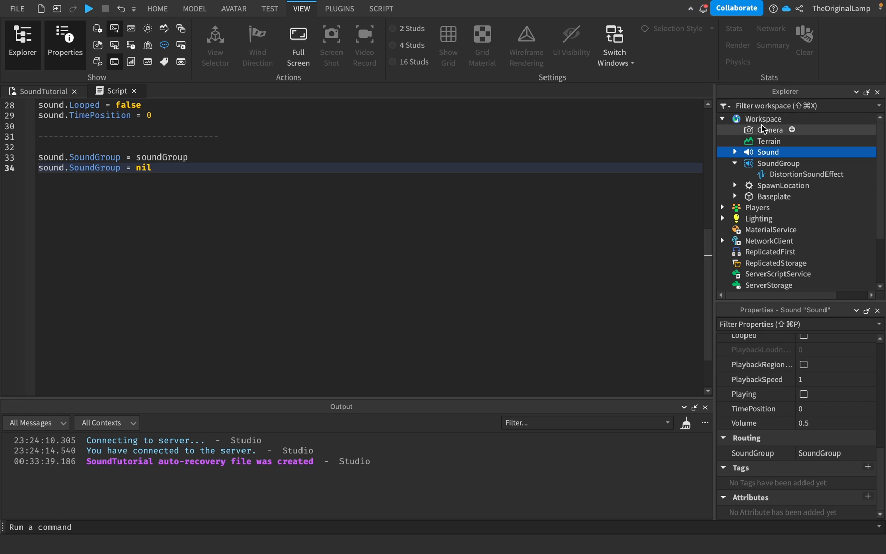
scroll("down", 3)
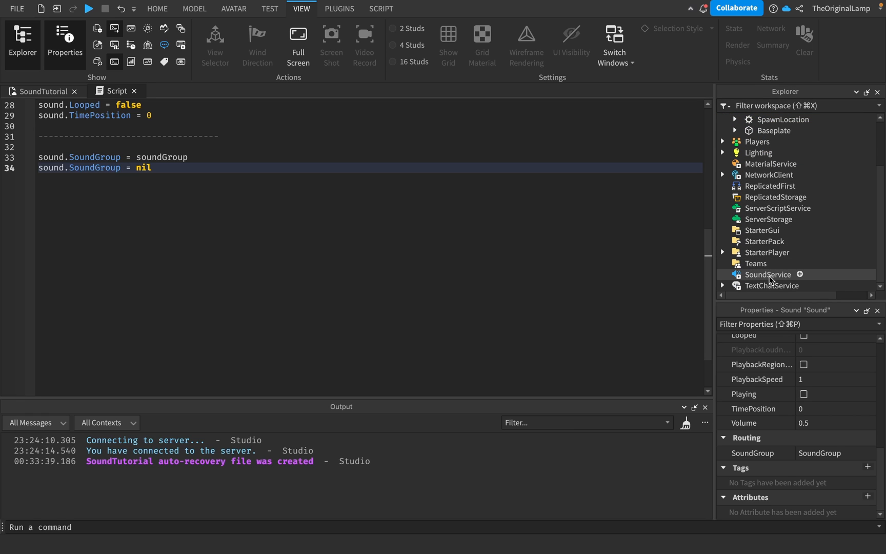
mouse_move(784, 278)
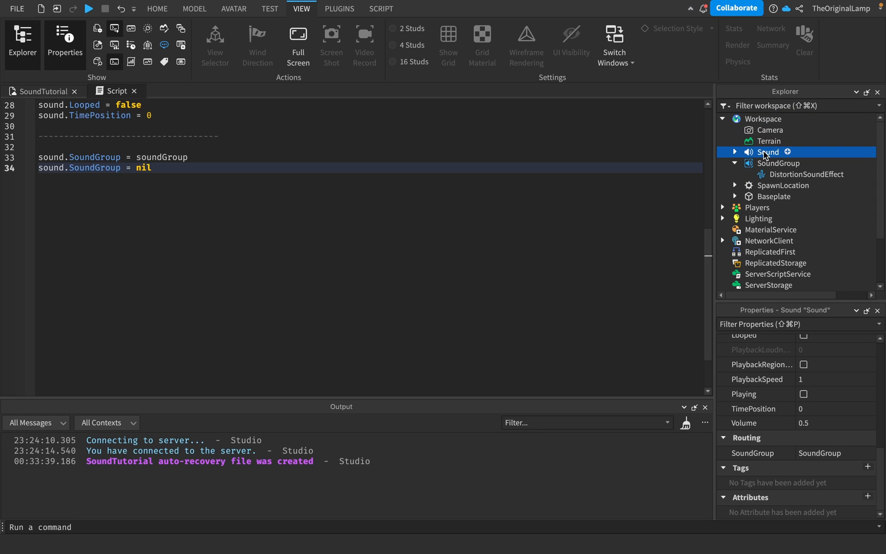
mouse_move(765, 118)
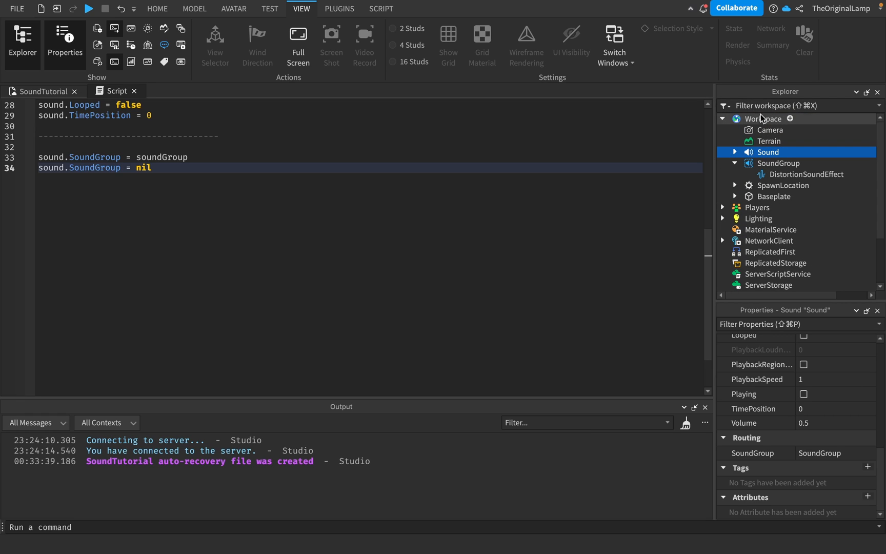
mouse_move(763, 119)
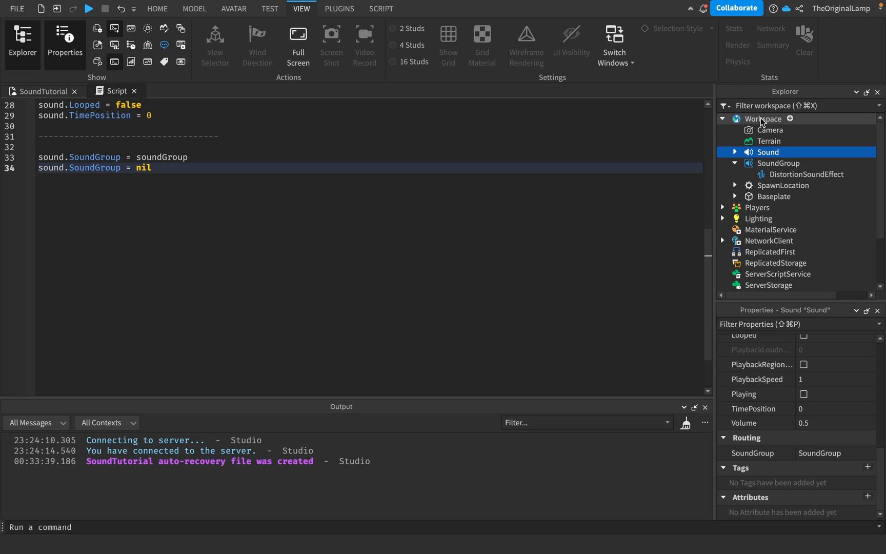
left_click(791, 118)
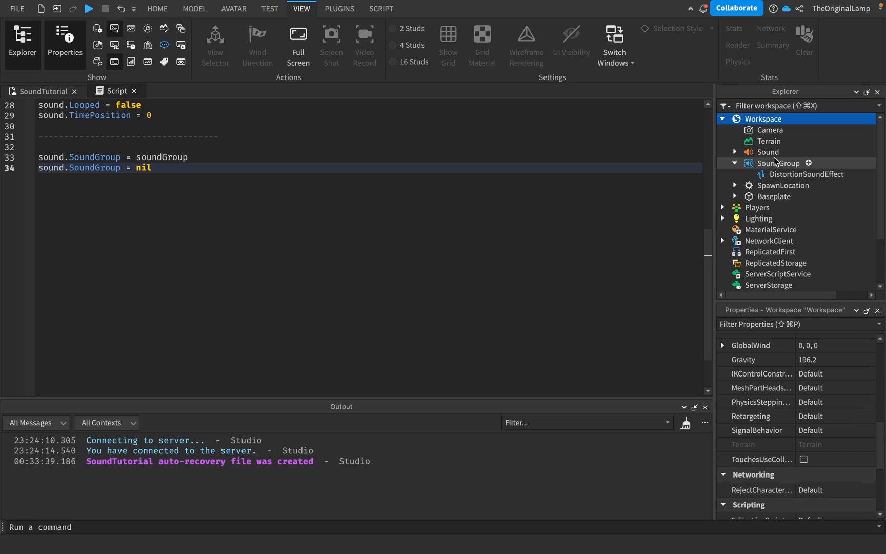
left_click(735, 163)
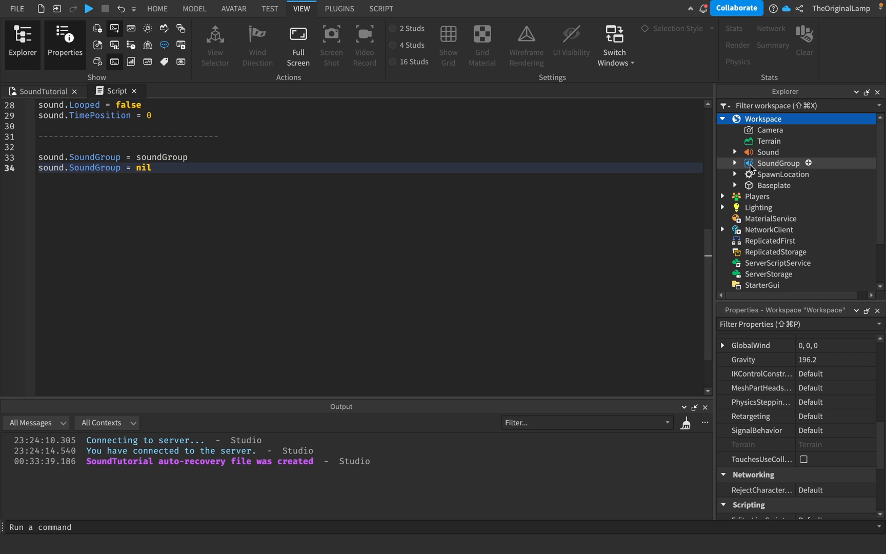
left_click(768, 151)
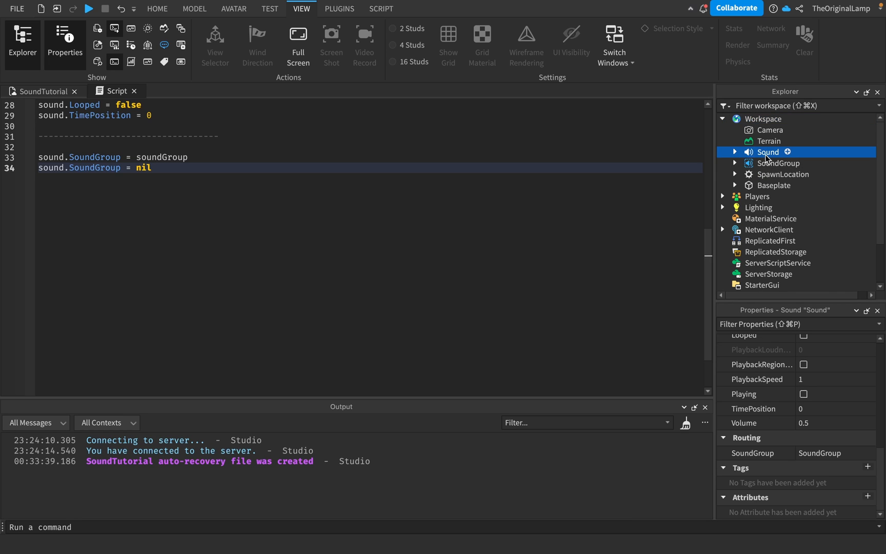
left_click(791, 119)
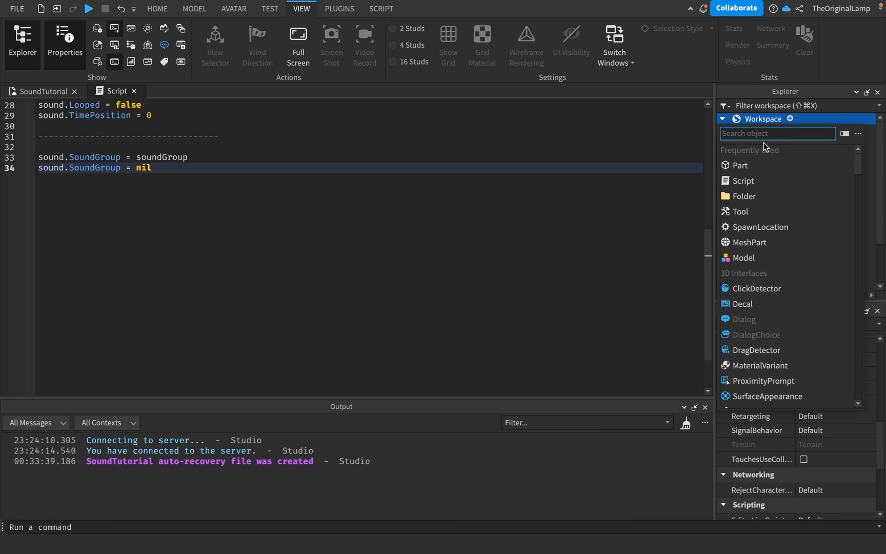
type("sound")
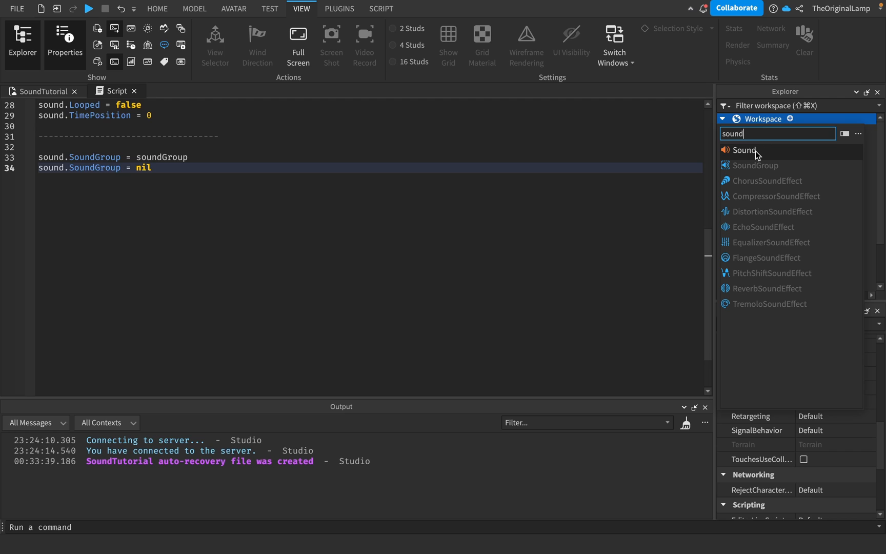
mouse_move(785, 211)
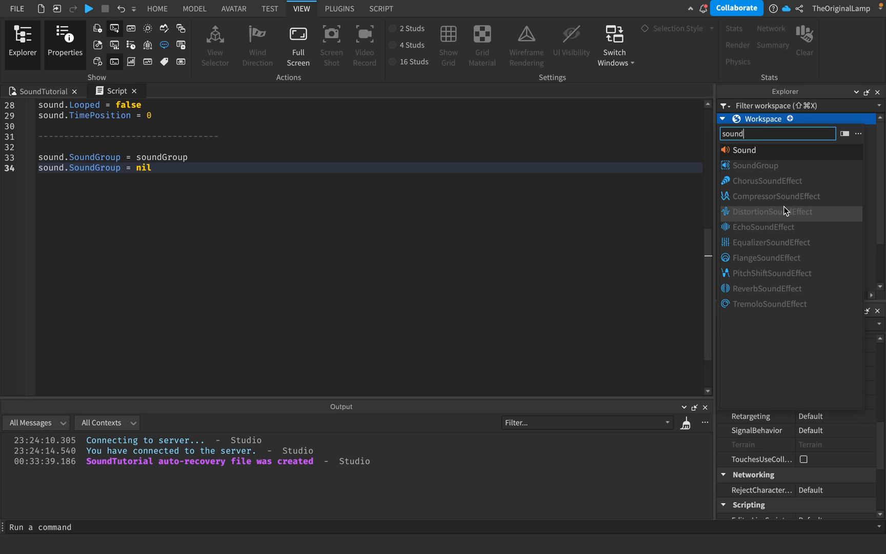
mouse_move(788, 288)
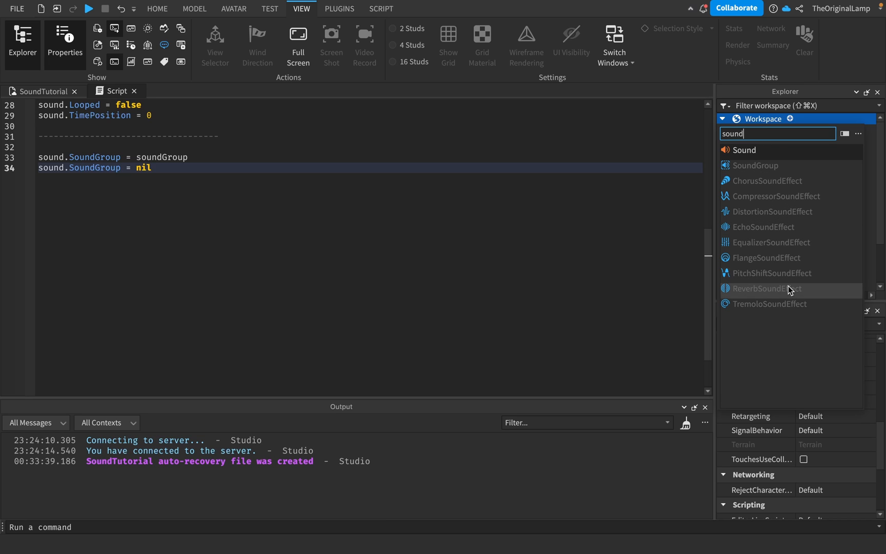
mouse_move(815, 267)
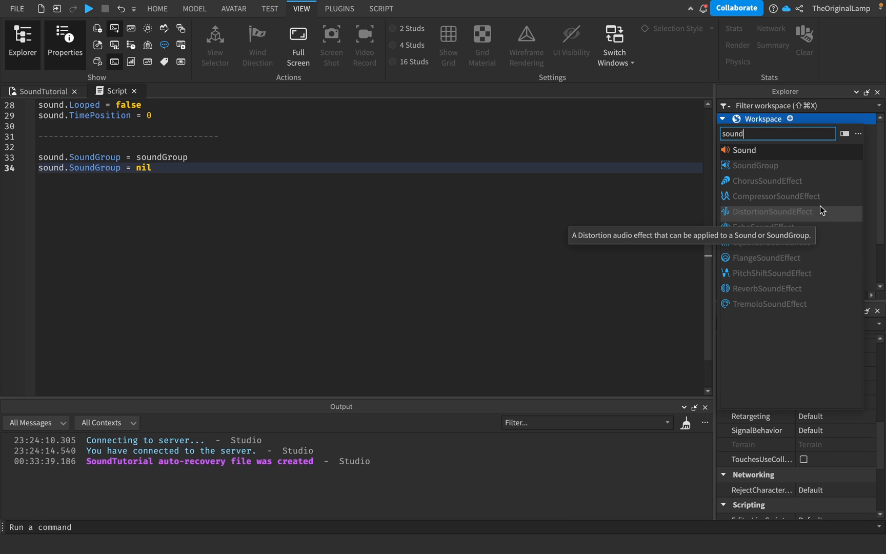
mouse_move(795, 196)
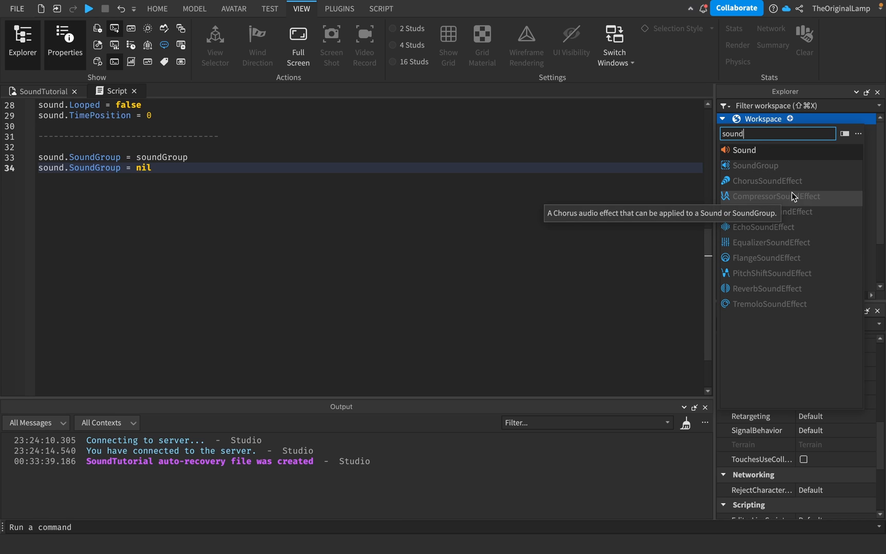
mouse_move(826, 200)
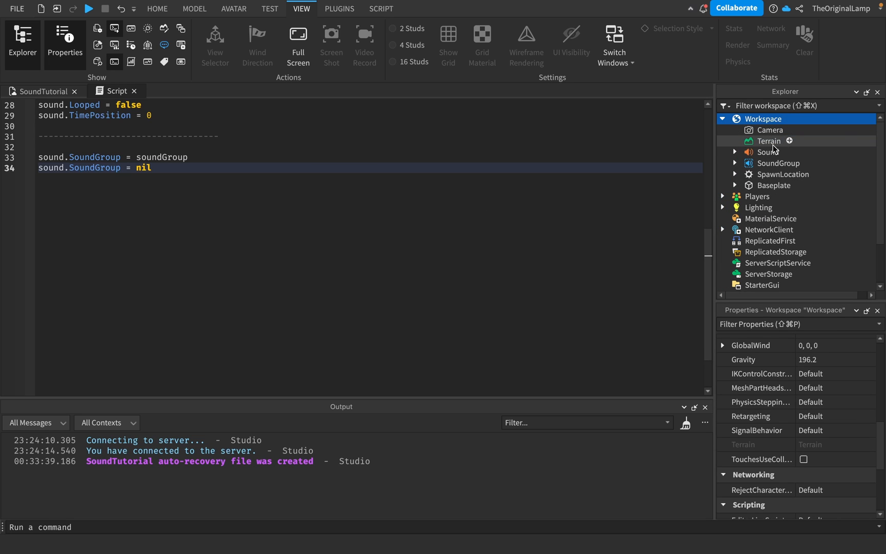
mouse_move(760, 163)
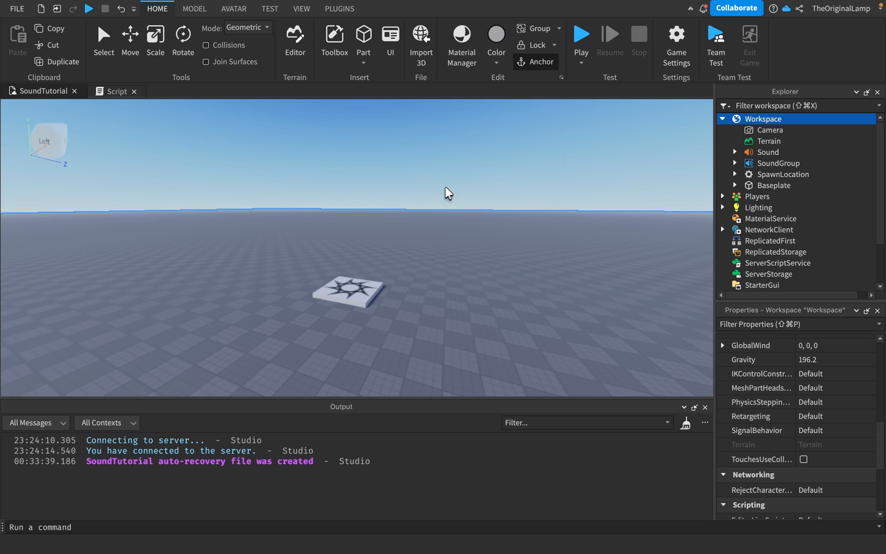
Step: Select the Sound to show its properties, including the 10000 max distance
left_click(767, 152)
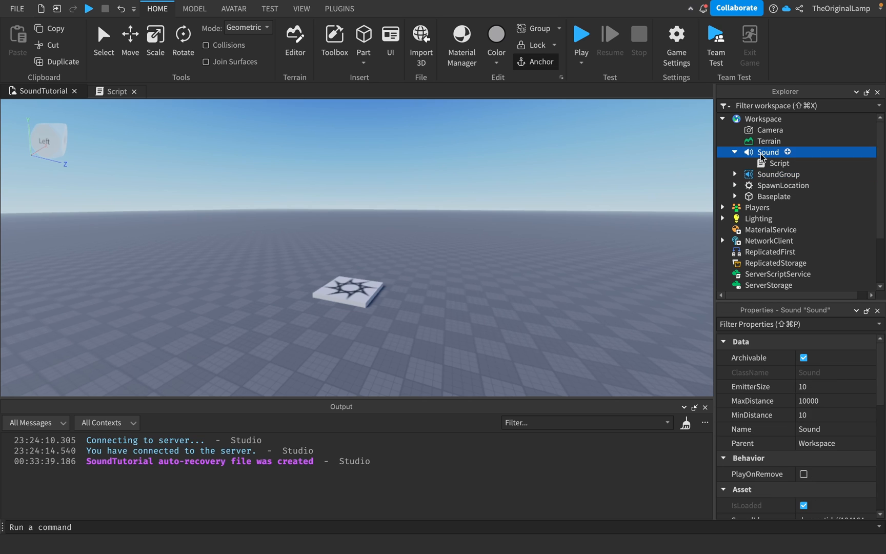
scroll("down", 3)
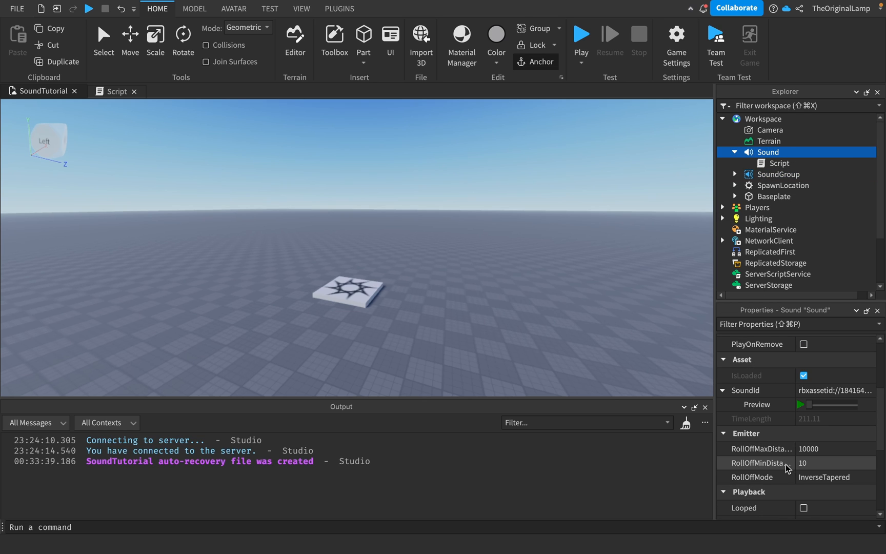
scroll("down", 3)
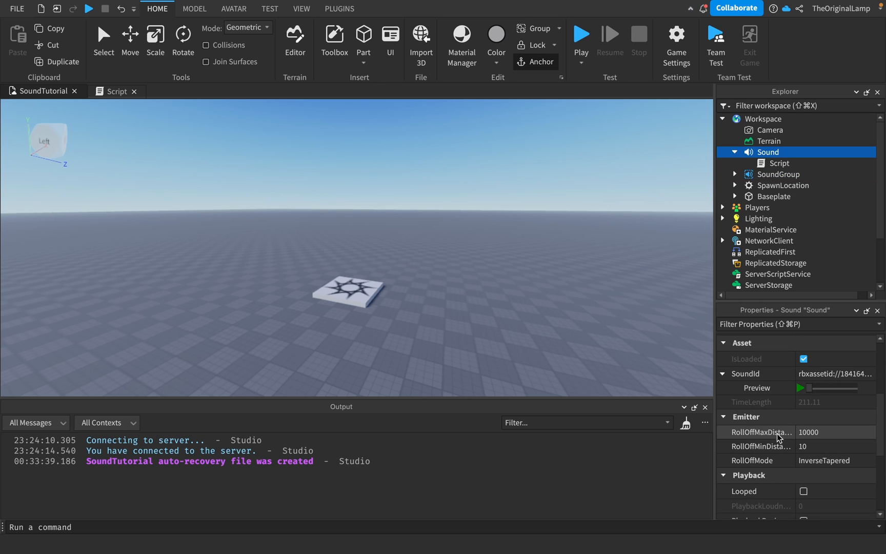
mouse_move(760, 448)
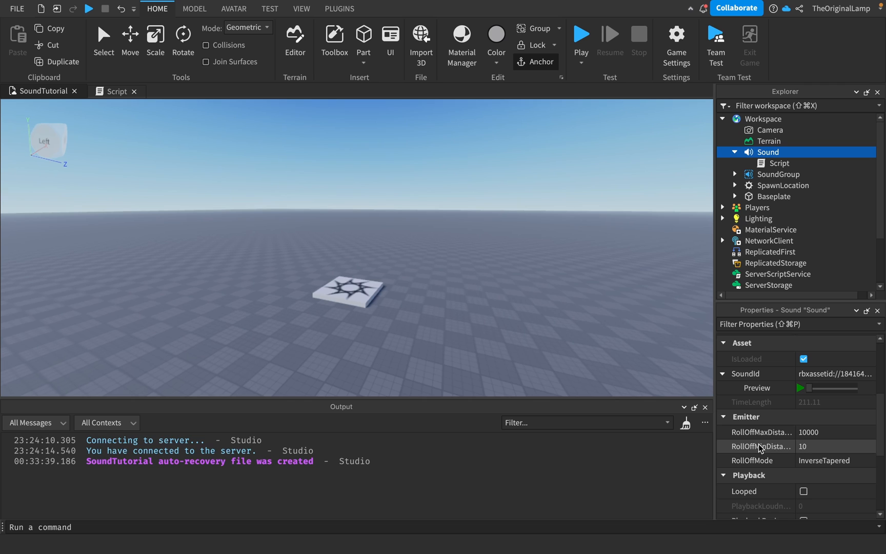
mouse_move(760, 446)
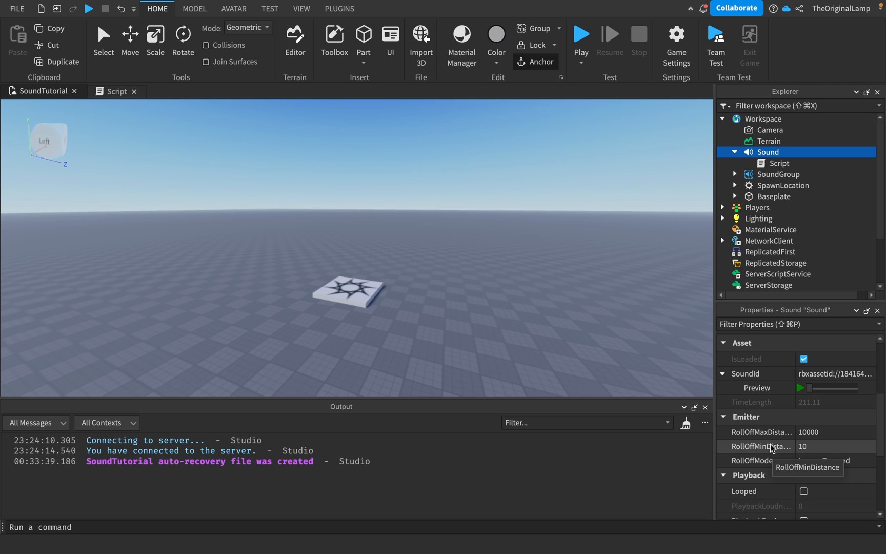
mouse_move(812, 453)
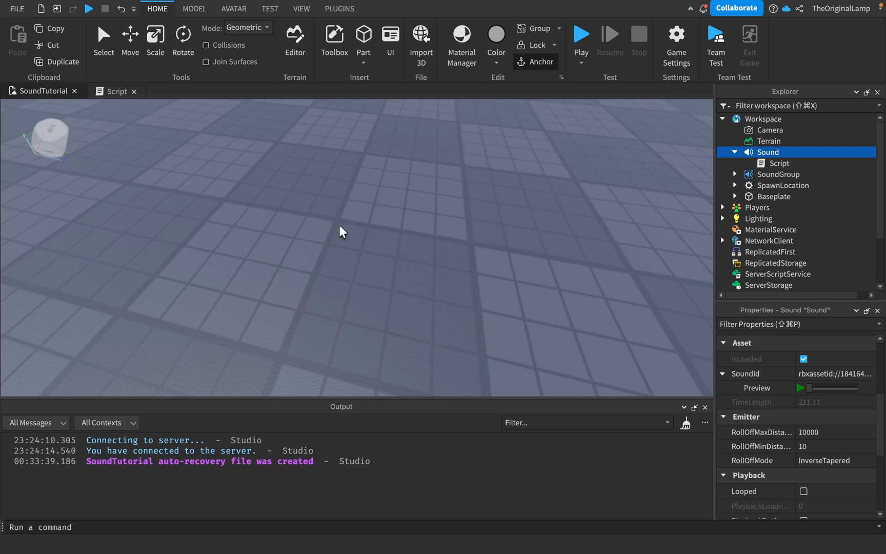
mouse_move(364, 251)
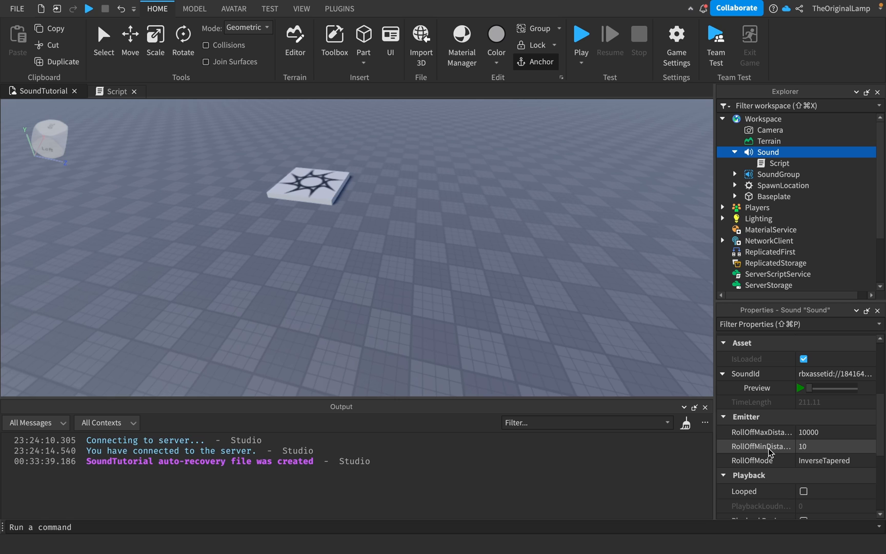
mouse_move(809, 453)
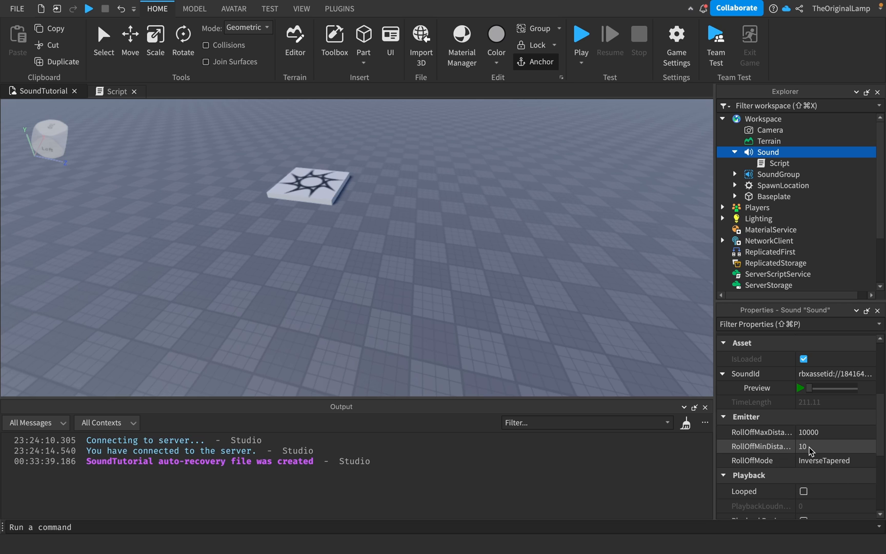
mouse_move(774, 442)
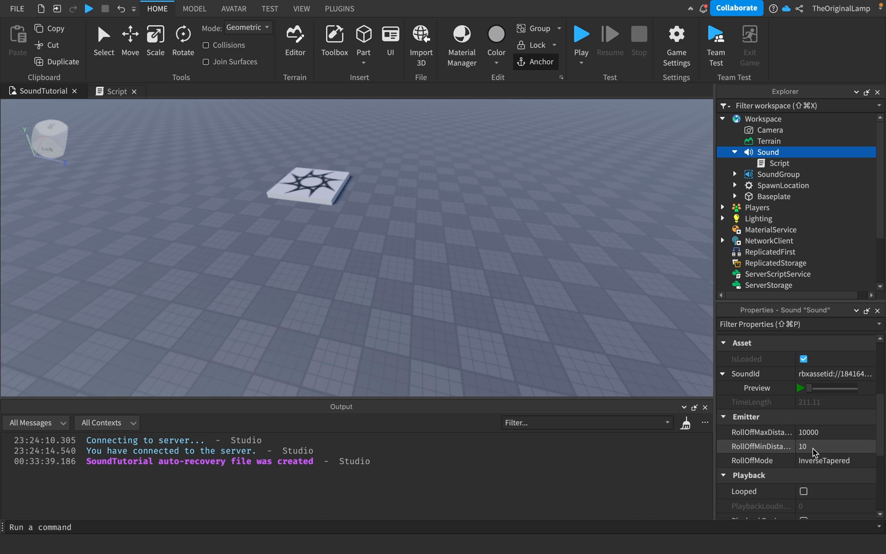
mouse_move(764, 433)
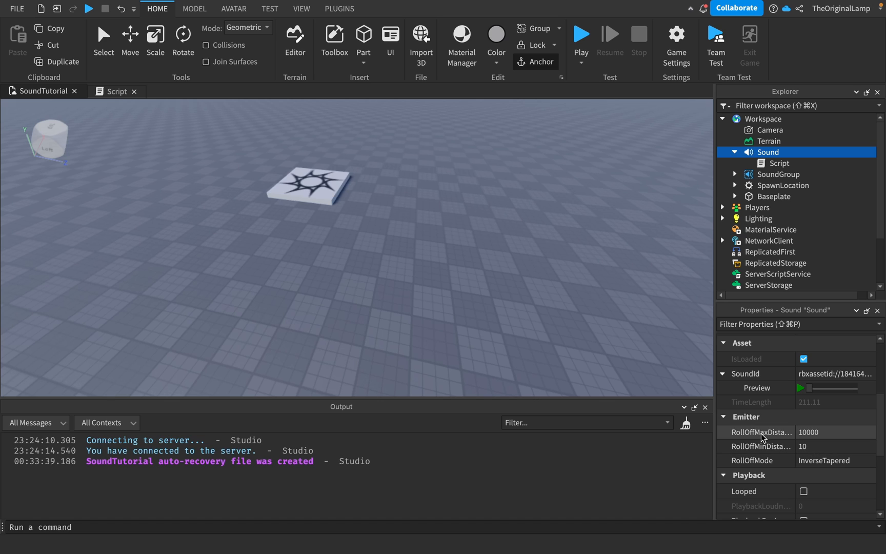
mouse_move(810, 439)
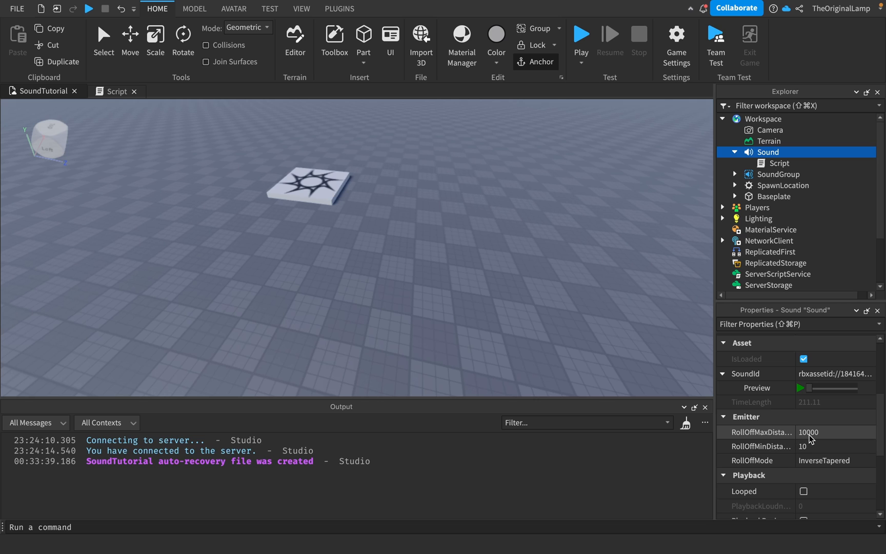
mouse_move(818, 438)
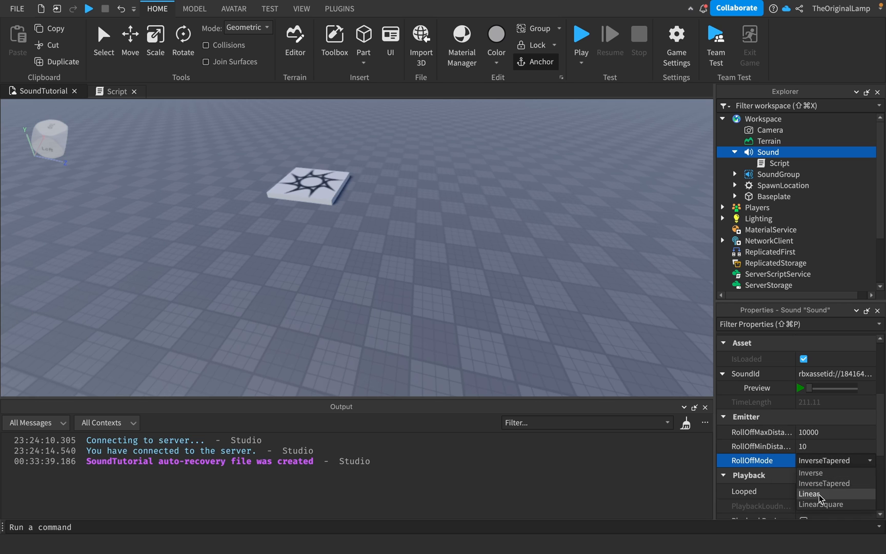
mouse_move(812, 473)
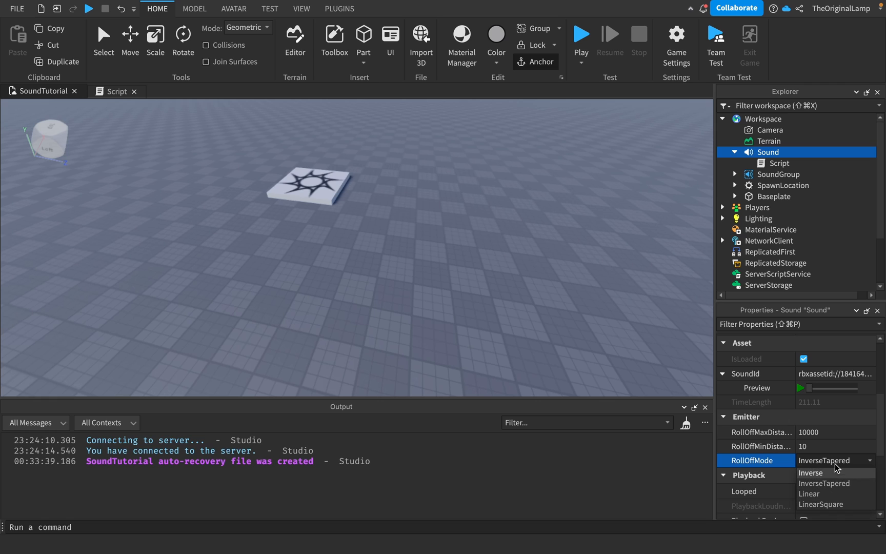
mouse_move(824, 483)
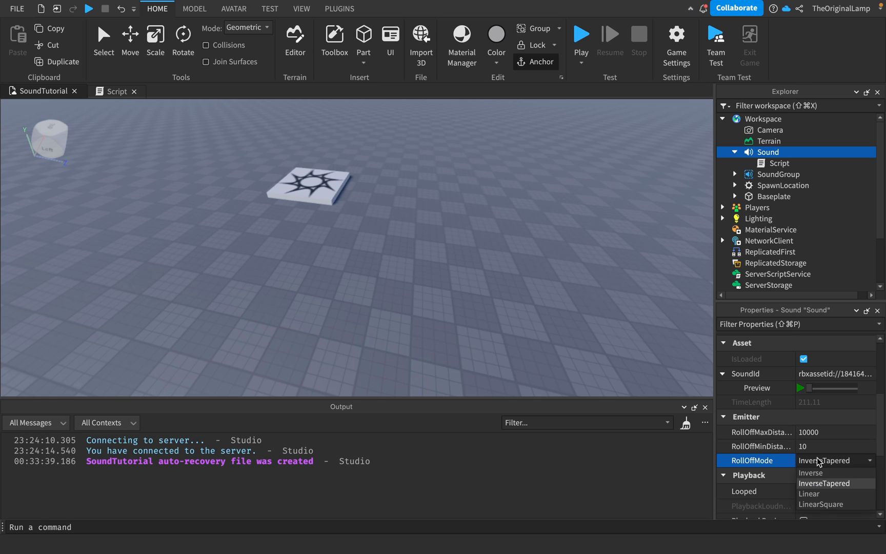
mouse_move(810, 472)
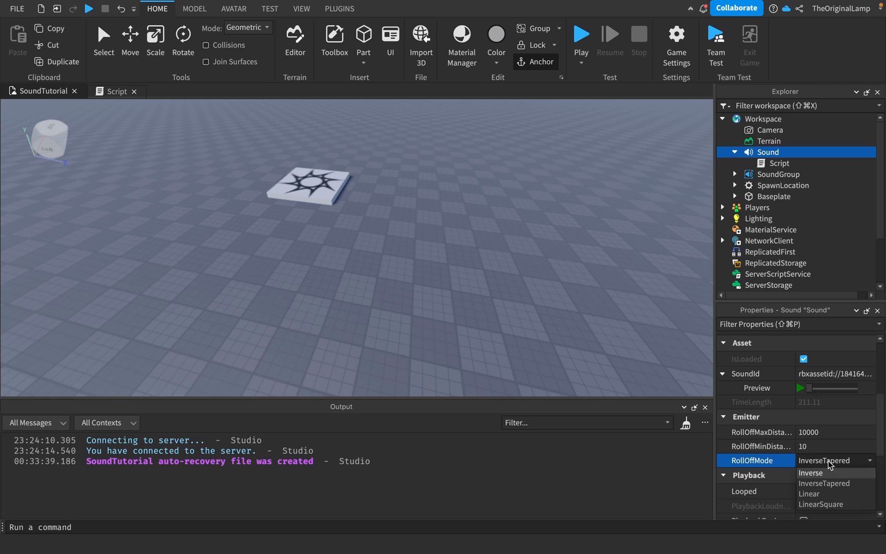
Step: Review the Sound's RollOffMode choices, leaving the roll-off mode at InverseTapered
left_click(824, 483)
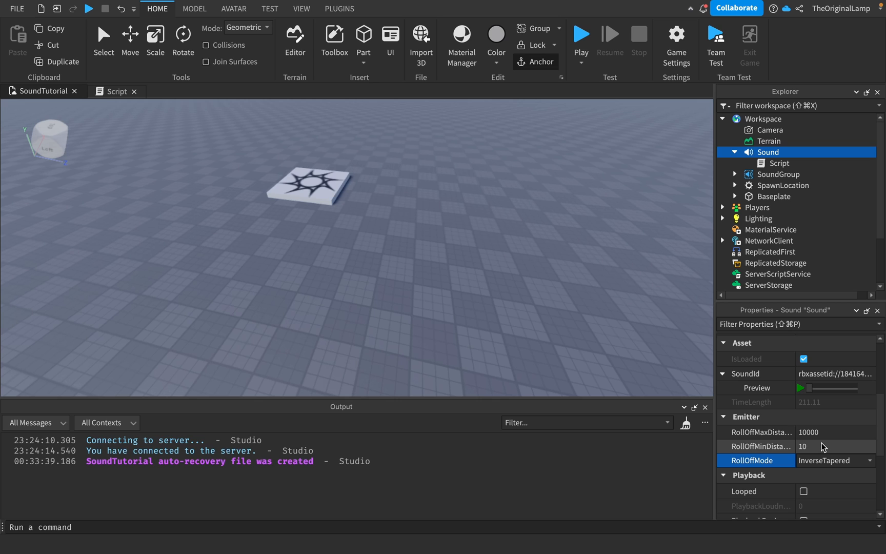
left_click(835, 460)
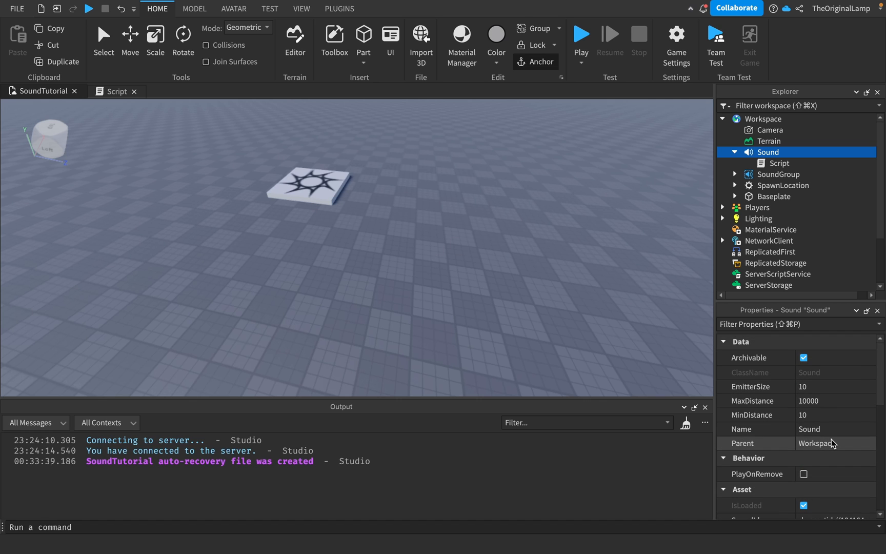
scroll("down", 3)
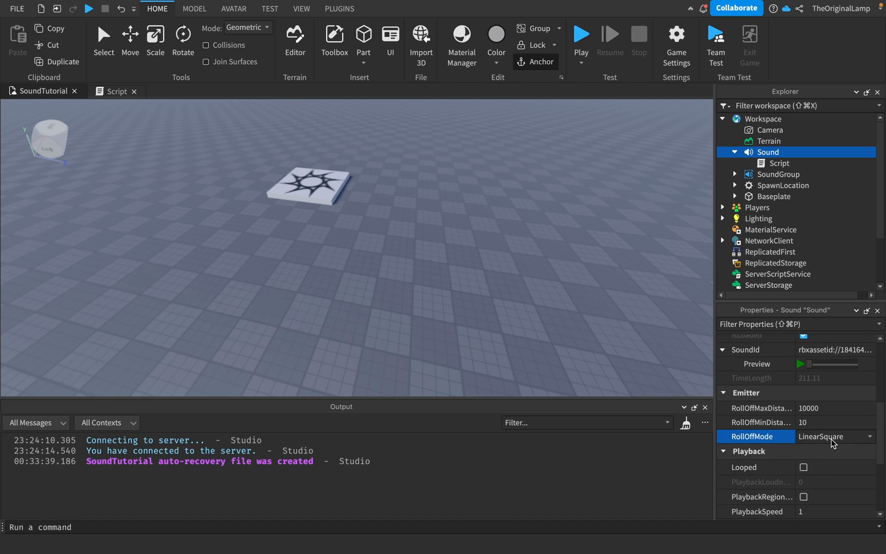
scroll("down", 3)
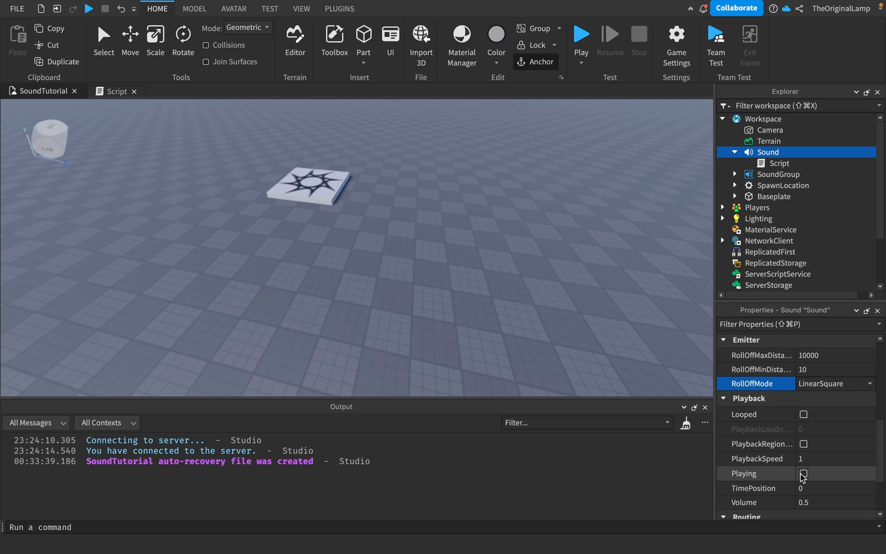
mouse_move(817, 462)
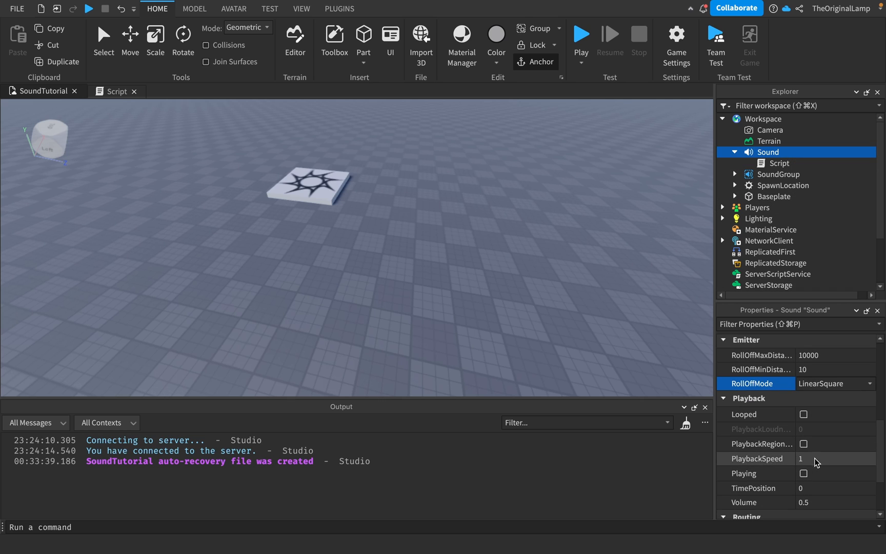
scroll("up", 3)
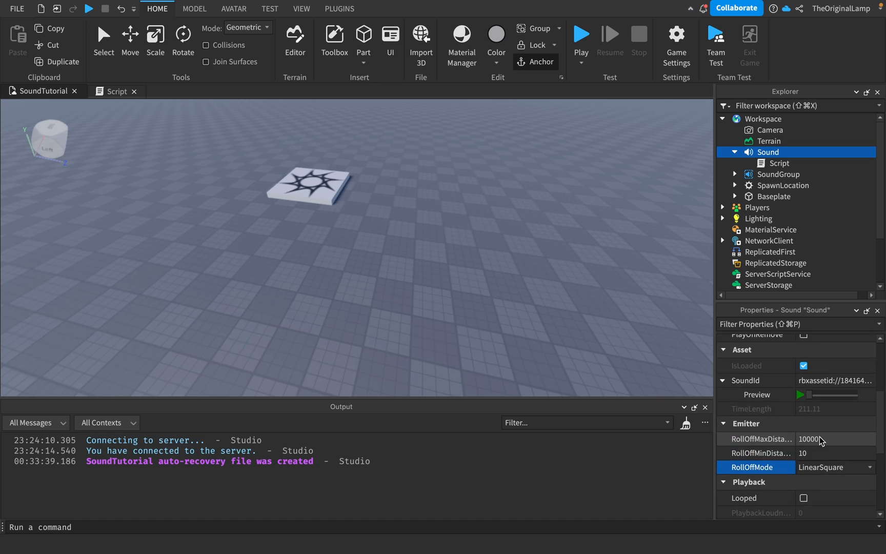
scroll("up", 3)
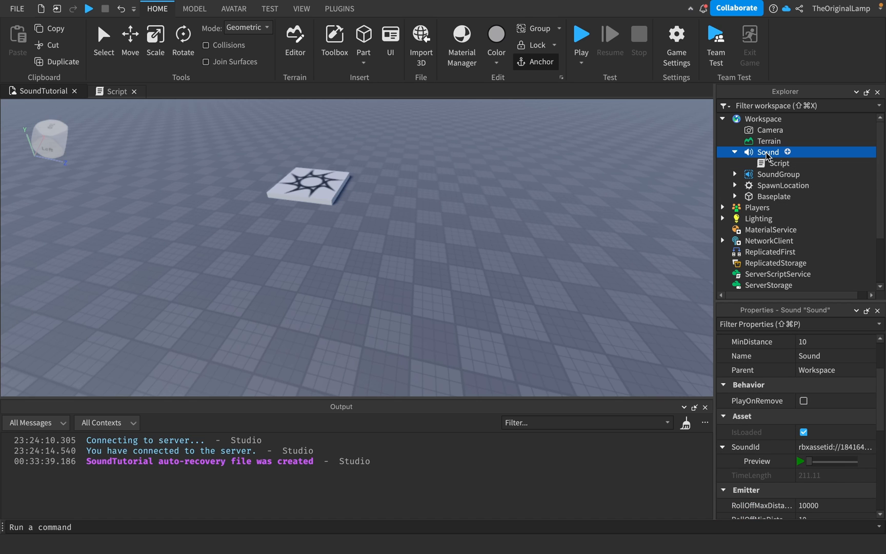
mouse_move(805, 319)
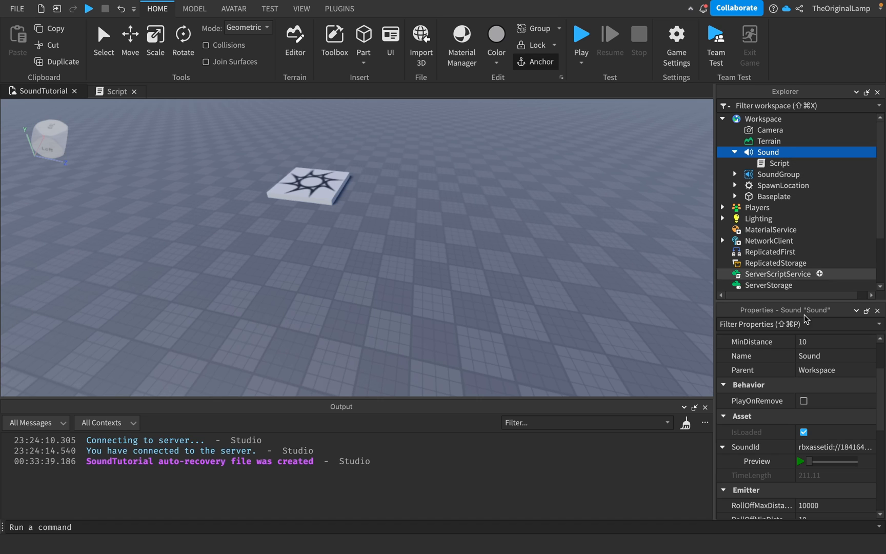
scroll("down", 3)
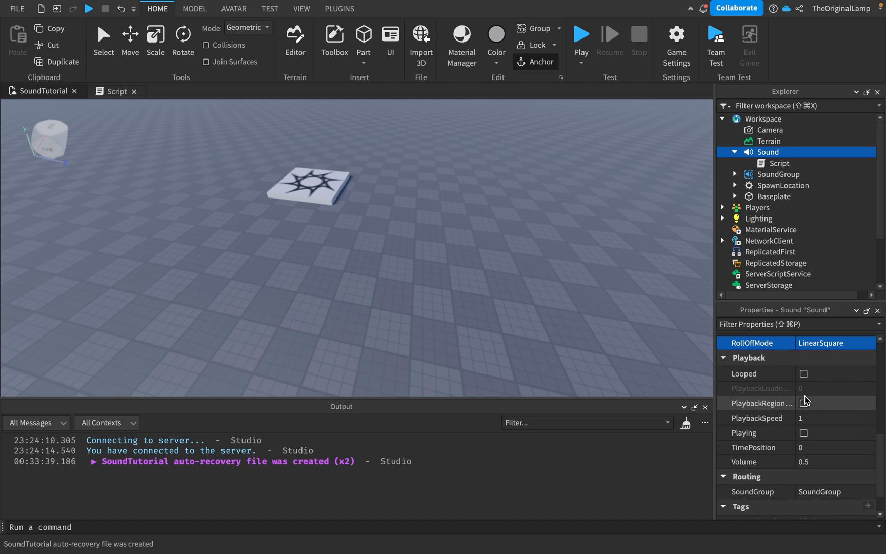
scroll("up", 3)
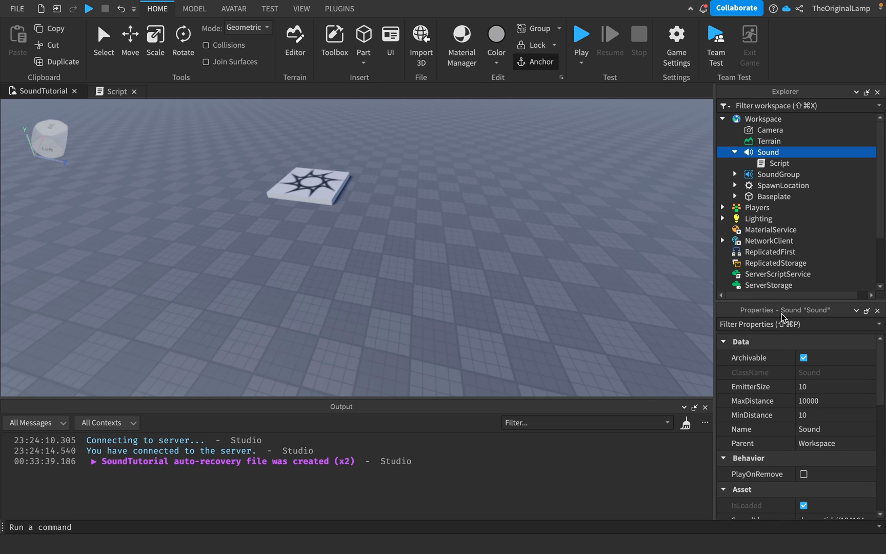
mouse_move(761, 171)
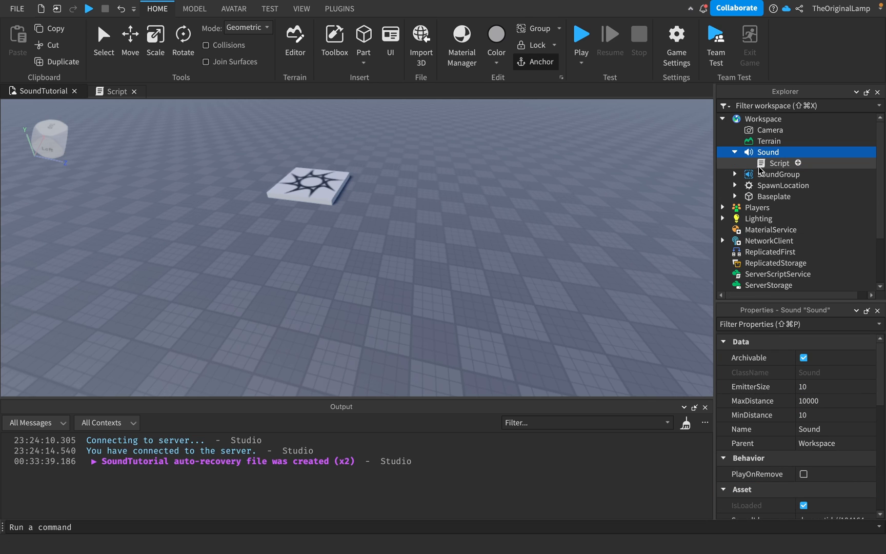
mouse_move(760, 173)
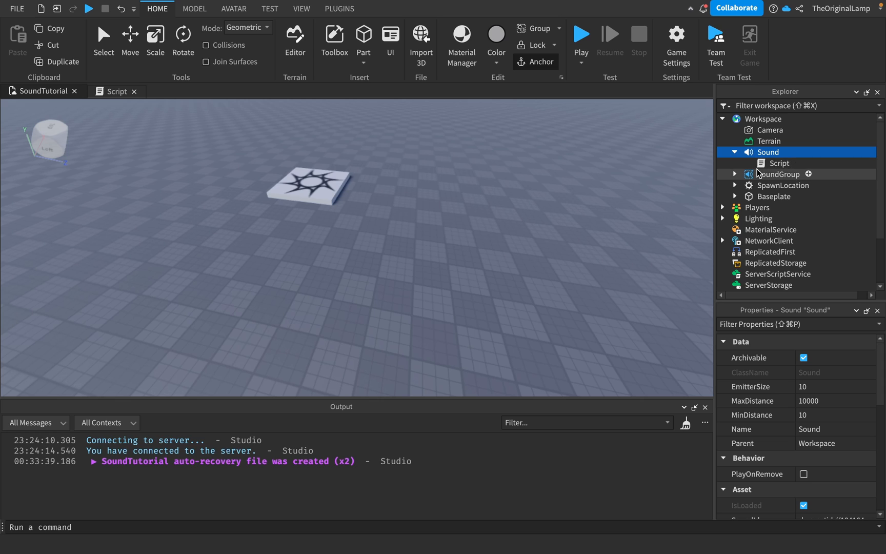
mouse_move(769, 151)
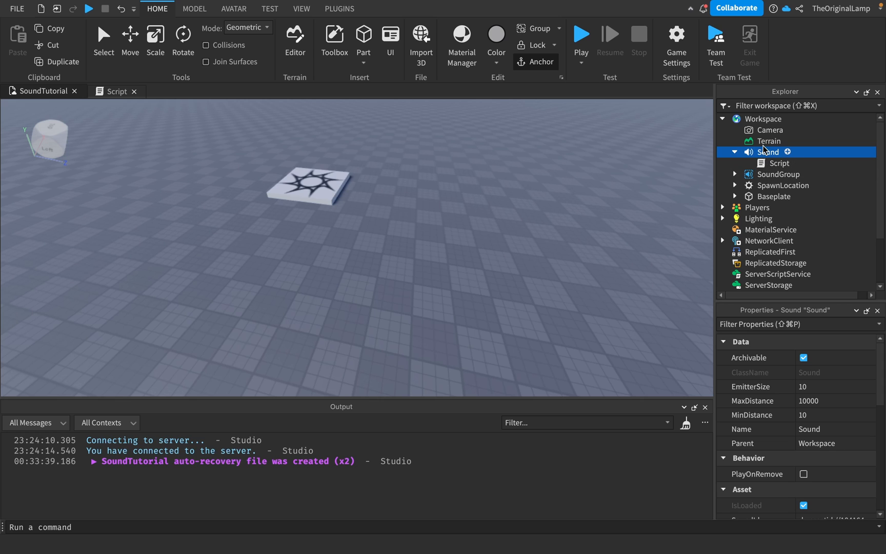
mouse_move(771, 184)
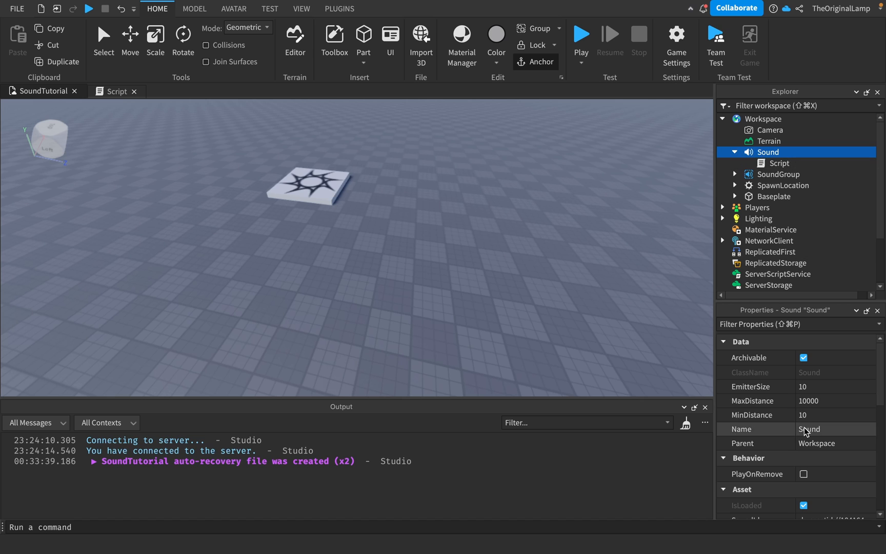
mouse_move(797, 263)
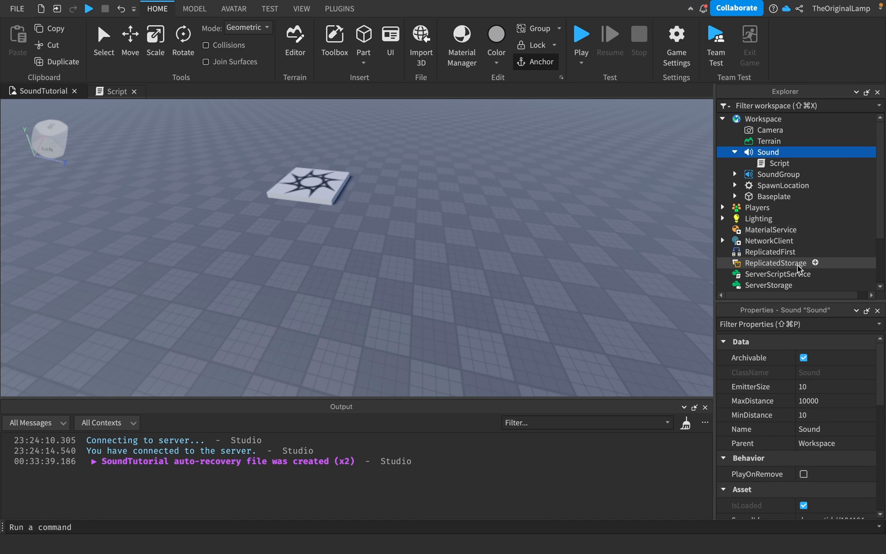
mouse_move(754, 171)
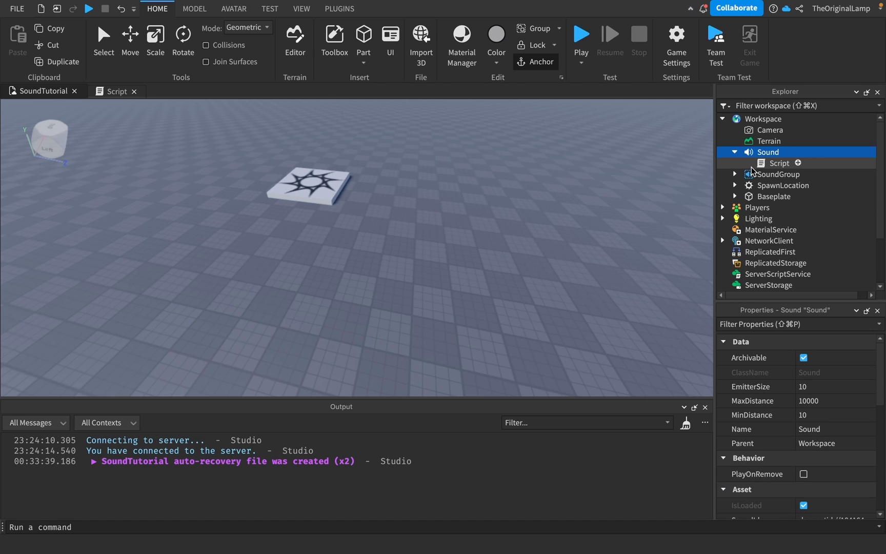